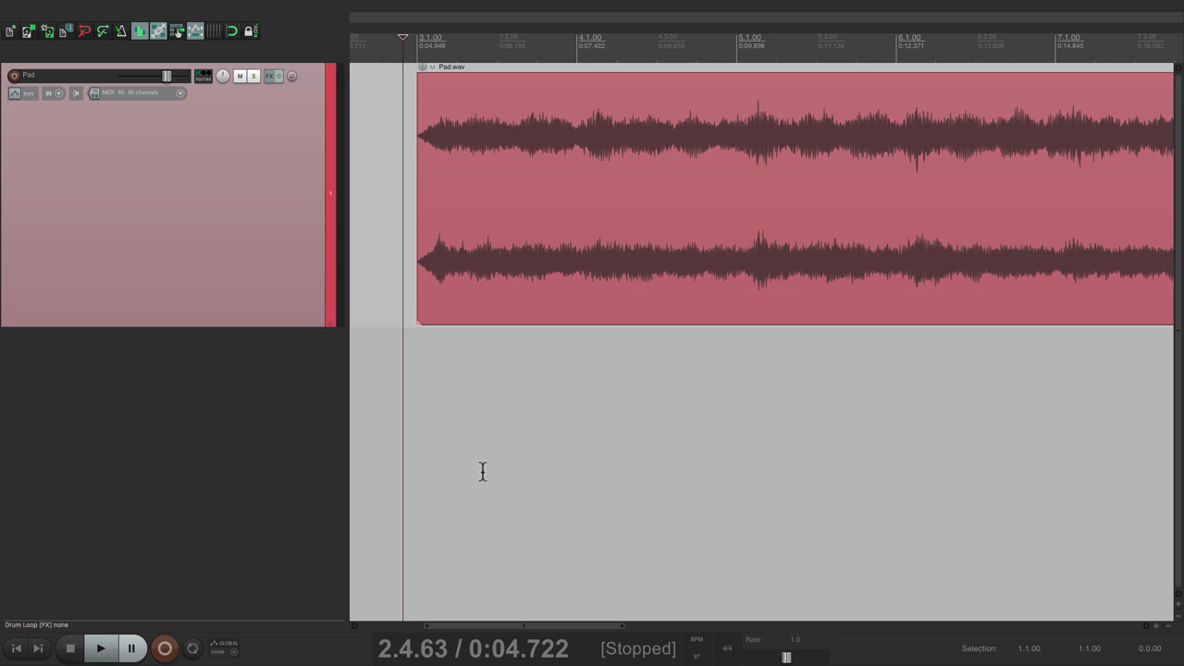
Add VST: ReaEQ (Cockos) to the Pad track's effects chain
left_click(99, 648)
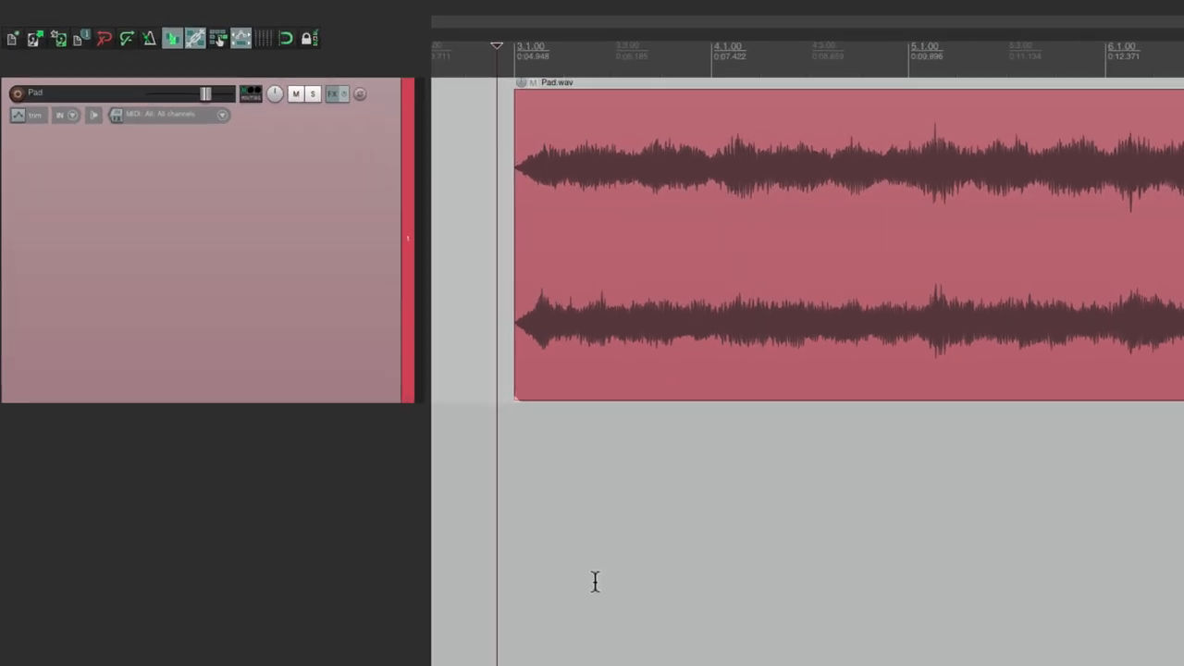
left_click(332, 93)
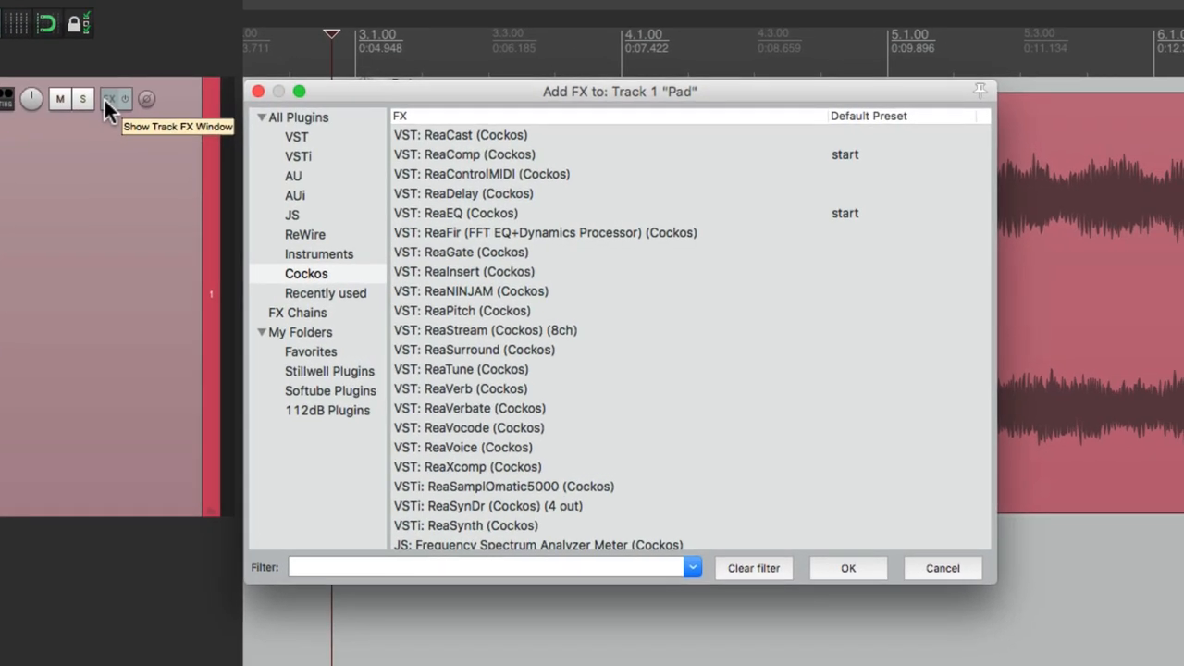
left_click(455, 213)
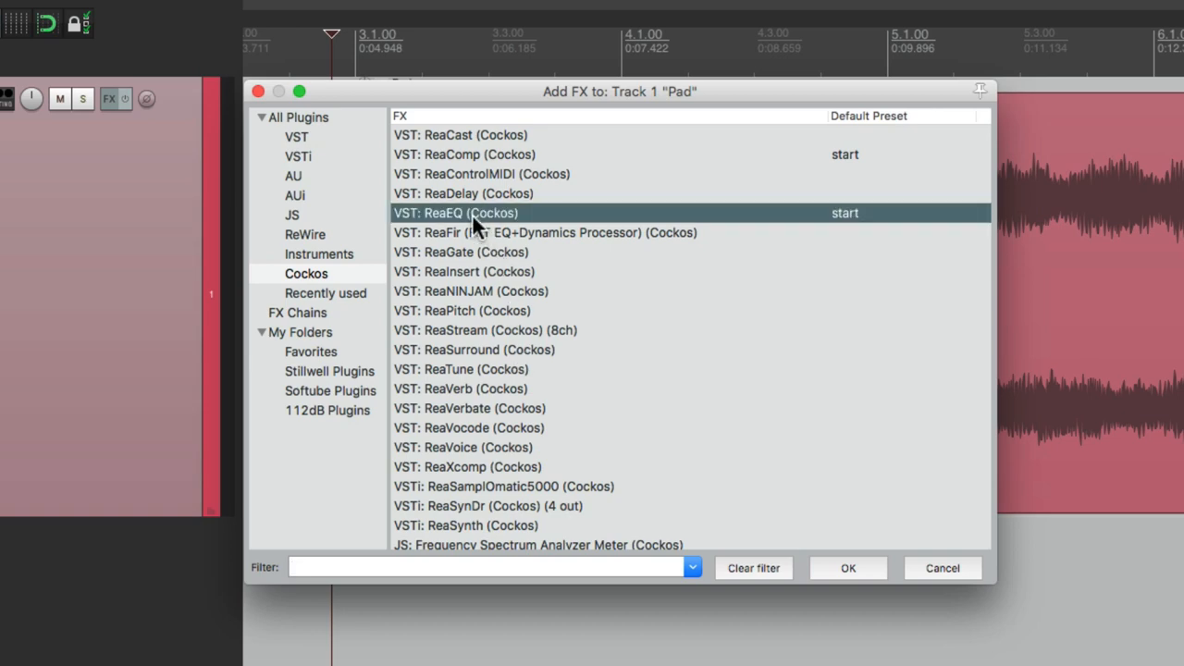
double_click(456, 213)
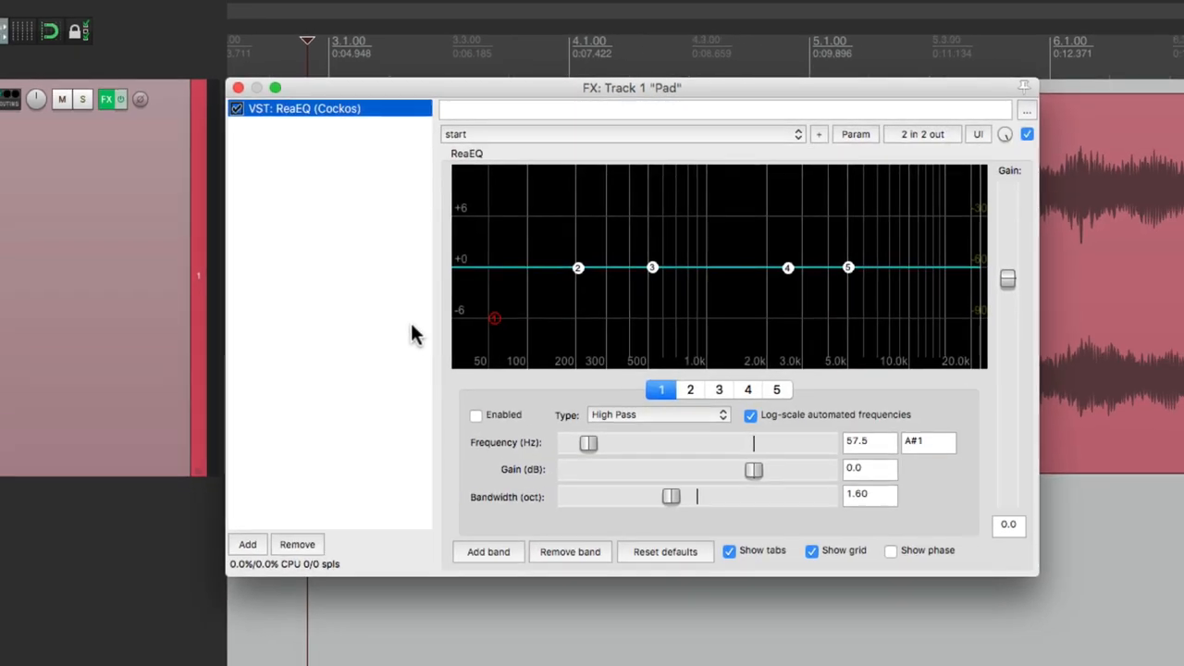
mouse_move(685, 389)
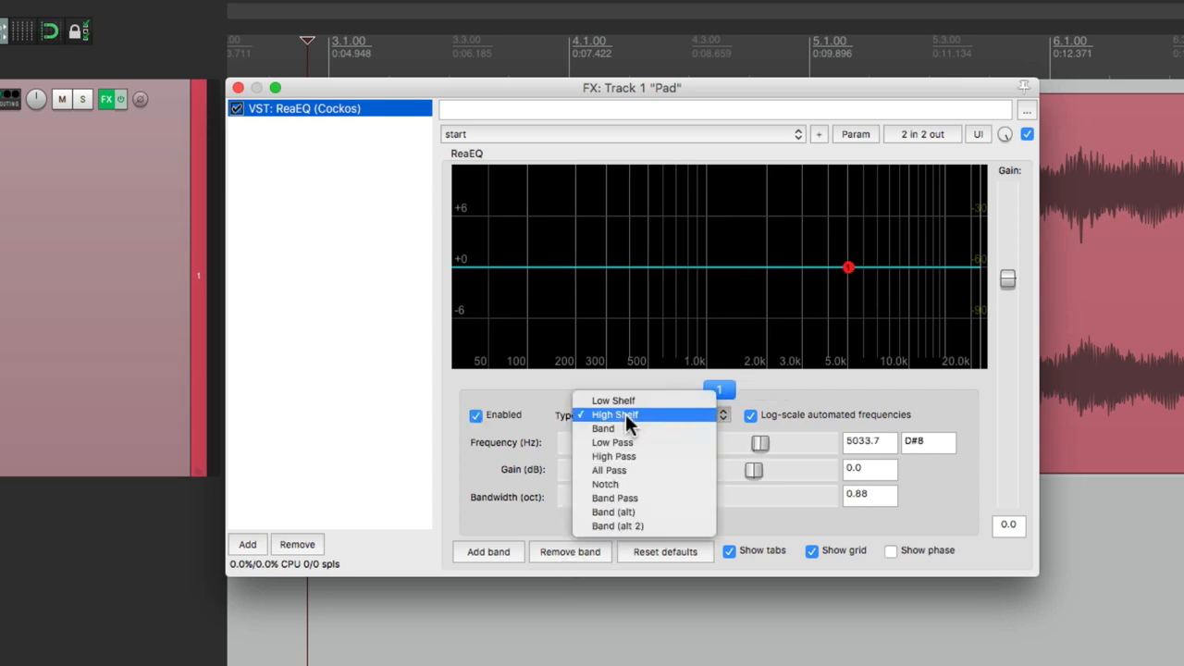
Make band 1 a Low Pass filter at 1139.2 Hz with 0.41 octave bandwidth
left_click(612, 443)
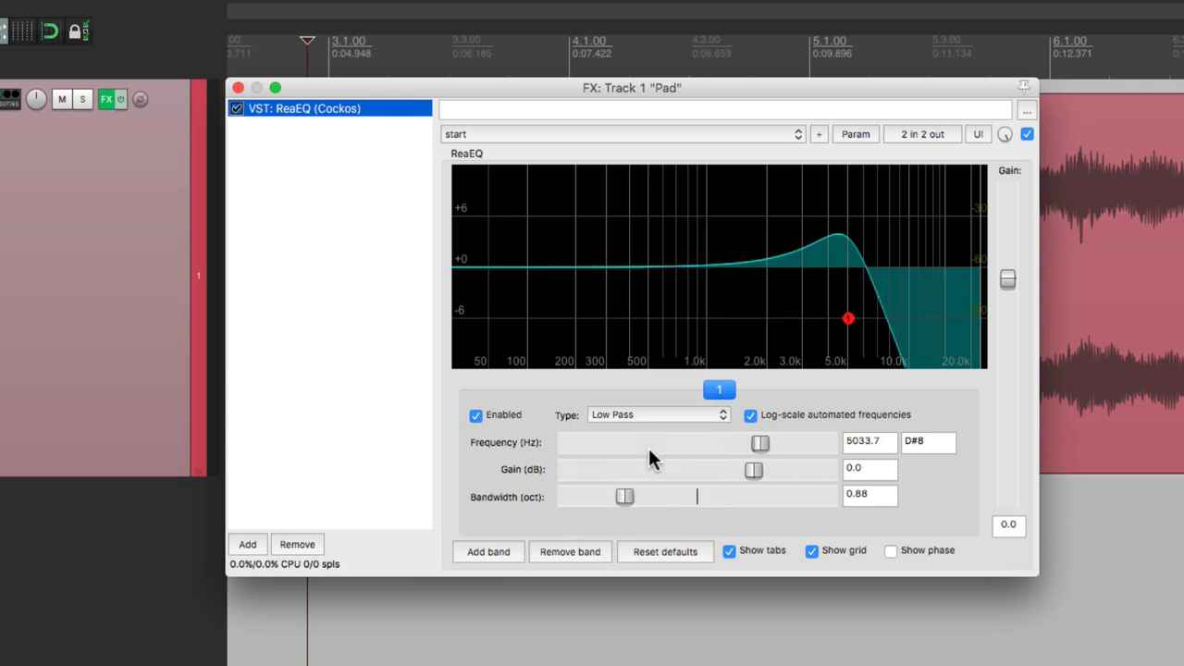
left_click_drag(625, 497, 608, 497)
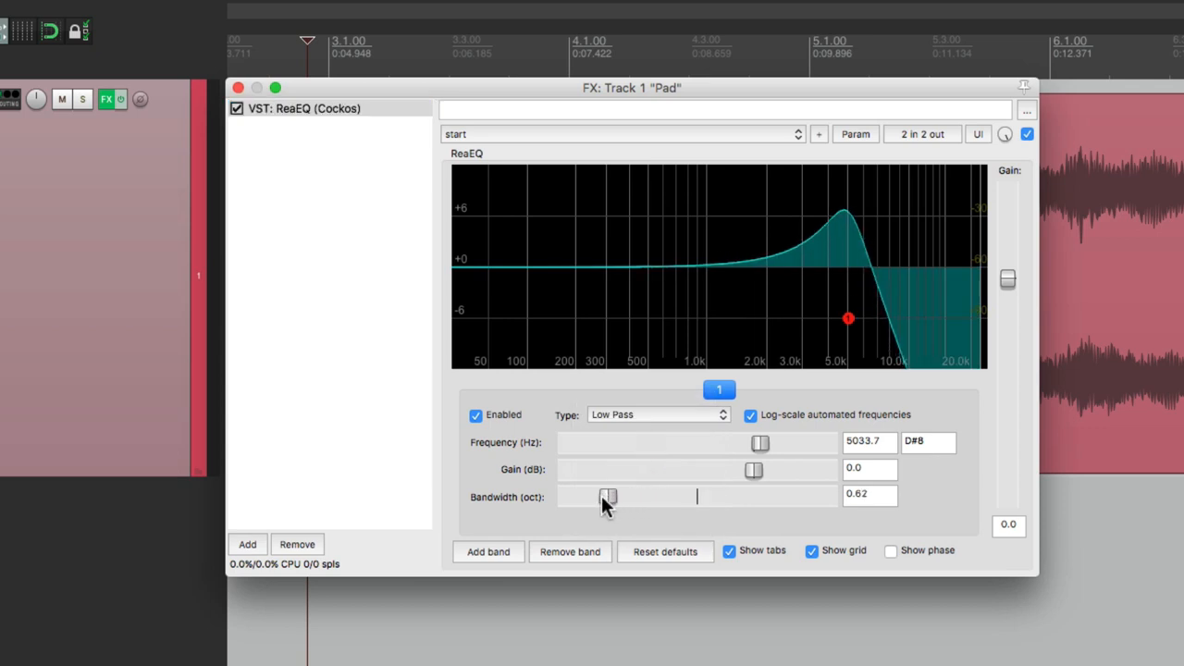
left_click_drag(609, 497, 595, 497)
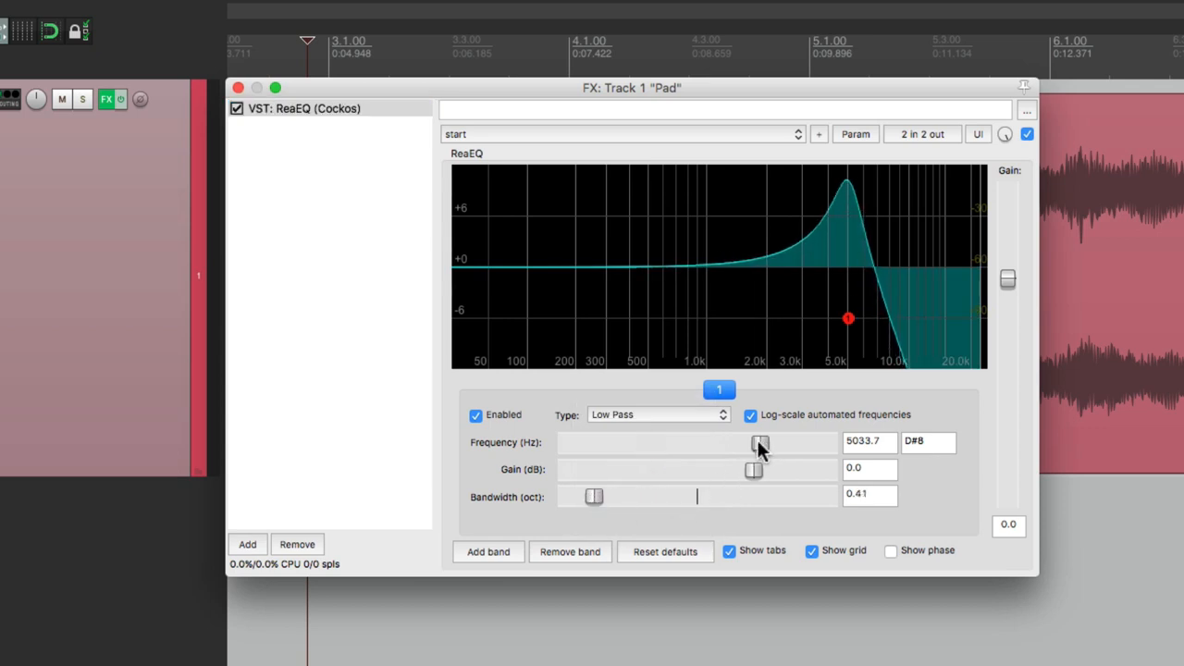
left_click_drag(758, 442, 738, 442)
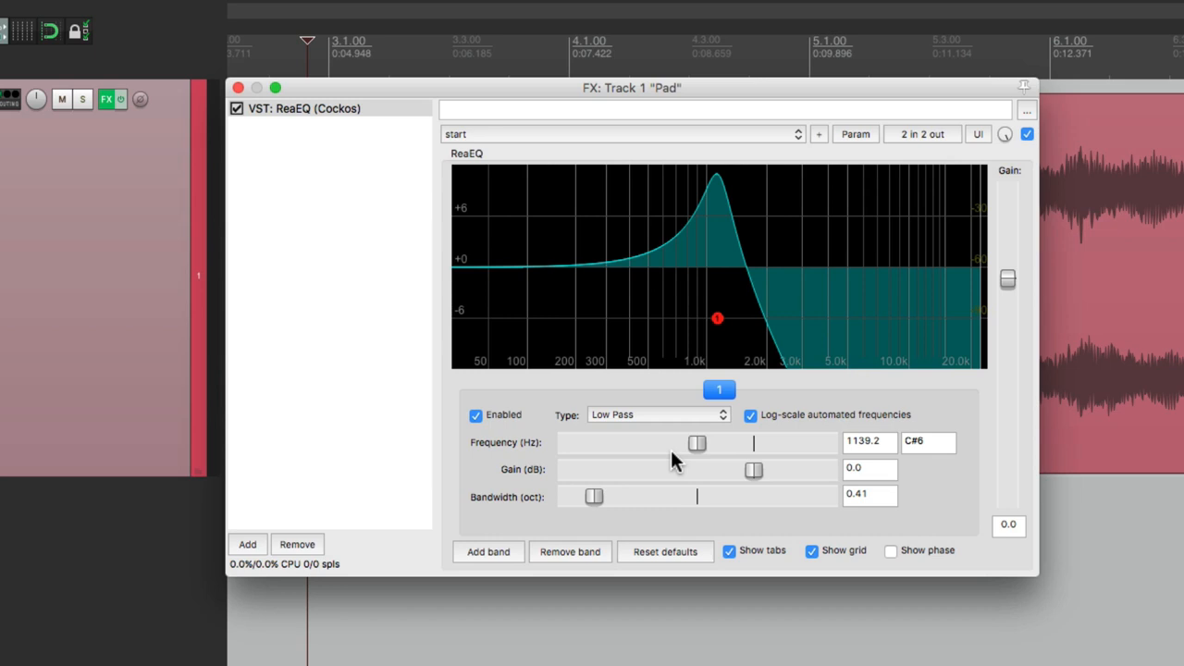
mouse_move(935, 143)
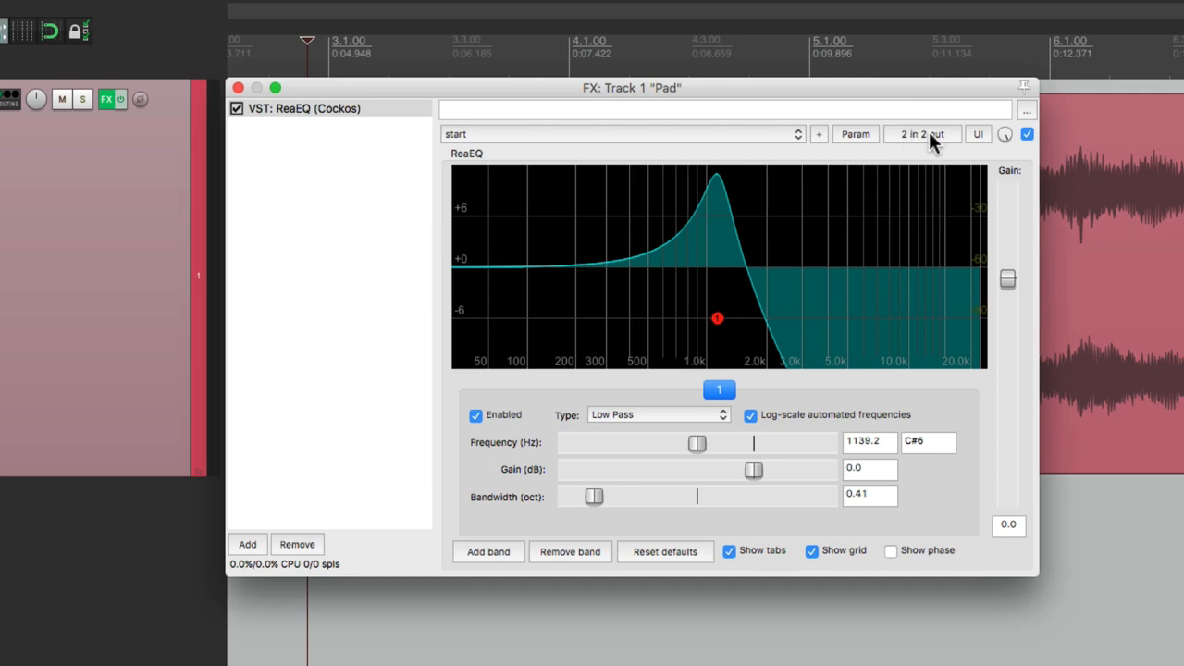
In ReaEQ's pin connector, disconnect, reconnect, then disconnect output 1 from track channel 1
left_click(922, 134)
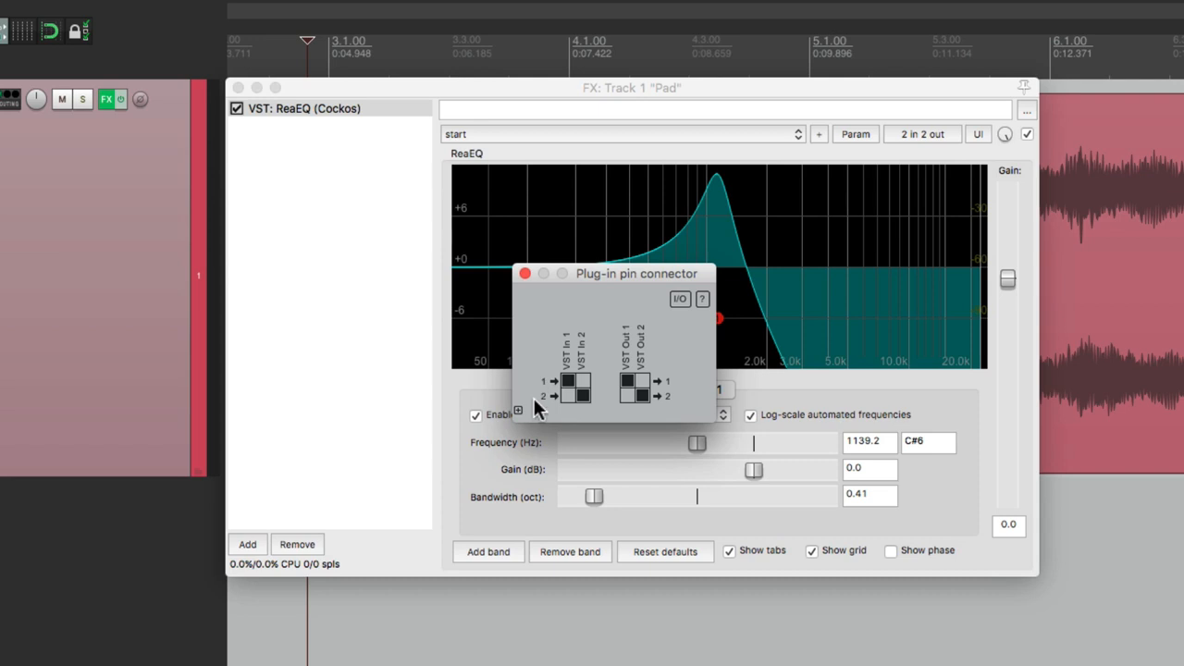
mouse_move(683, 402)
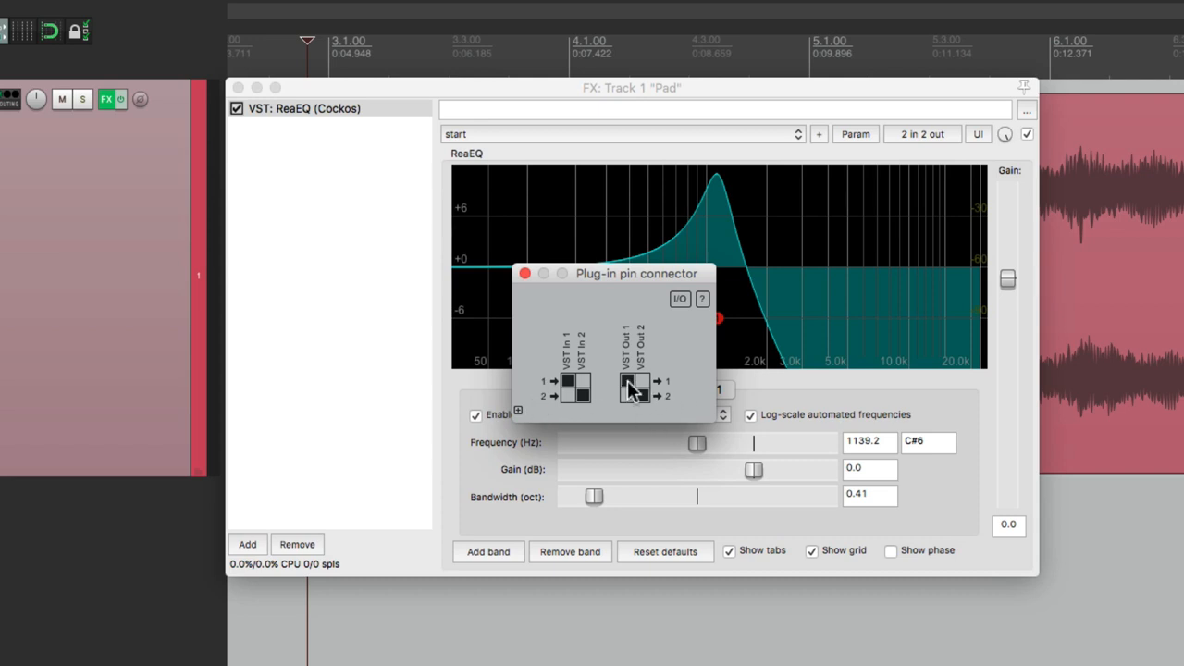
left_click(628, 382)
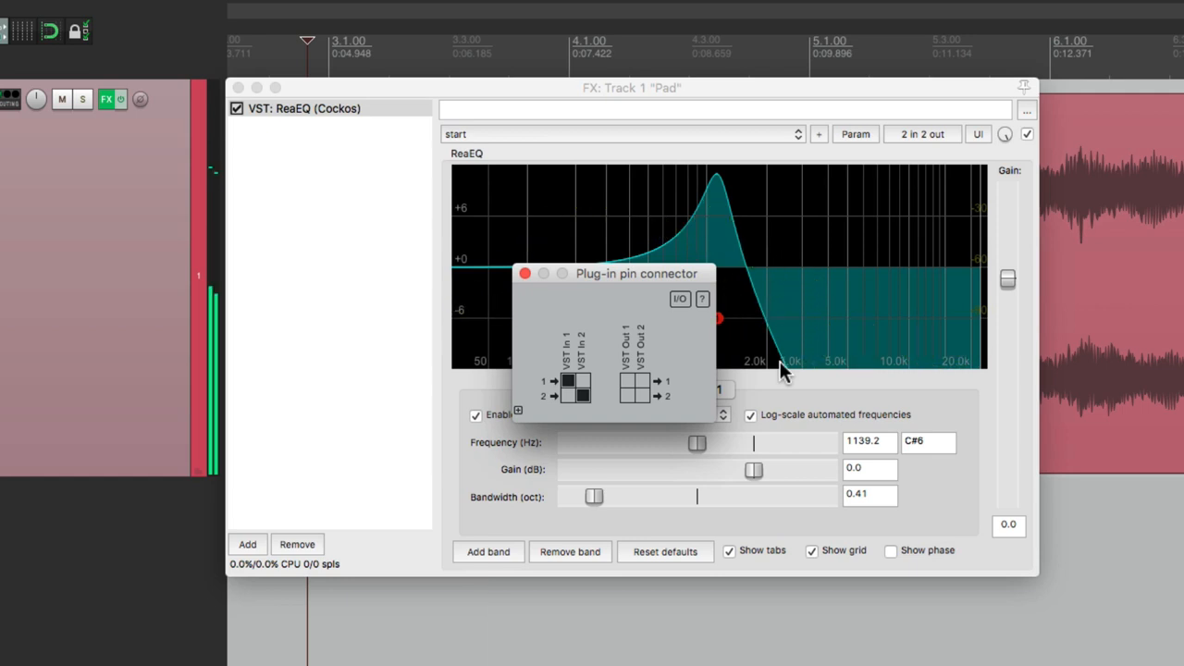
left_click(627, 381)
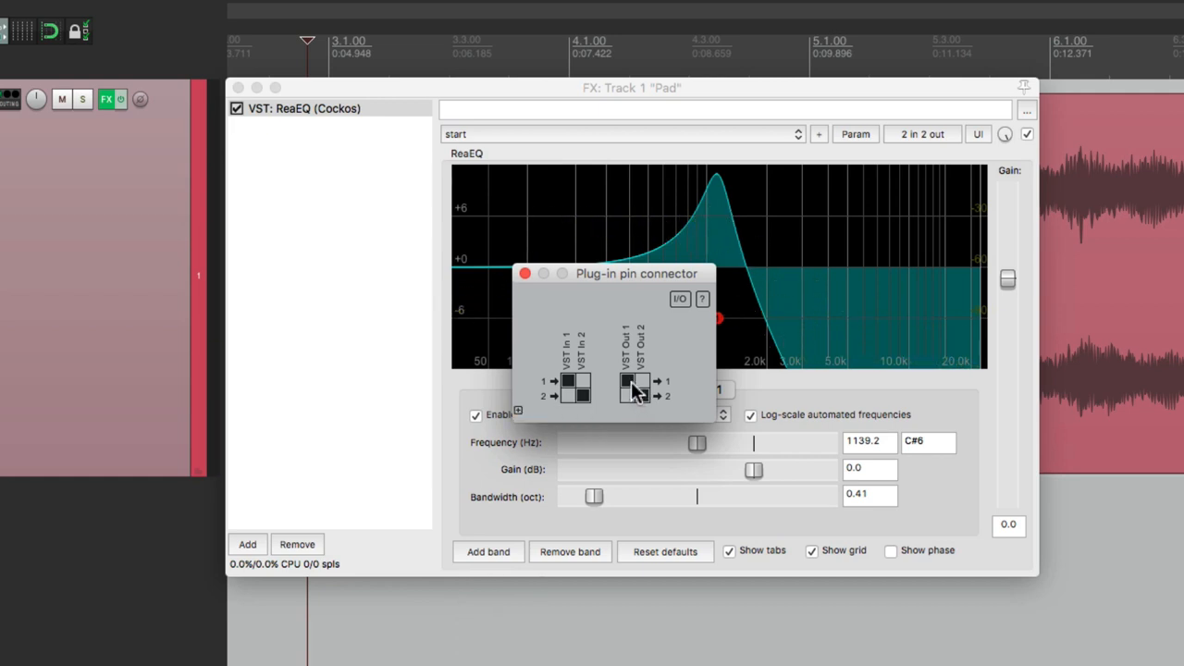
mouse_move(643, 400)
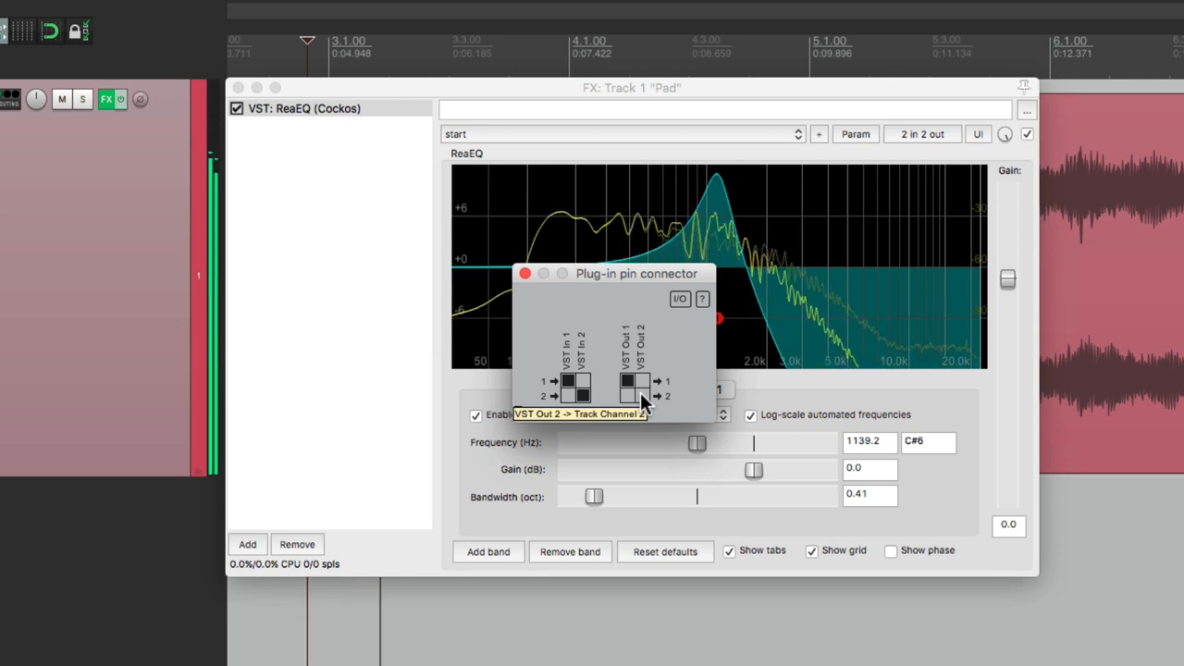
left_click(635, 383)
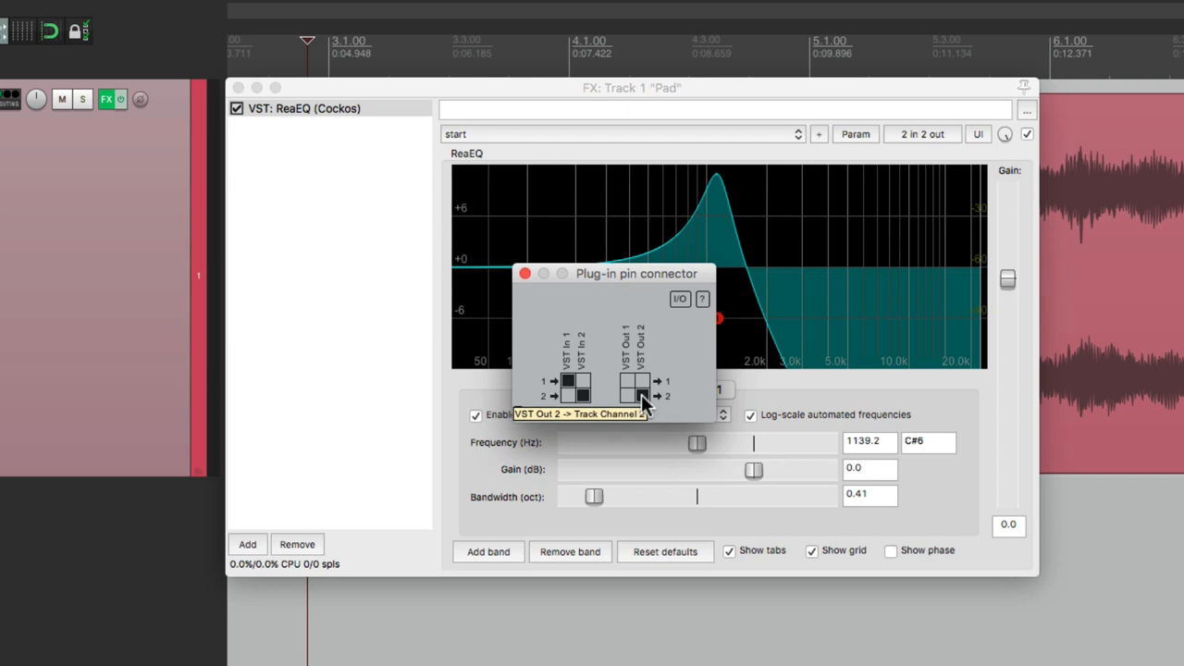
mouse_move(637, 395)
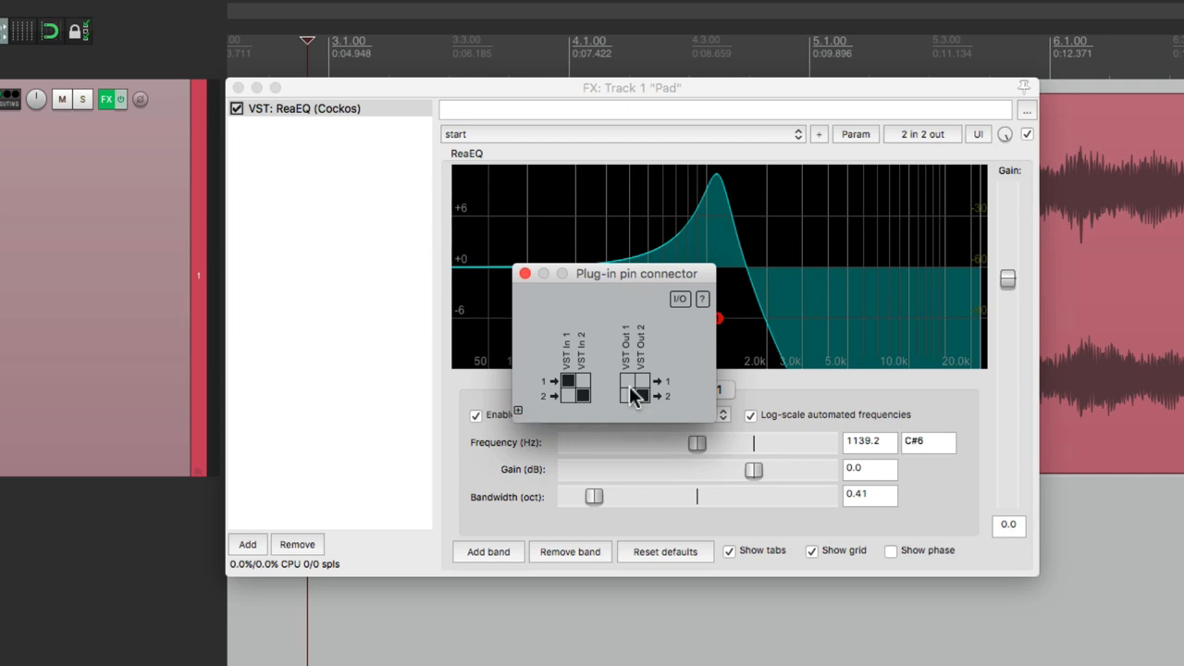
left_click(526, 273)
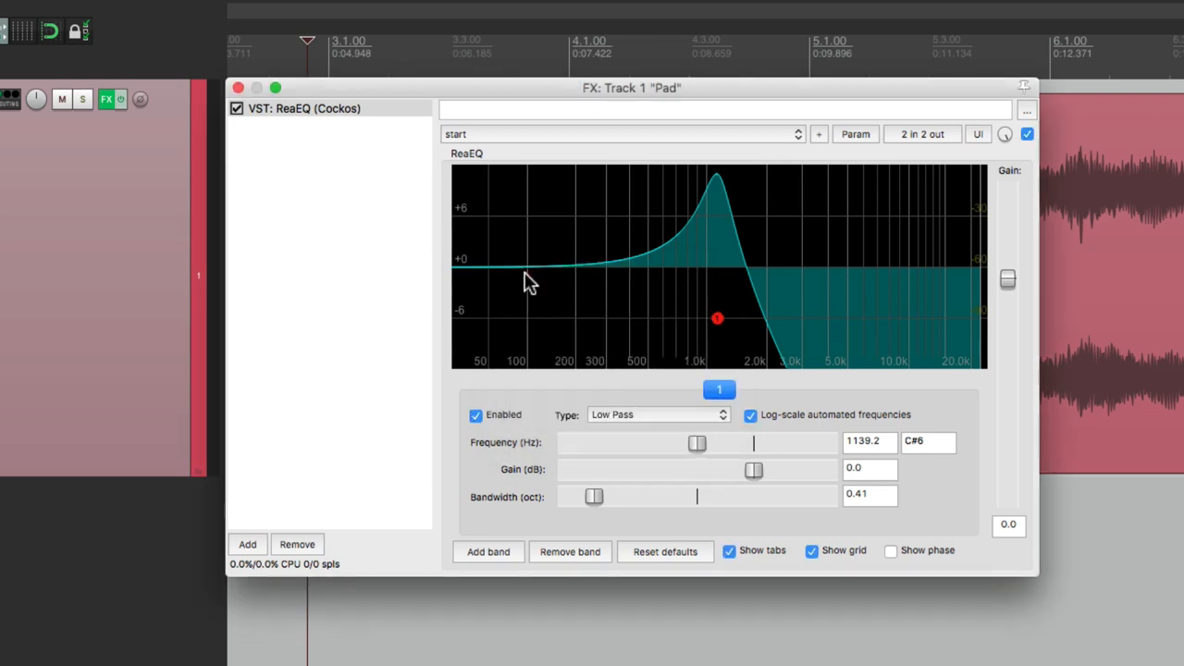
mouse_move(830, 178)
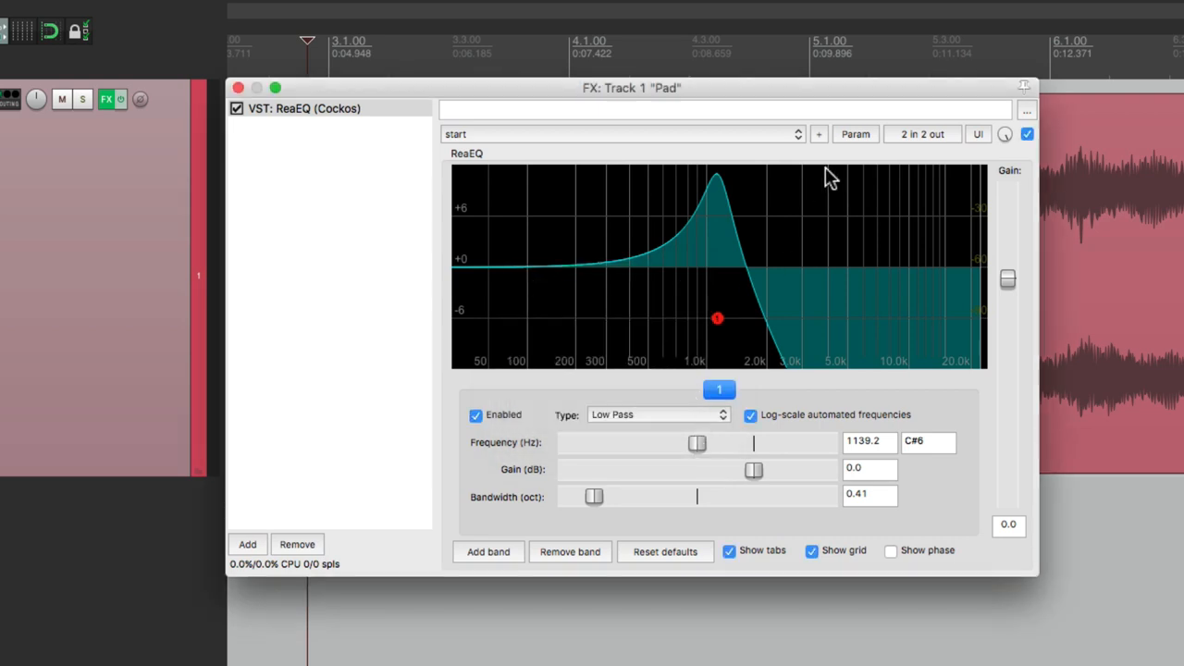
Modulate the low-pass Freq with a positive sine LFO at about 0.86 Hz, 46% strength
left_click(855, 134)
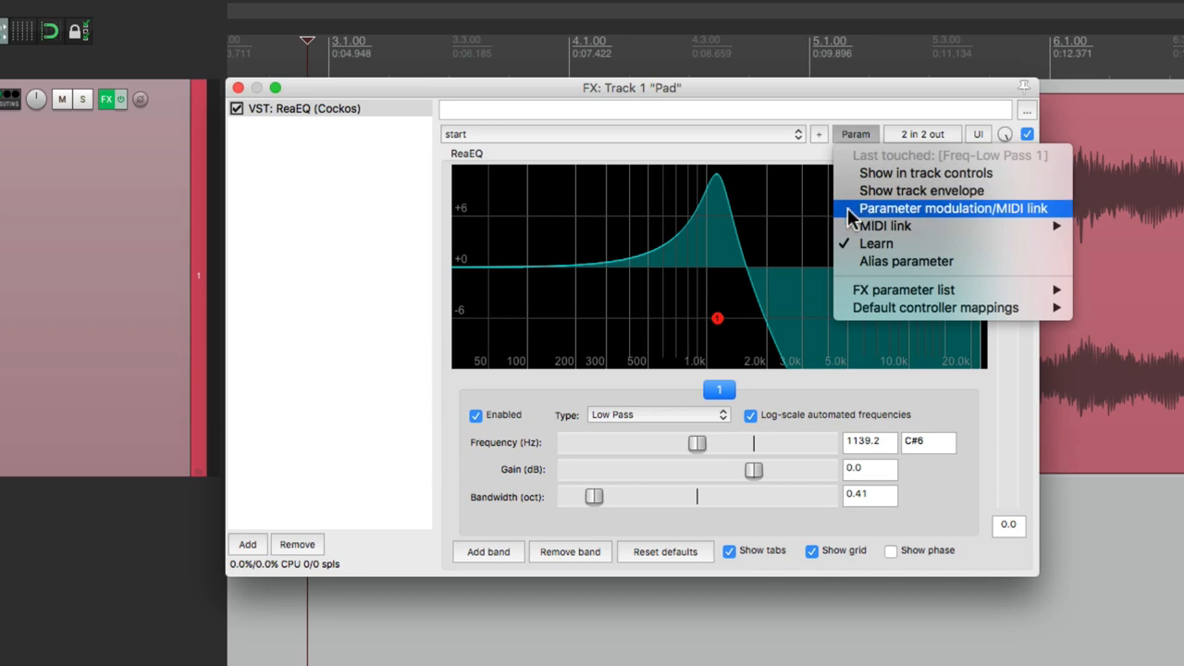
left_click(955, 208)
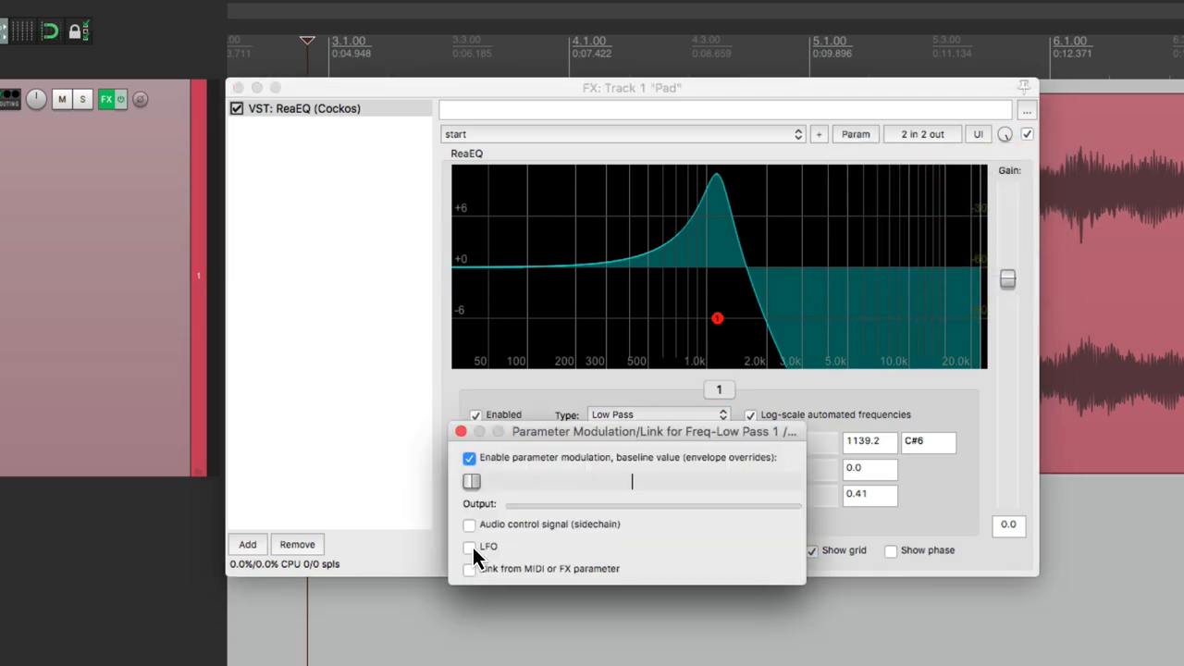
left_click(470, 546)
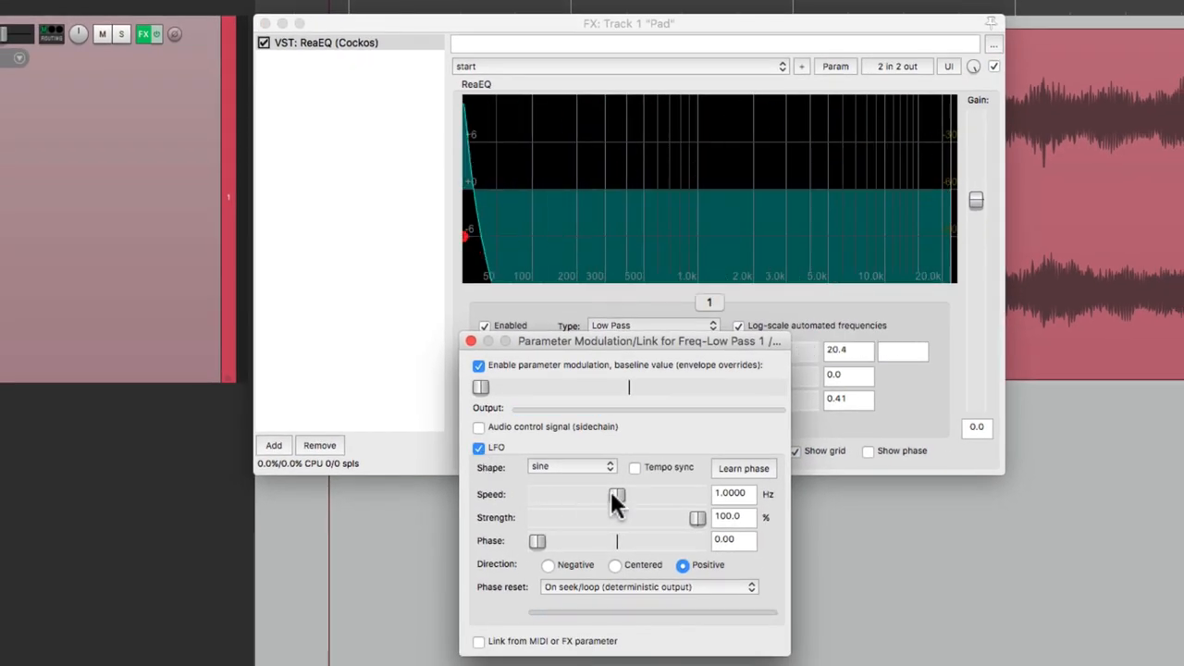
left_click_drag(699, 517, 617, 517)
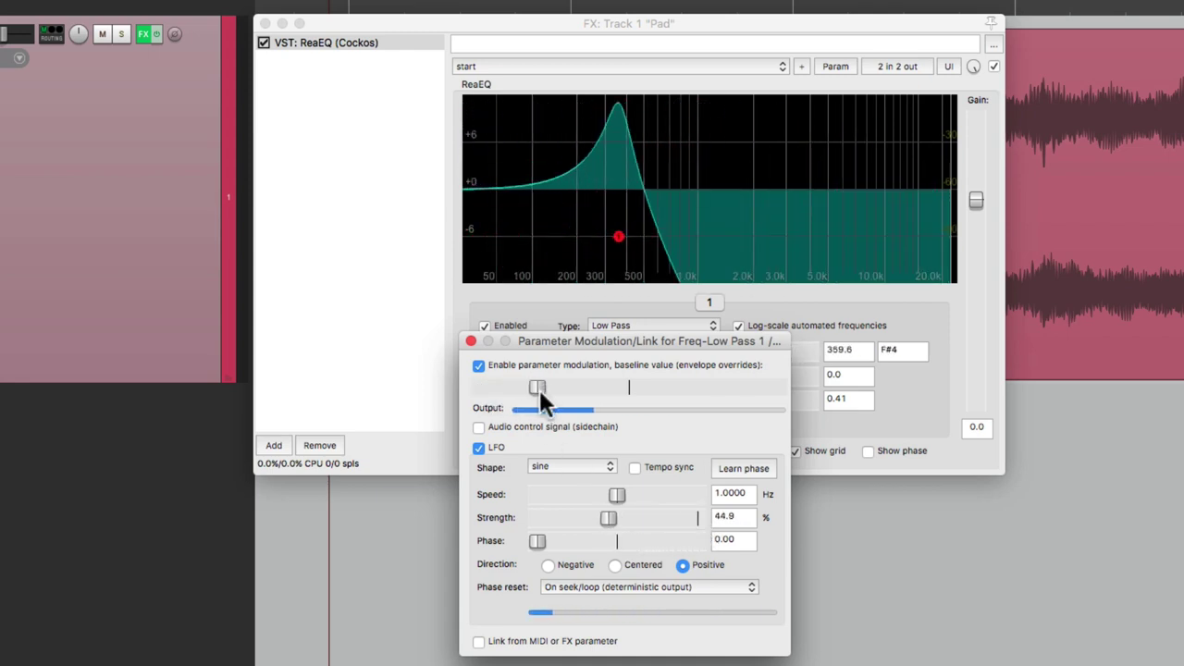
left_click_drag(606, 518, 617, 518)
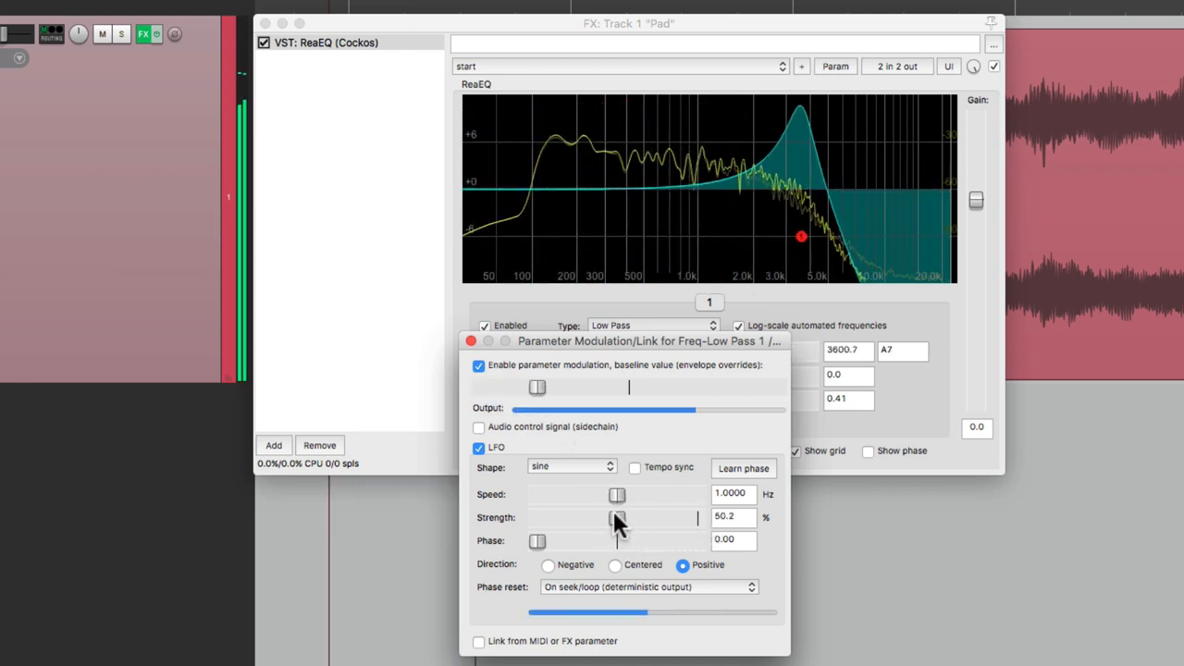
left_click_drag(617, 517, 610, 517)
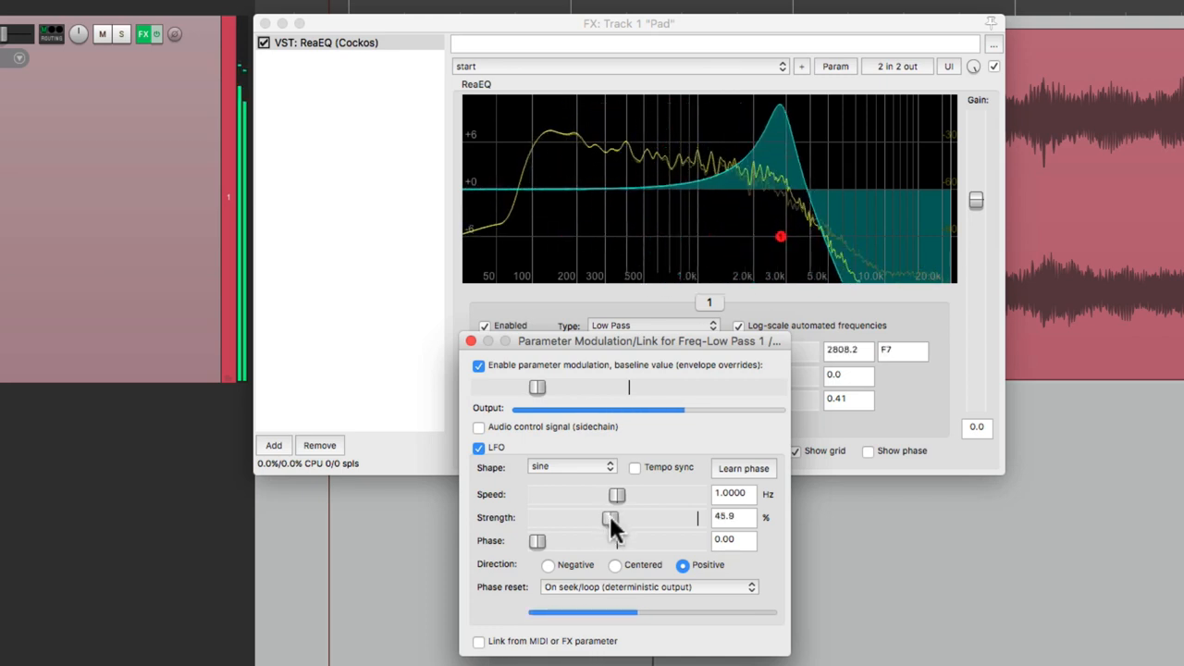
left_click_drag(618, 495, 608, 495)
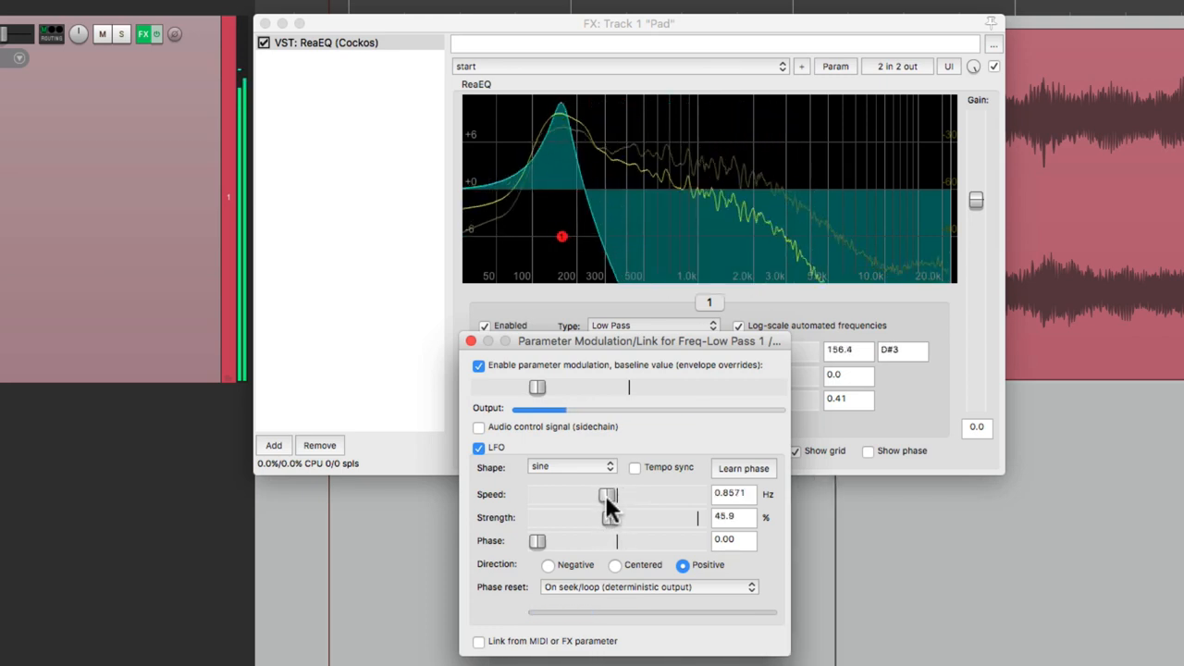
left_click_drag(561, 236, 647, 237)
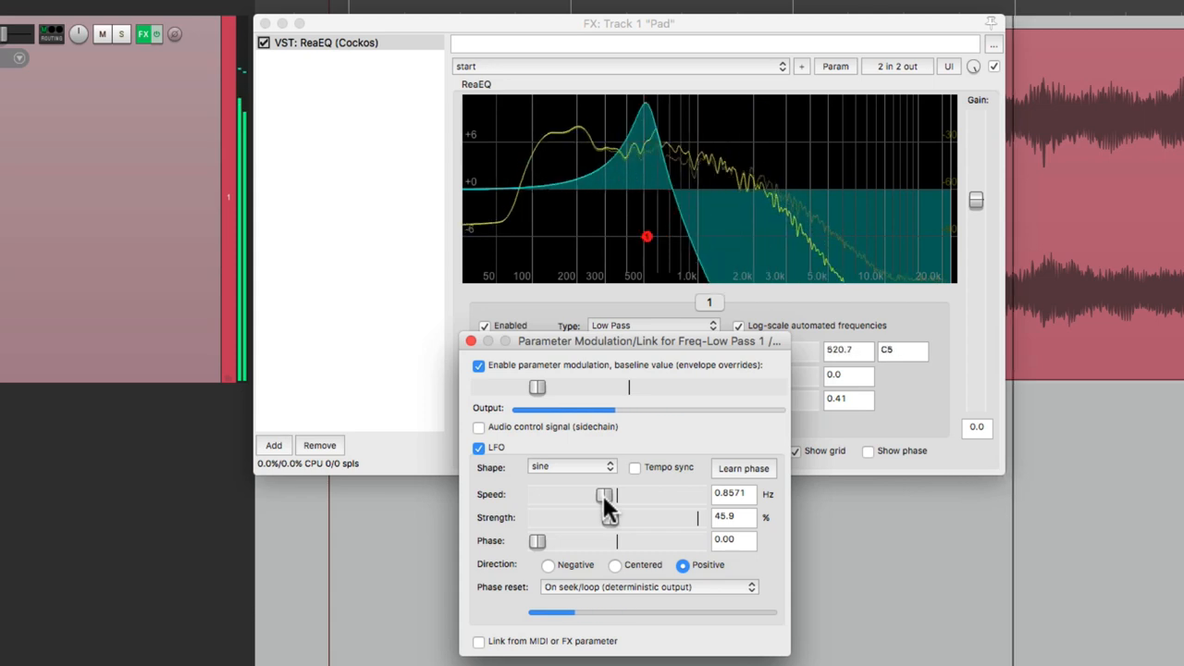
left_click_drag(648, 236, 782, 236)
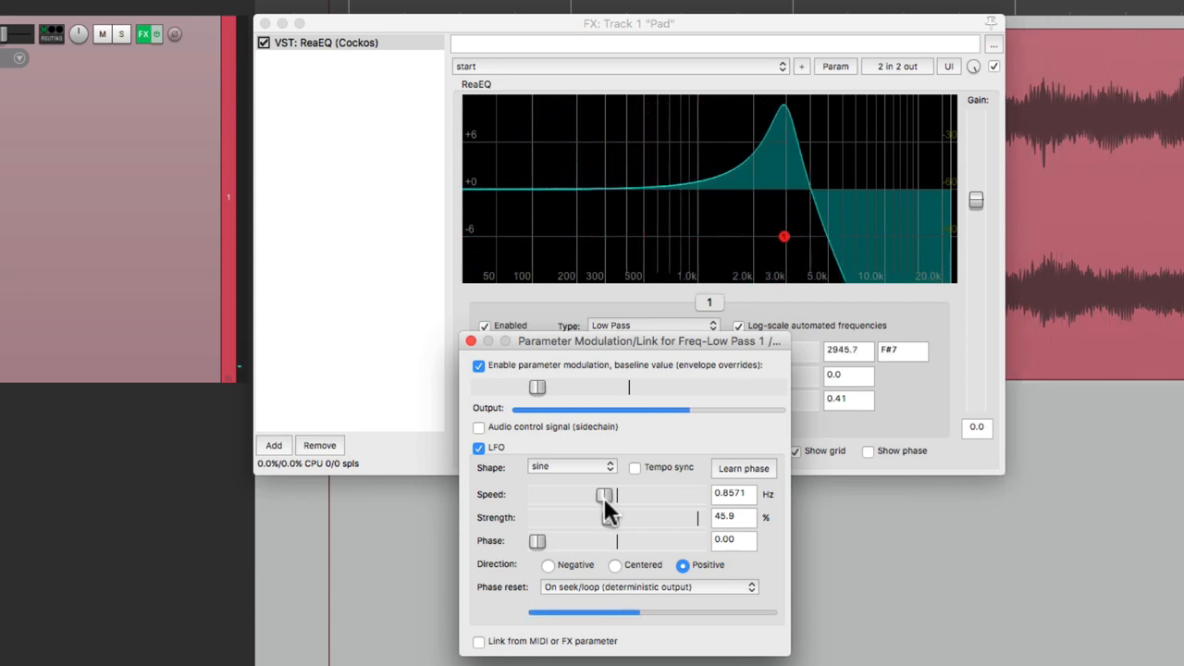
left_click_drag(784, 236, 650, 236)
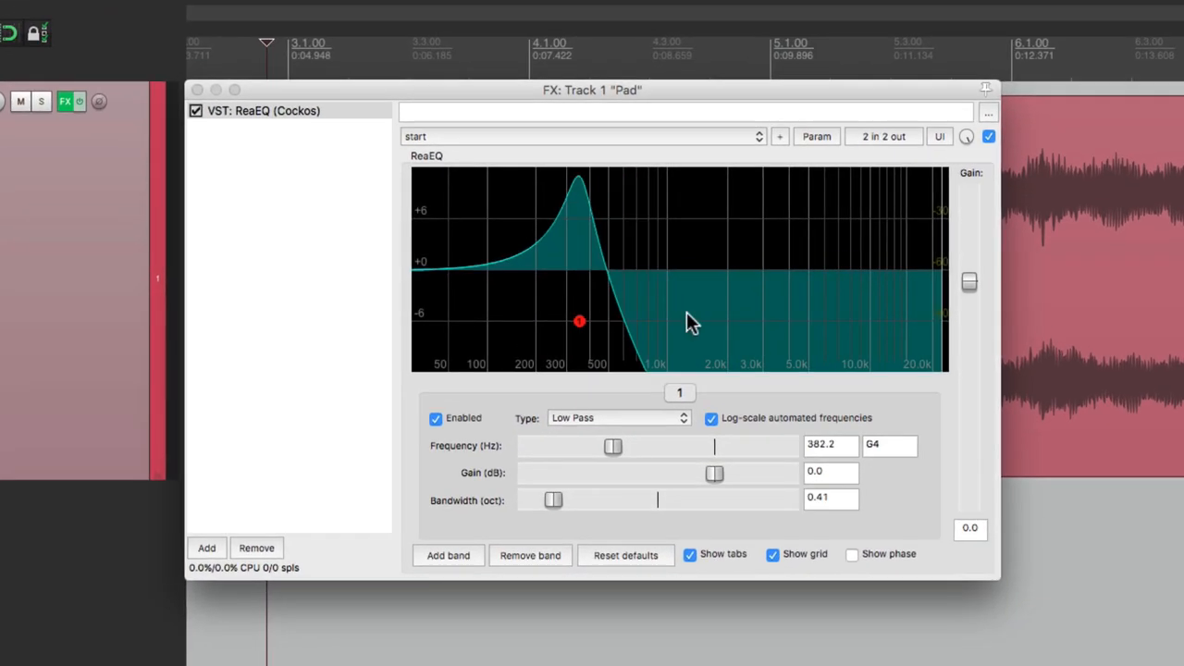
Check ReaEQ's pin routing, then Ctrl-drag to duplicate the modulated ReaEQ in the chain
left_click(883, 136)
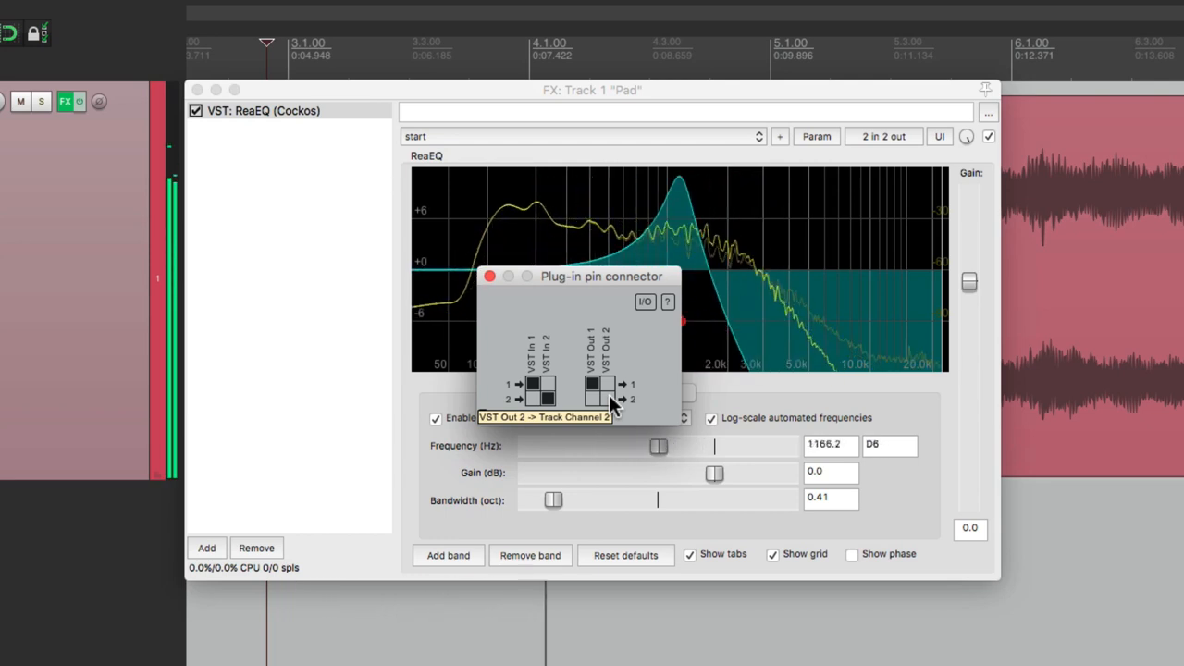
left_click(491, 275)
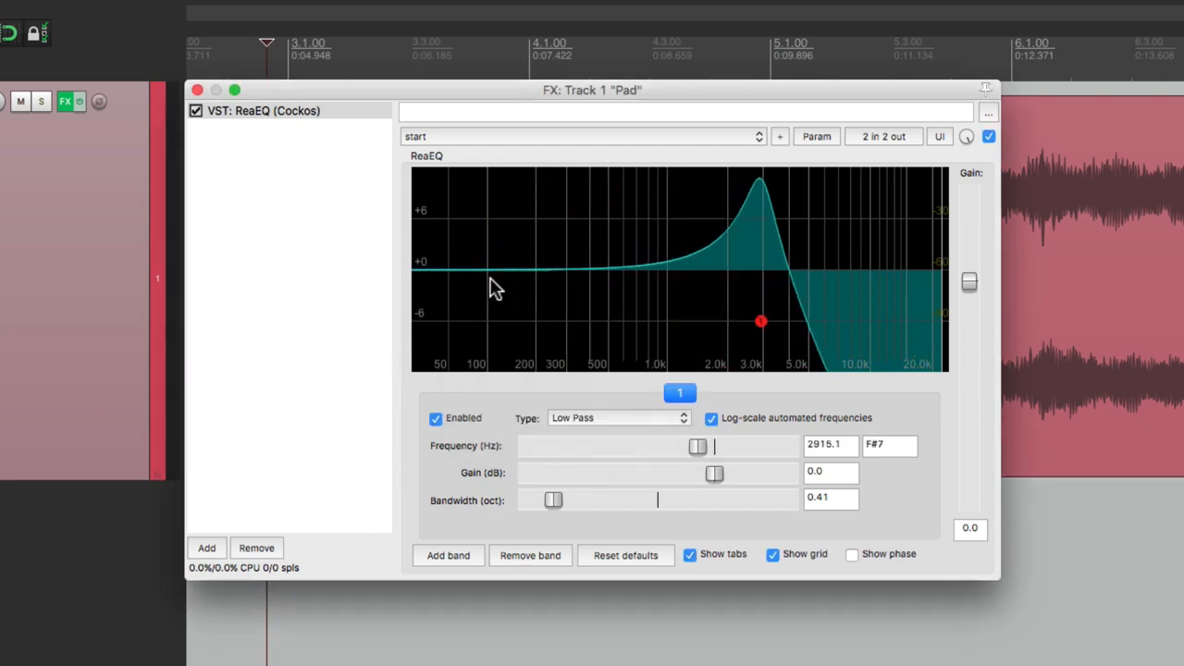
left_click_drag(761, 321, 594, 321)
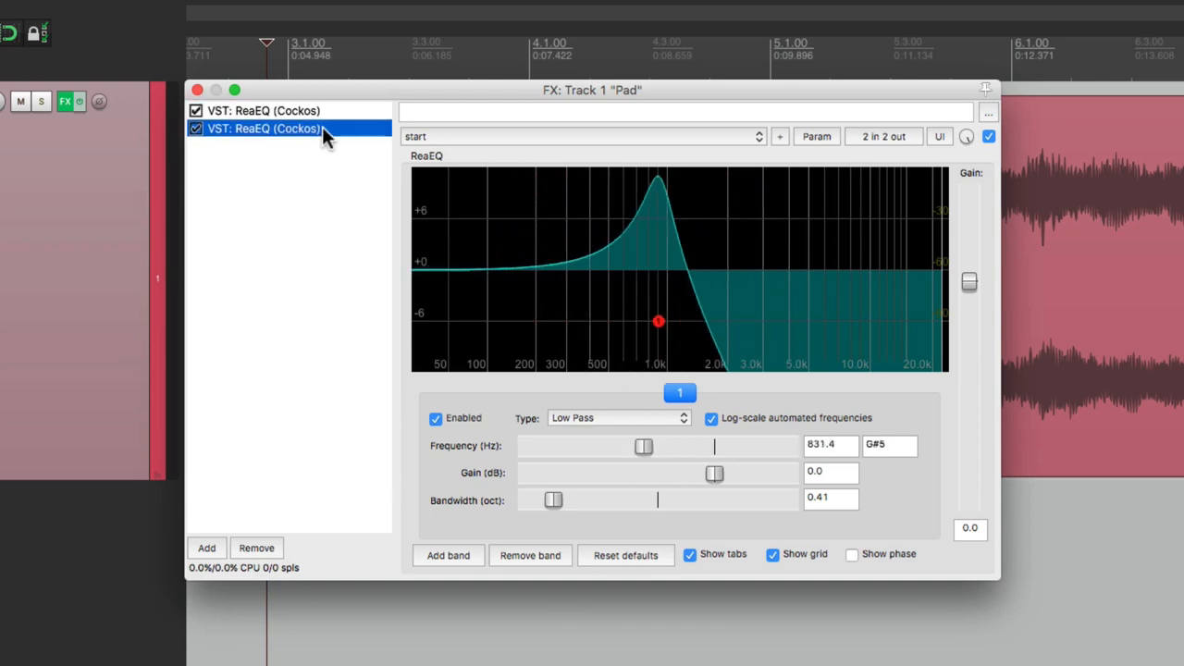
Disconnect the second ReaEQ's output 1 from channel 1, leaving only channel 2 connected
left_click(882, 136)
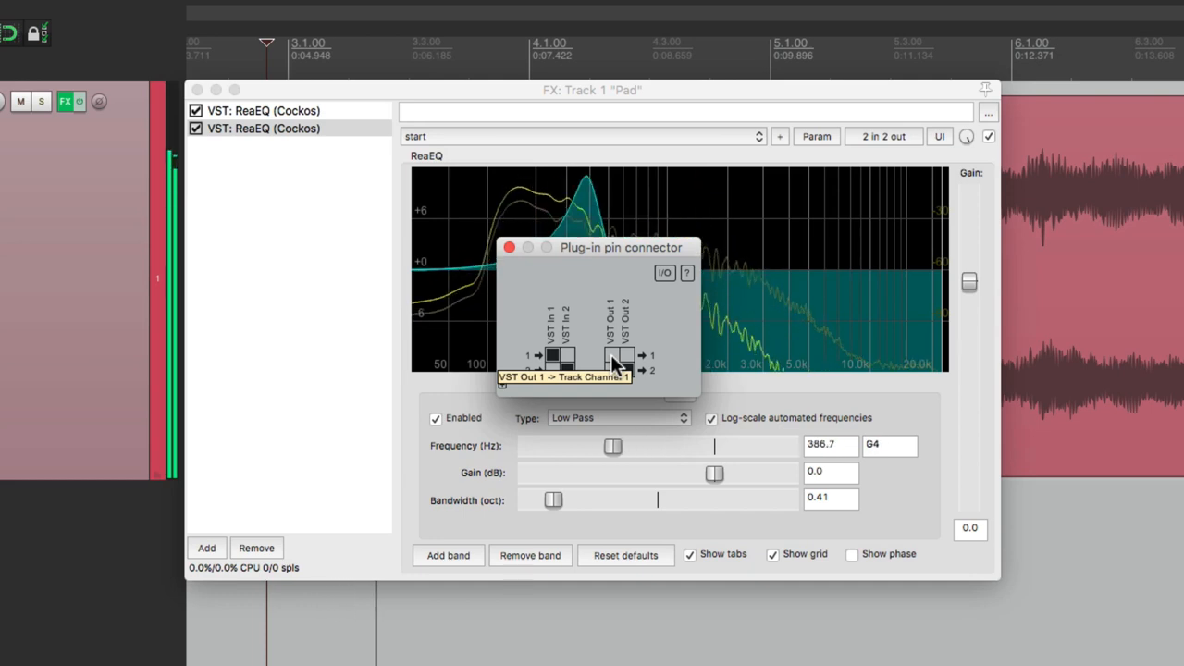
left_click_drag(614, 447, 579, 447)
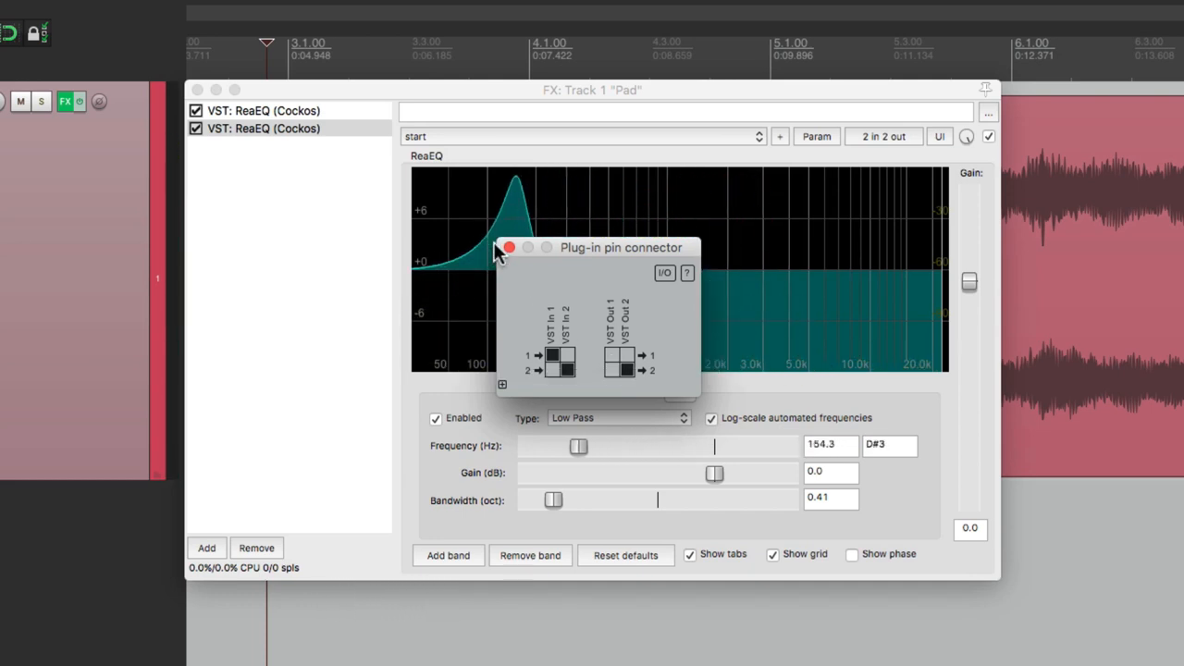
left_click(507, 247)
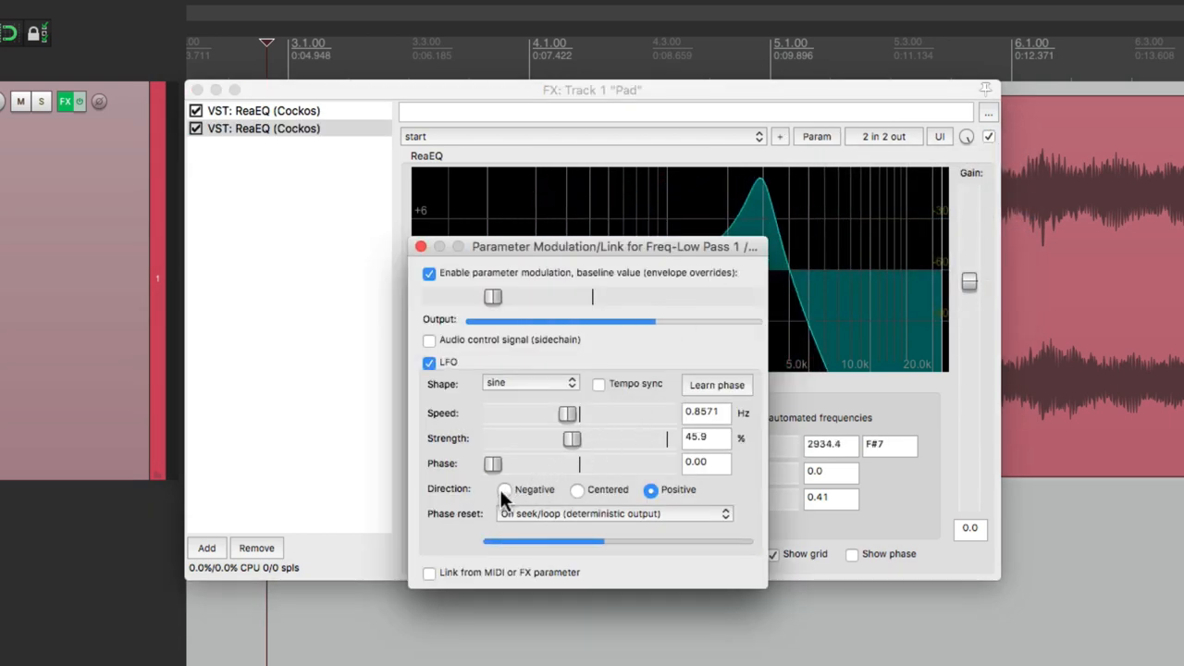
Set the second ReaEQ's LFO direction to Negative and raise its baseline frequency
left_click_drag(611, 246, 618, 318)
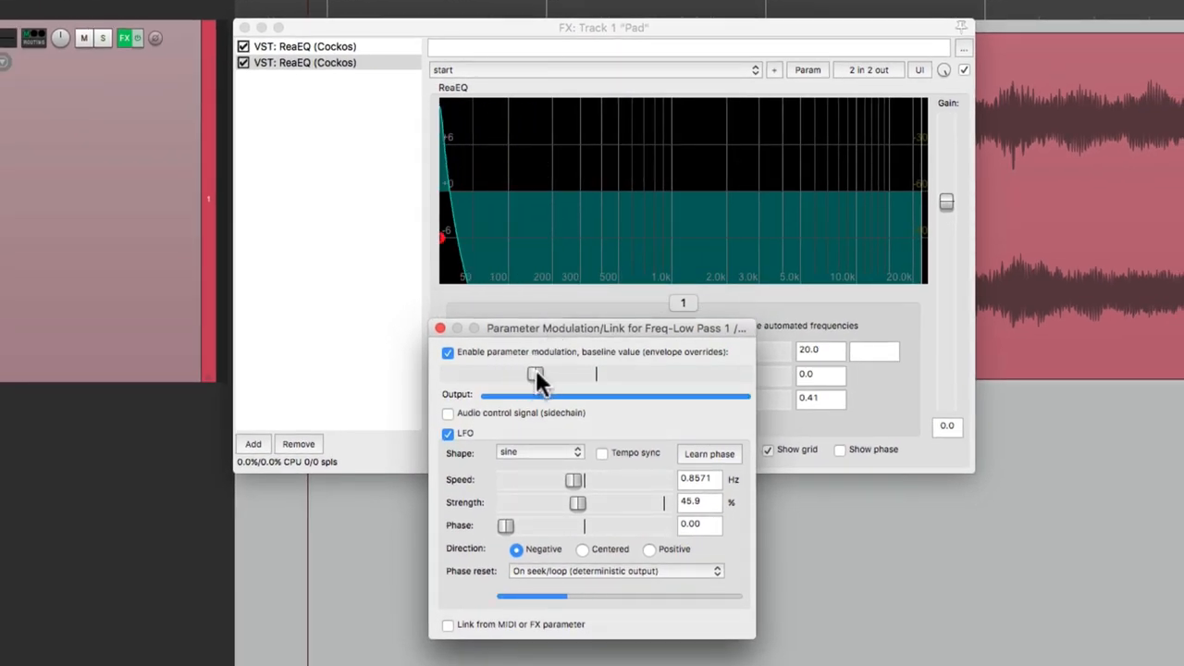
left_click_drag(536, 375, 645, 374)
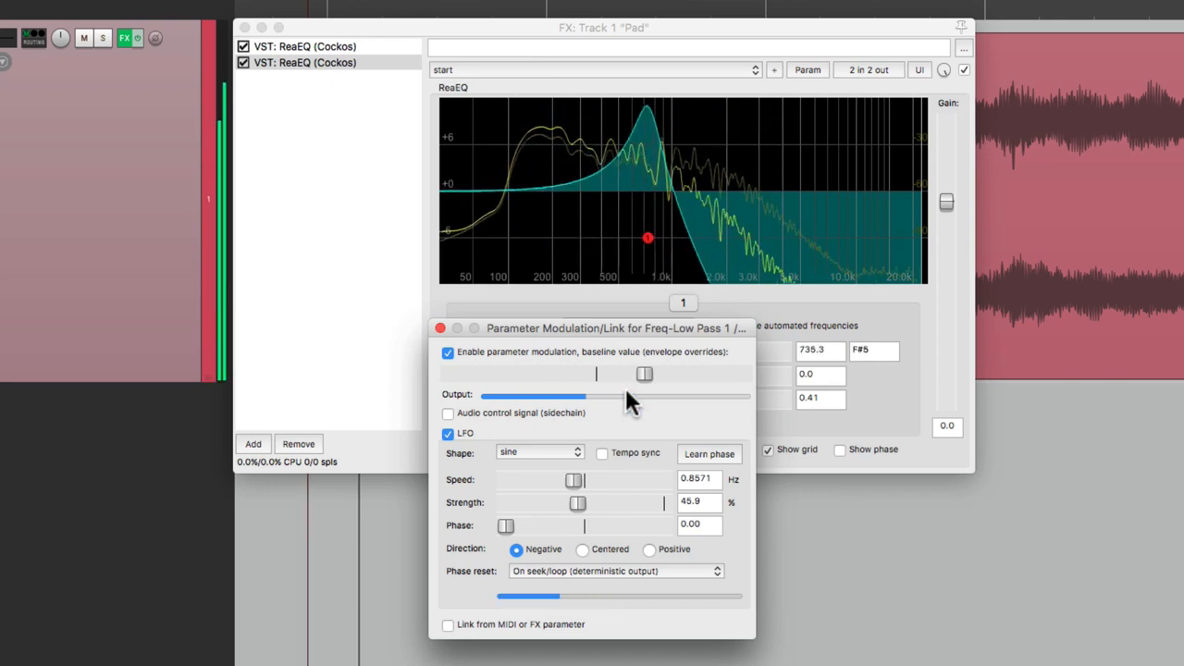
left_click_drag(648, 238, 543, 238)
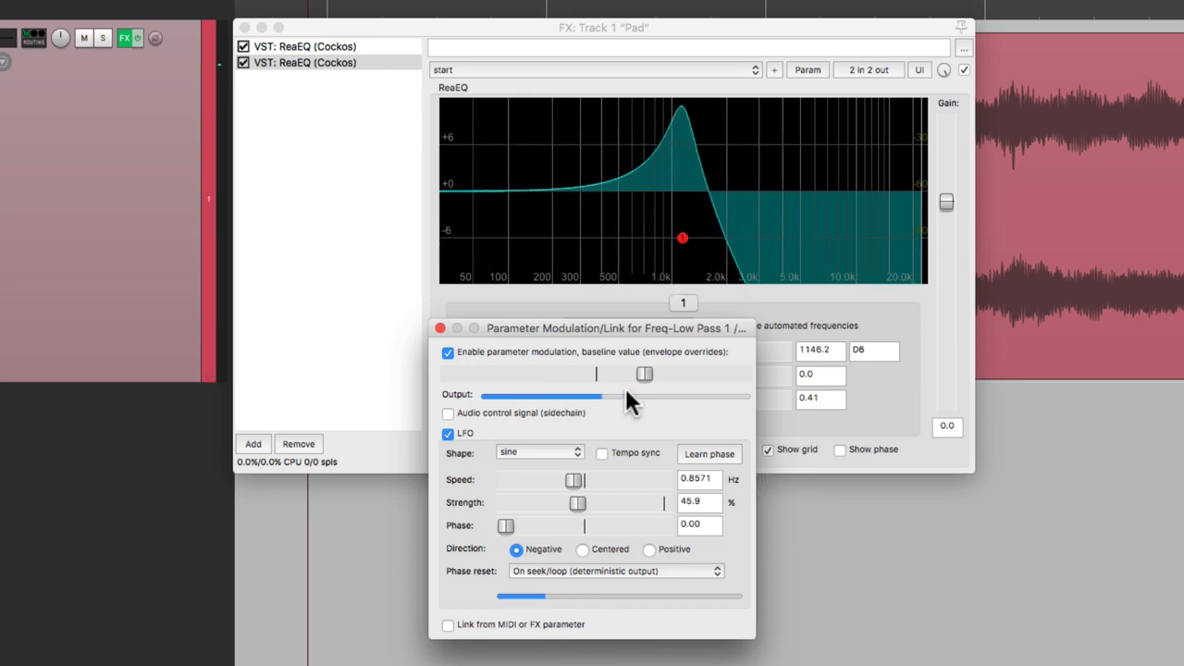
left_click(440, 329)
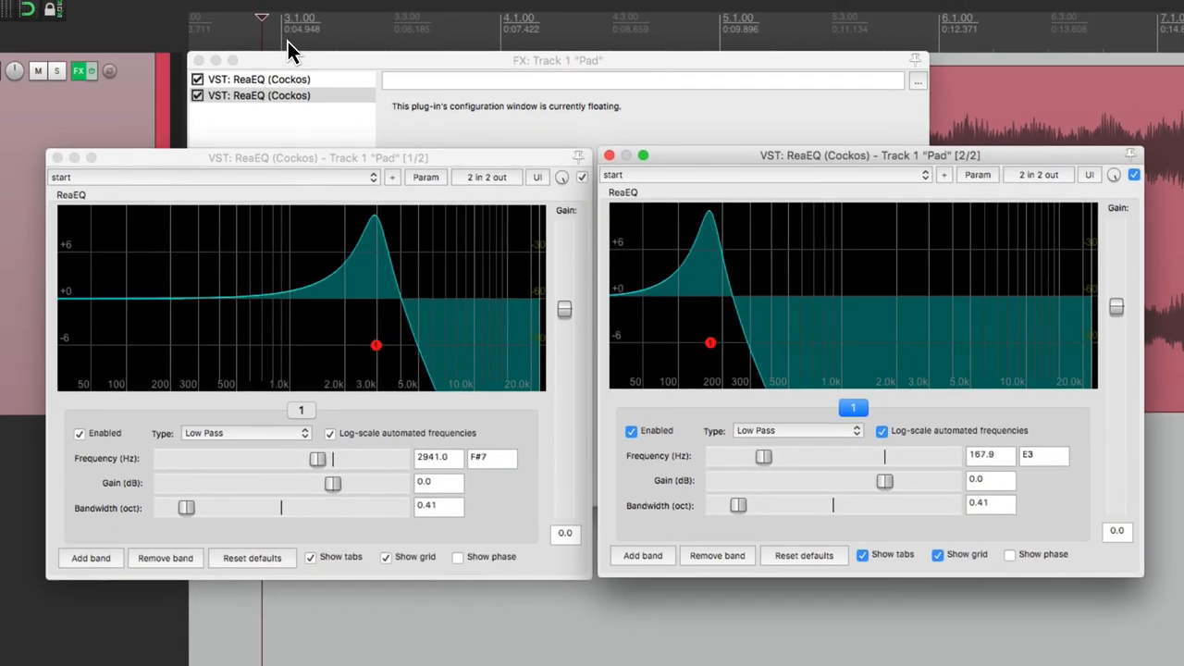
Arrange the two floating ReaEQ windows side by side to compare their opposite sweeps
left_click_drag(376, 345, 232, 345)
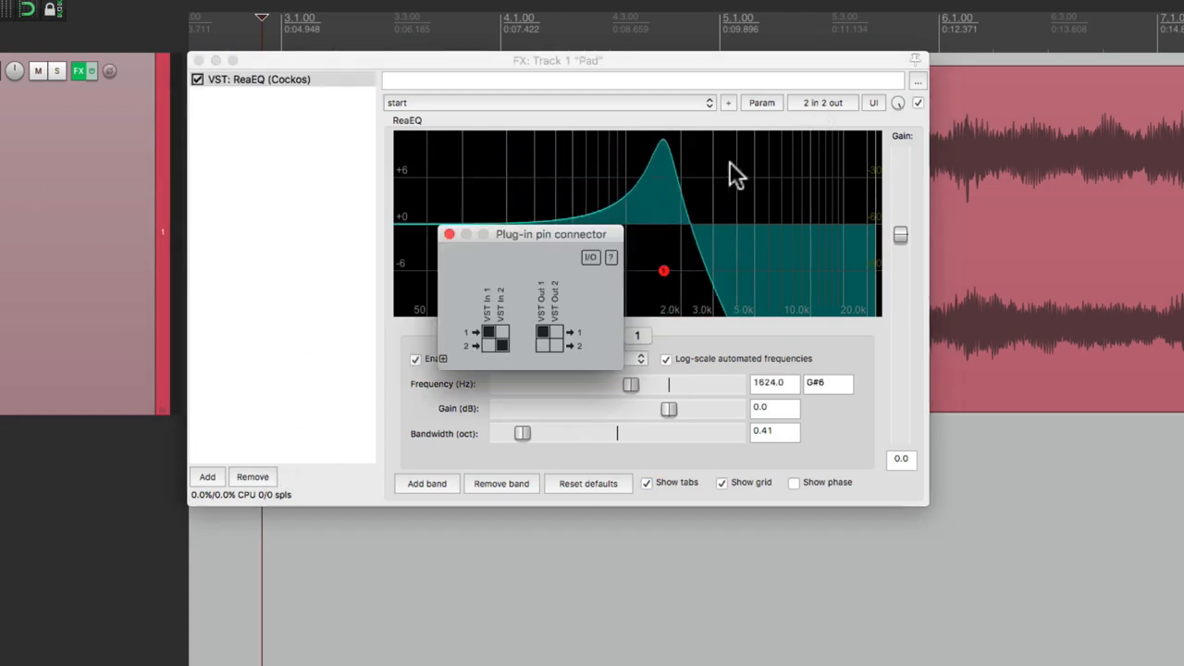
left_click_drag(663, 271, 706, 271)
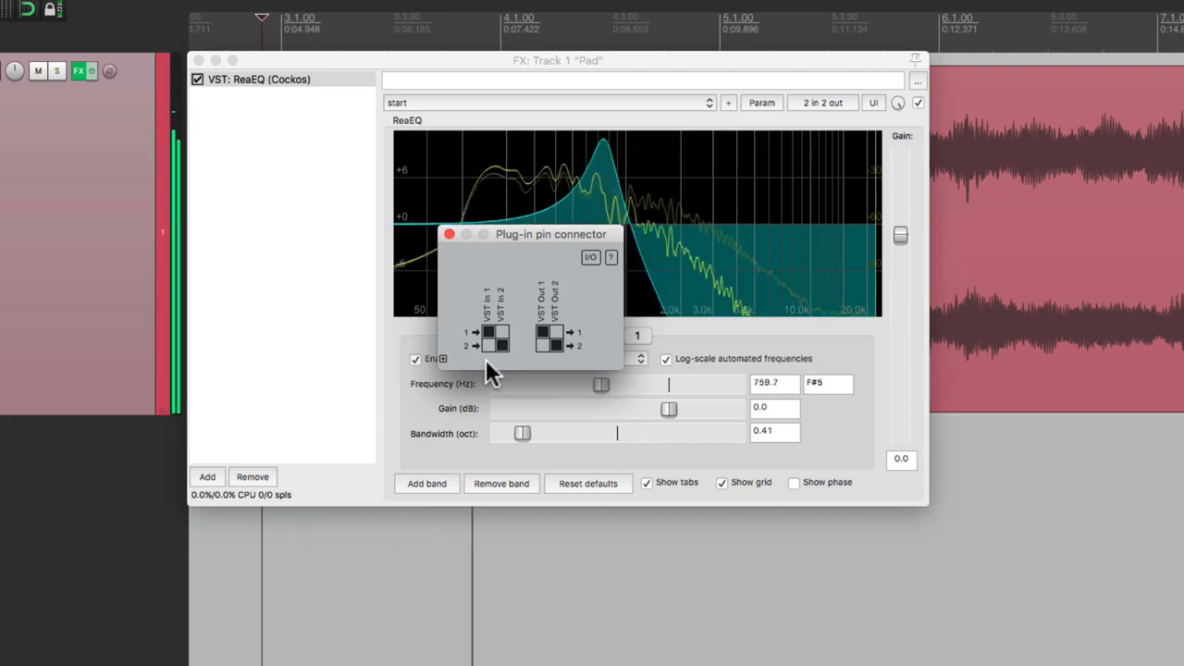
left_click_drag(602, 384, 573, 384)
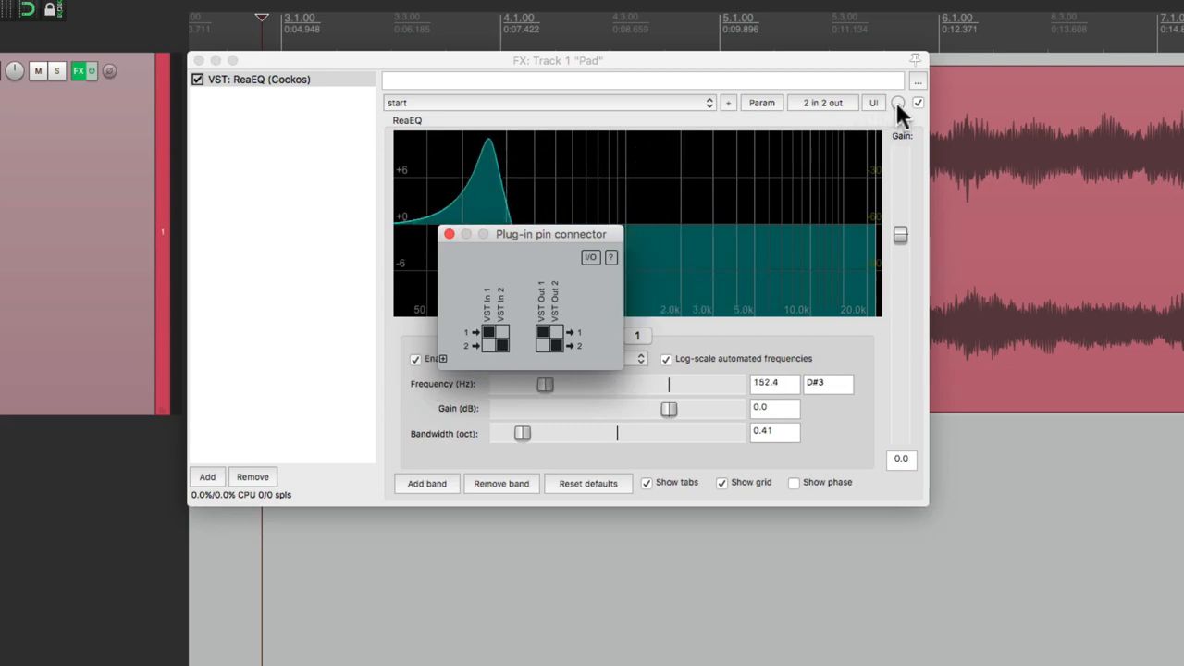
left_click(918, 102)
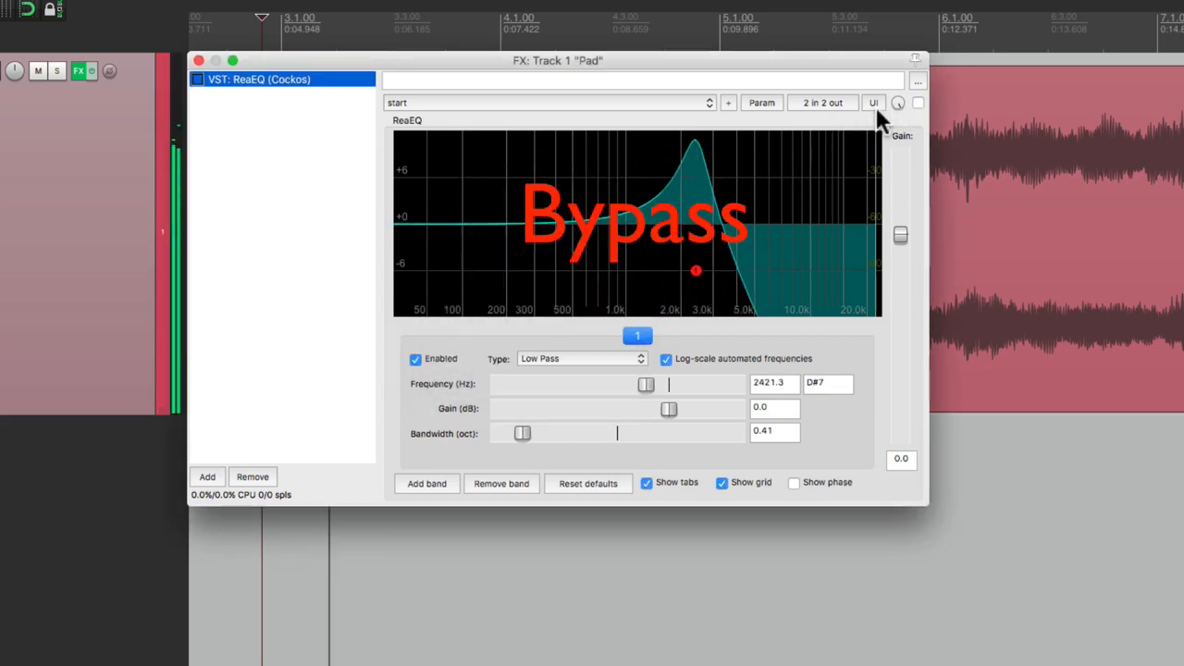
mouse_move(889, 125)
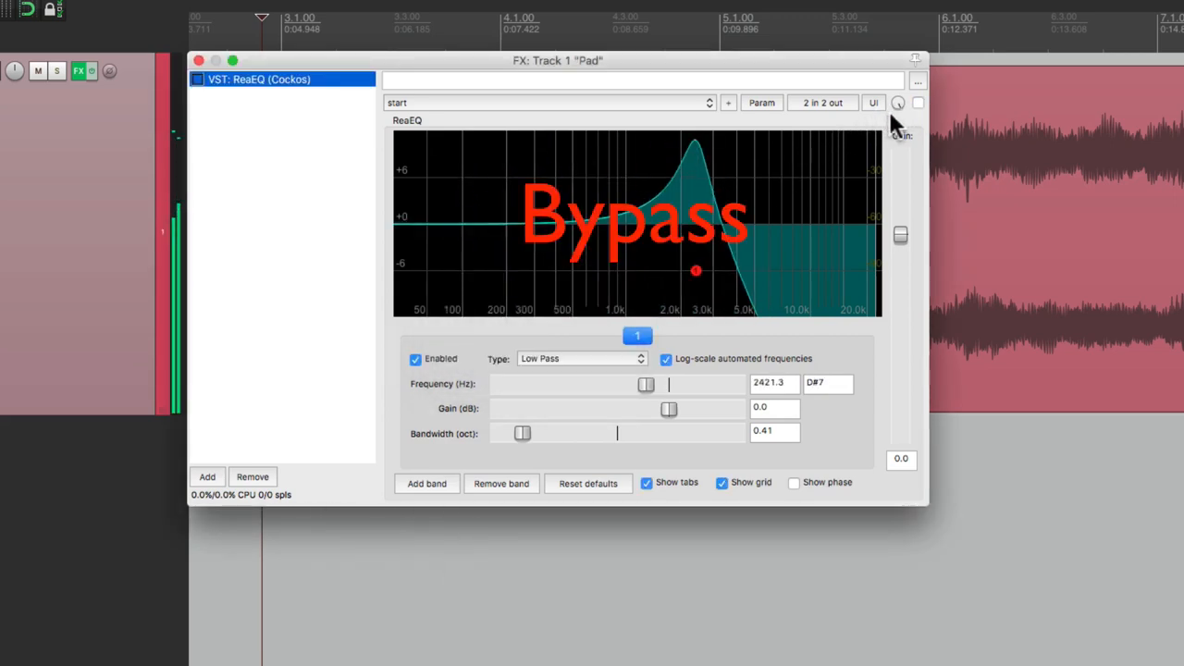
left_click(918, 102)
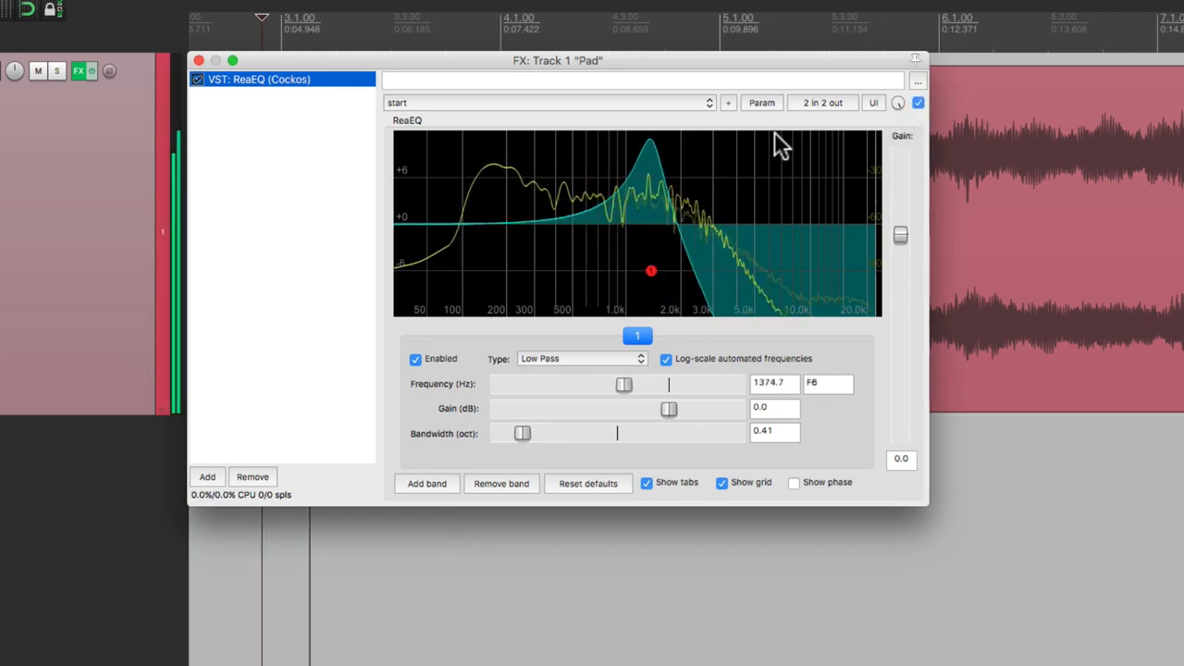
left_click_drag(651, 271, 687, 271)
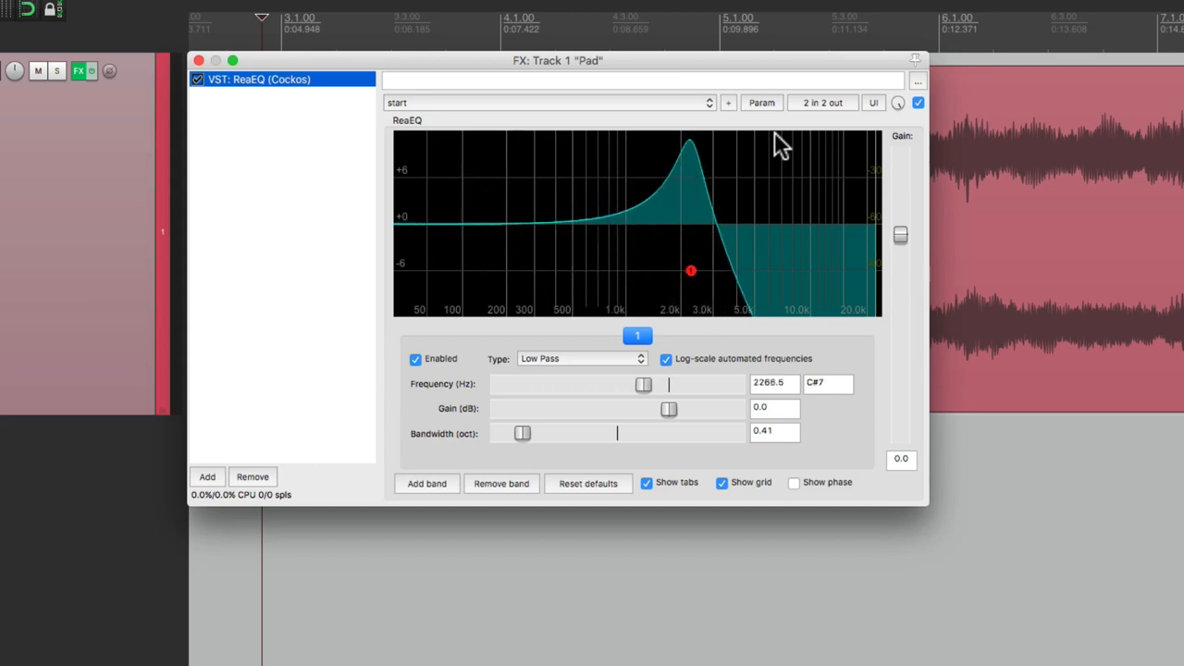
left_click_drag(690, 270, 645, 270)
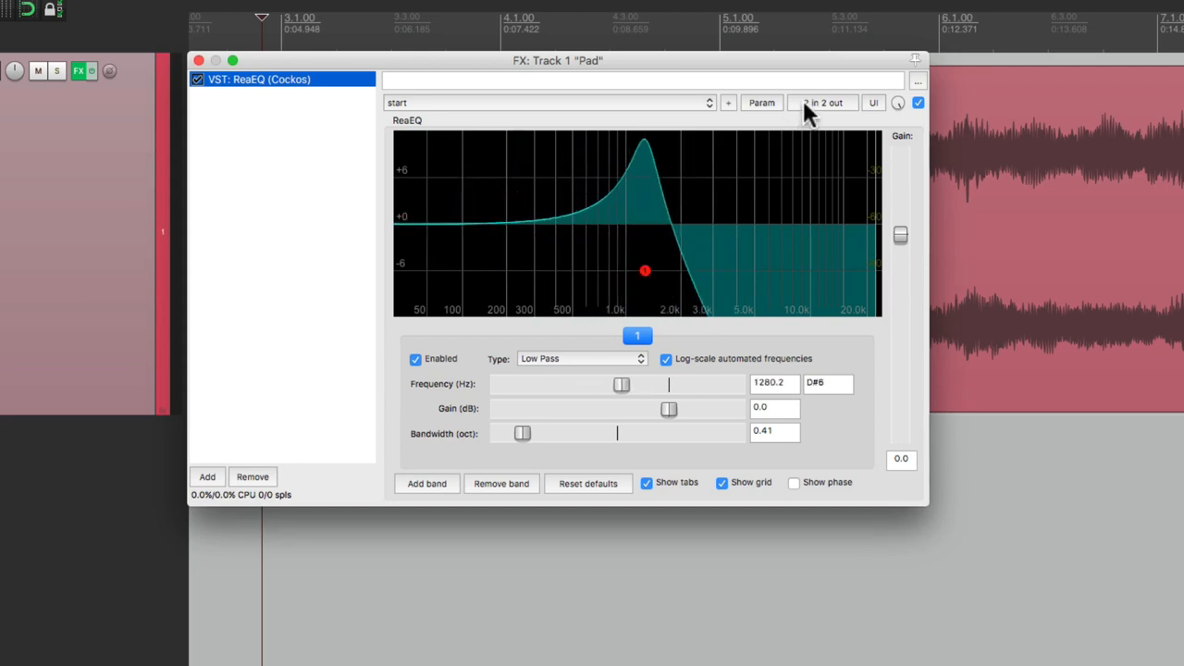
Open ReaEQ's pin connector and change which track channels it outputs to
left_click(822, 102)
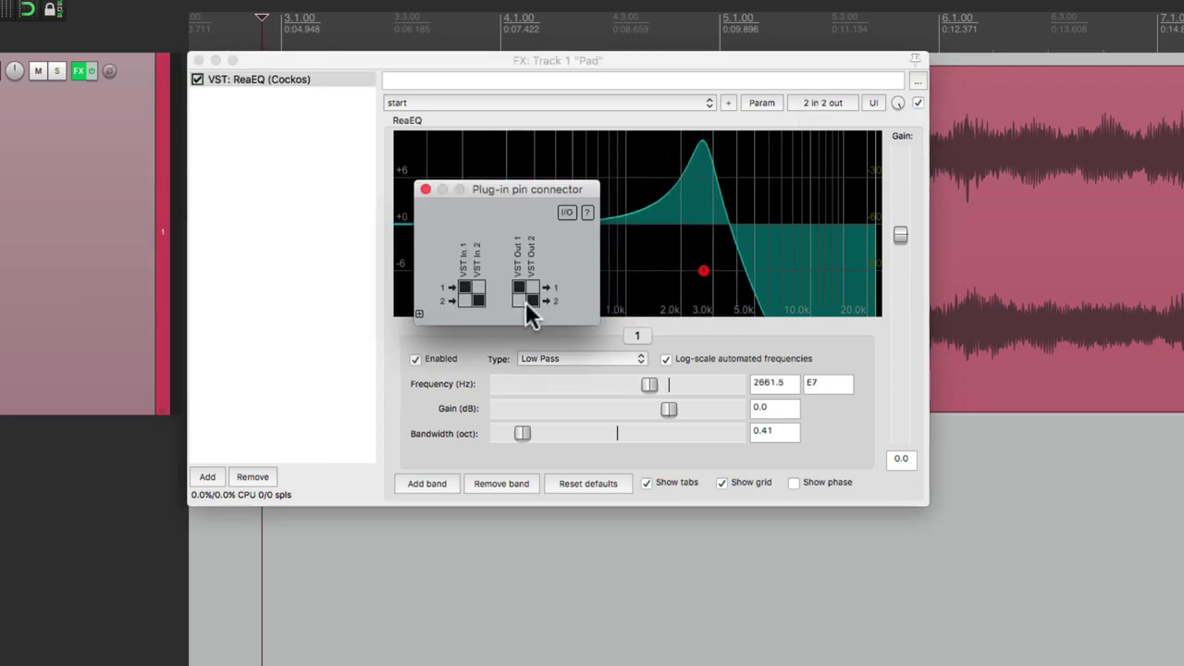
left_click(528, 287)
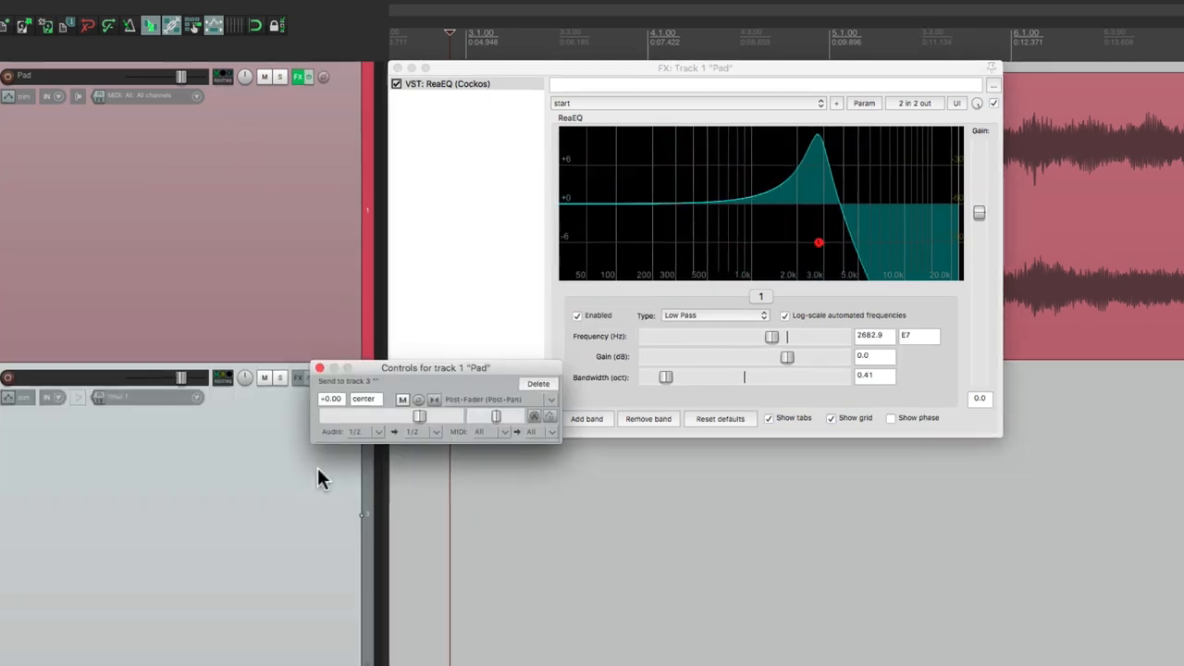
Set the Pad send's audio source to stereo channels 3/4
left_click(378, 431)
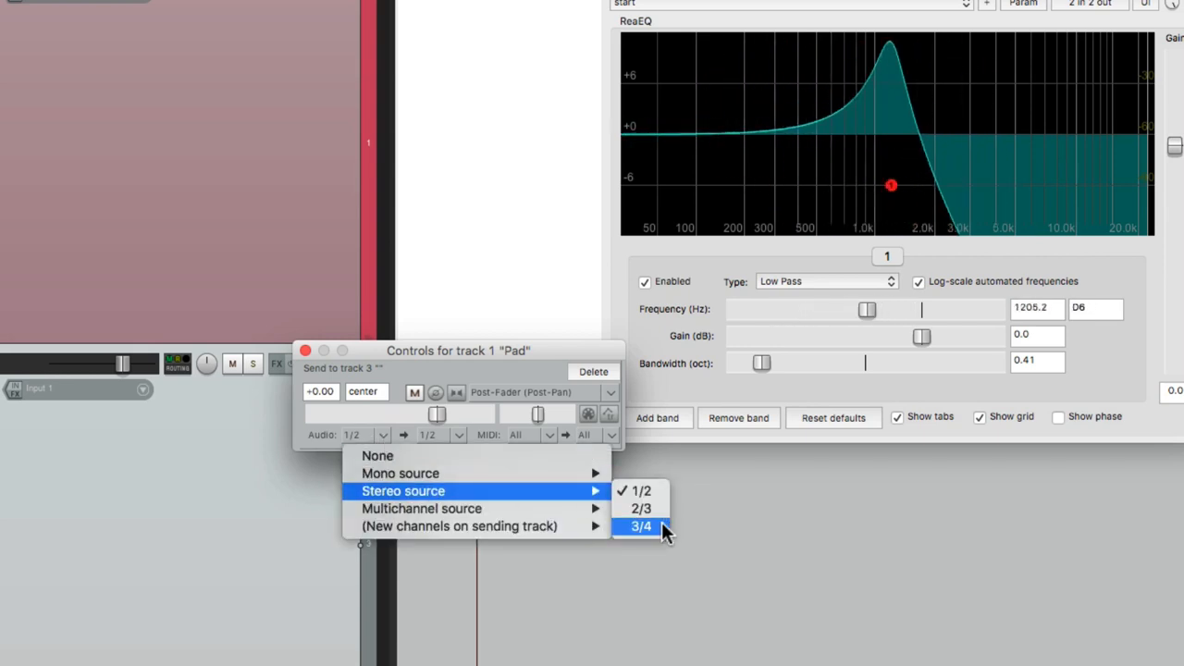
left_click(640, 525)
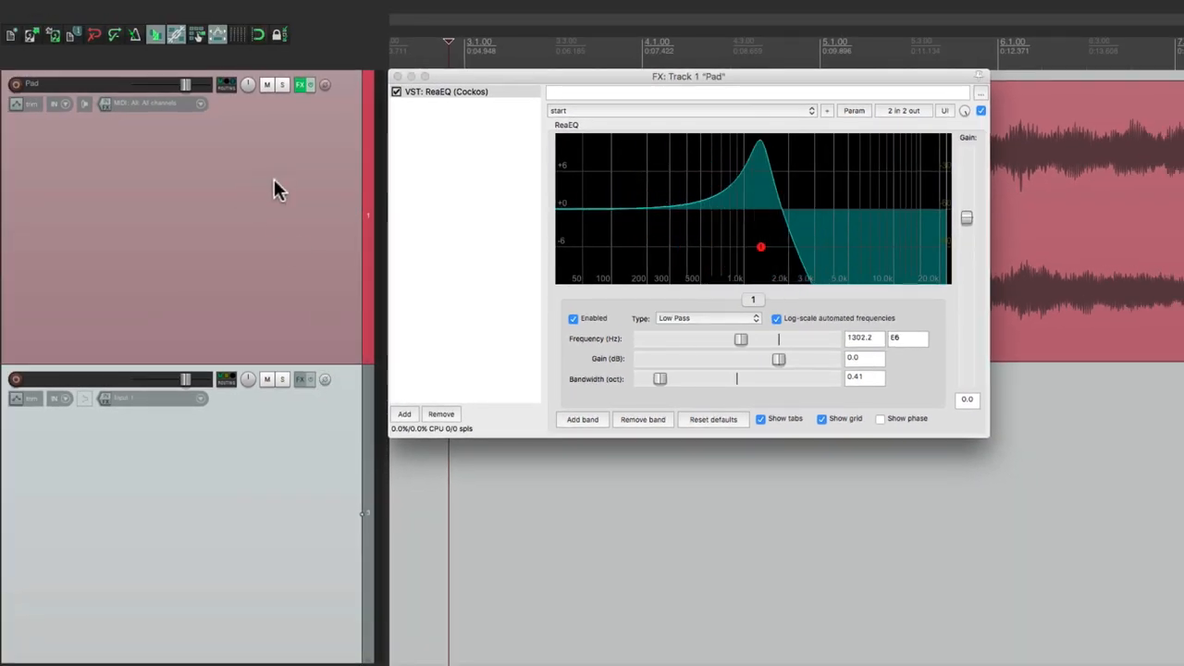
Pull the second track's volume fully down, then bring it back to about -9 dB
left_click_drag(761, 246, 633, 246)
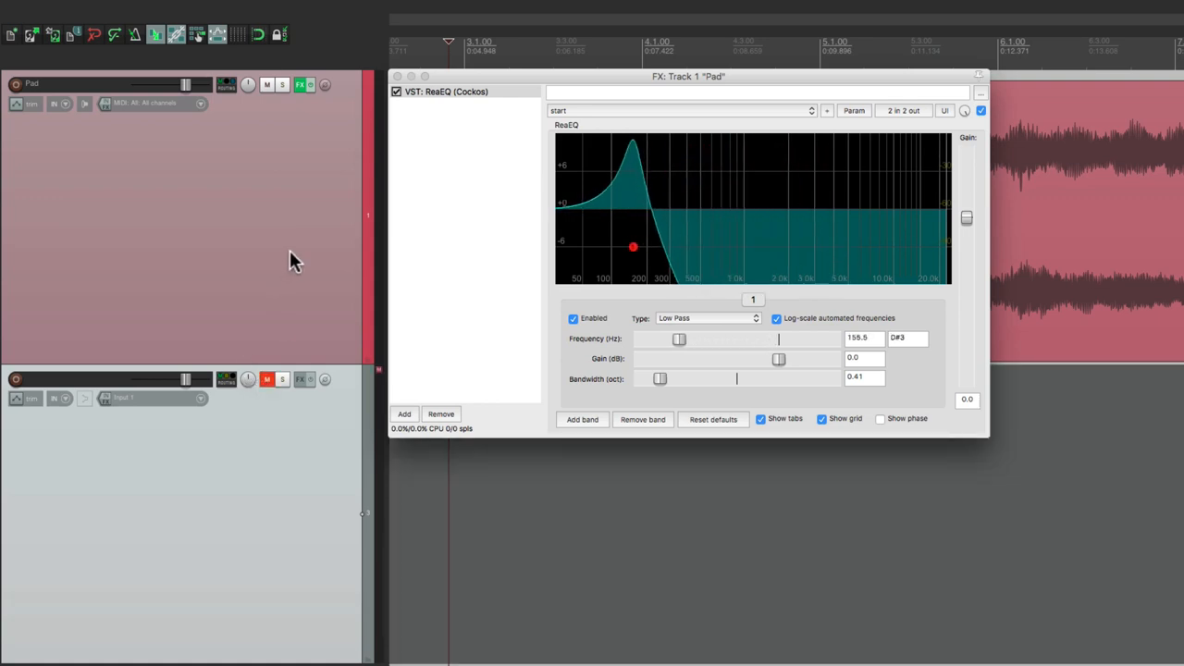
left_click_drag(633, 247, 802, 247)
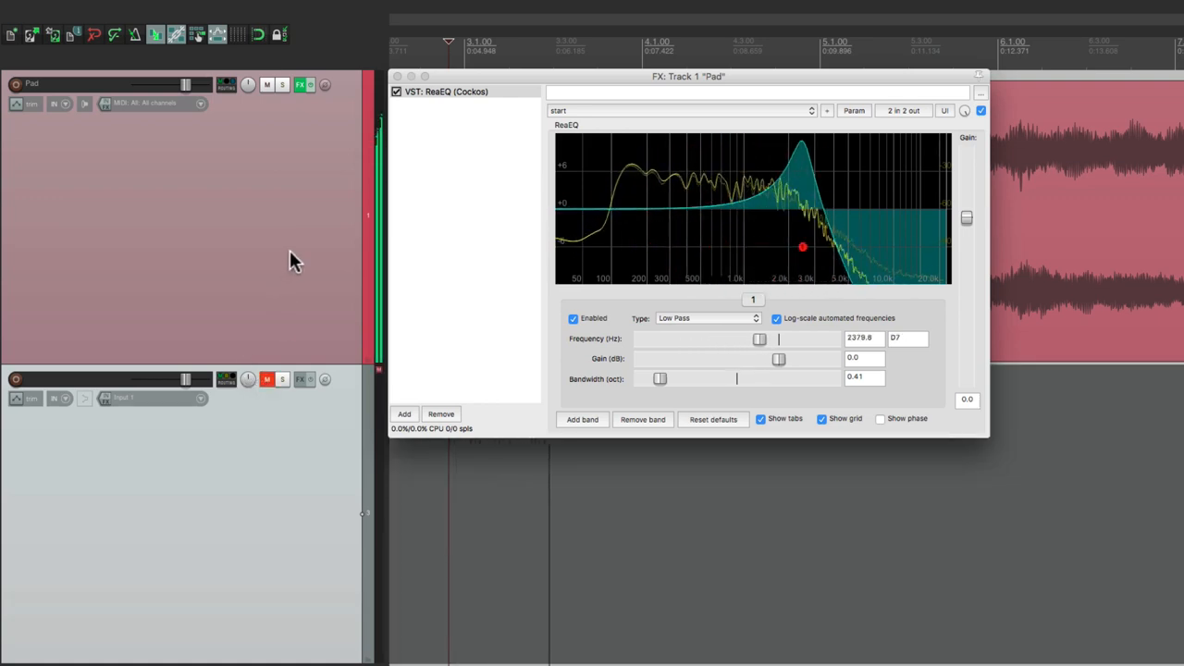
left_click_drag(804, 246, 632, 246)
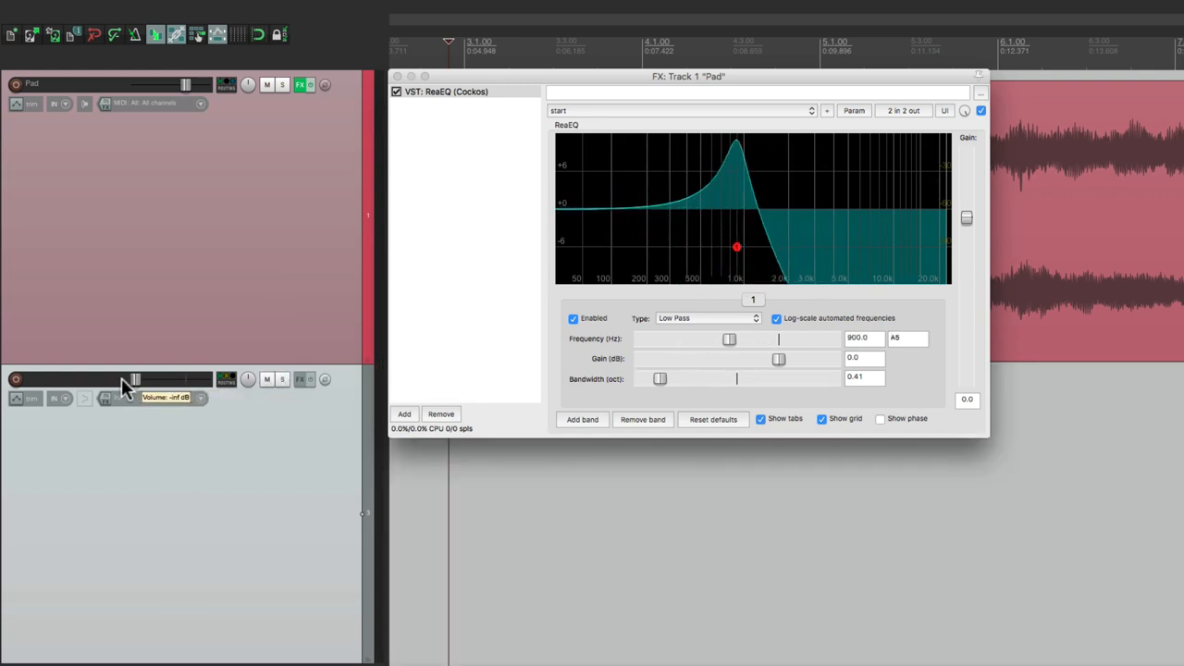
left_click_drag(738, 246, 805, 246)
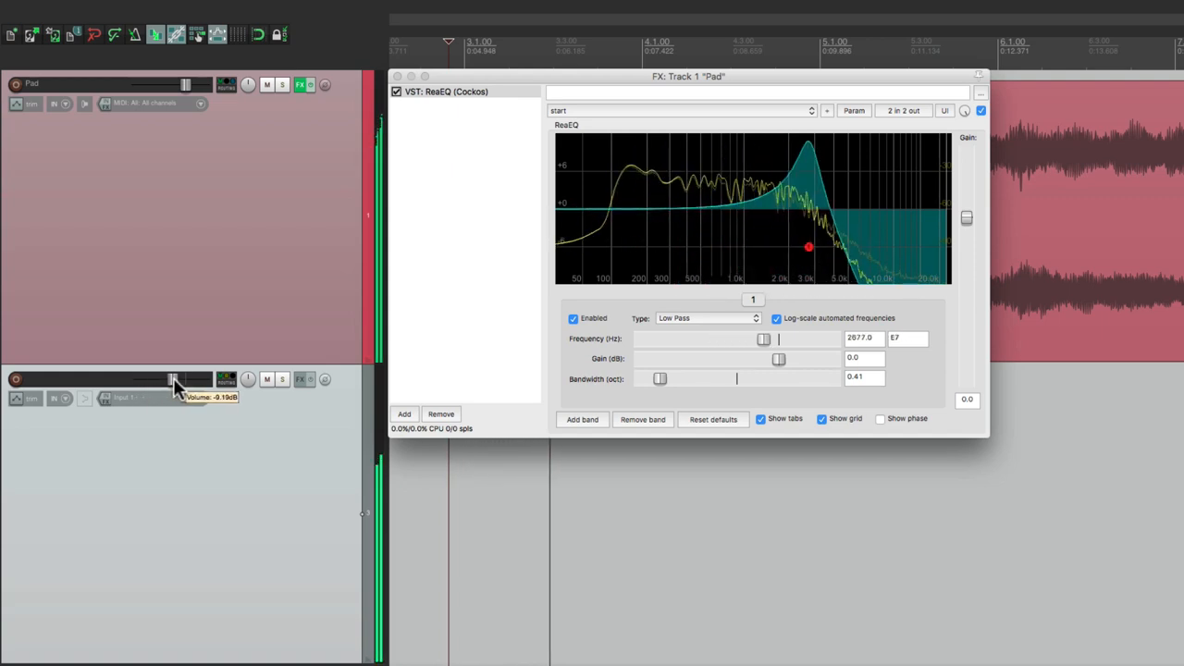
left_click_drag(808, 246, 674, 247)
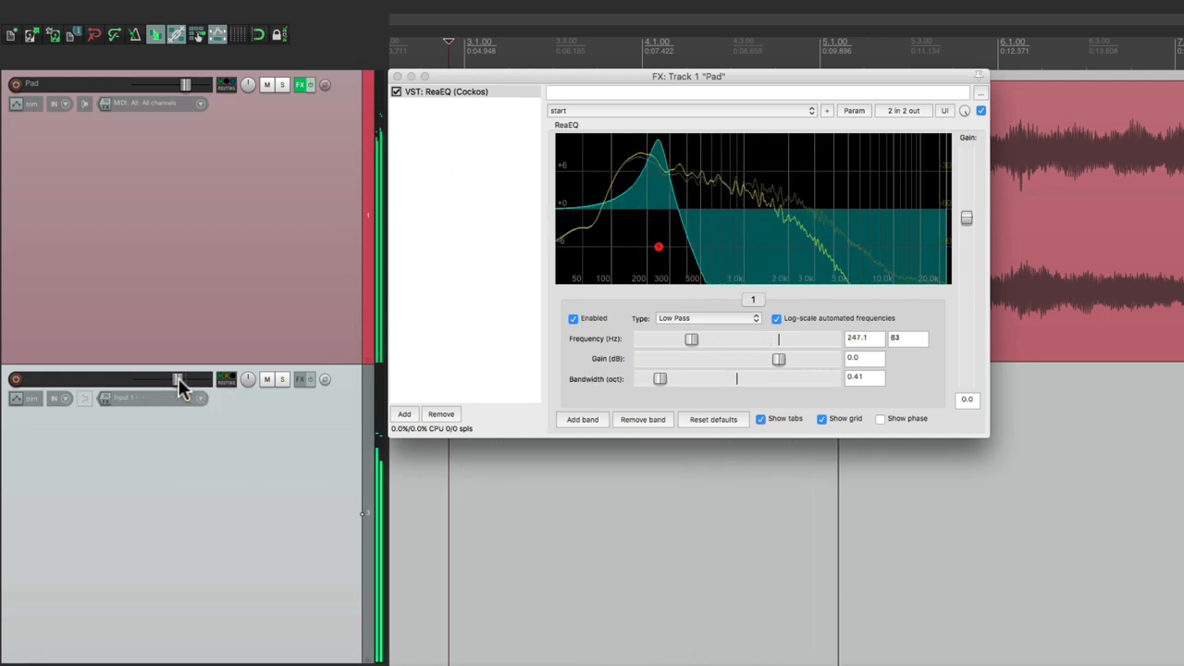
Sweep the low-pass cutoff back and forth between about 168 Hz and 2.4 kHz
left_click_drag(657, 246, 801, 246)
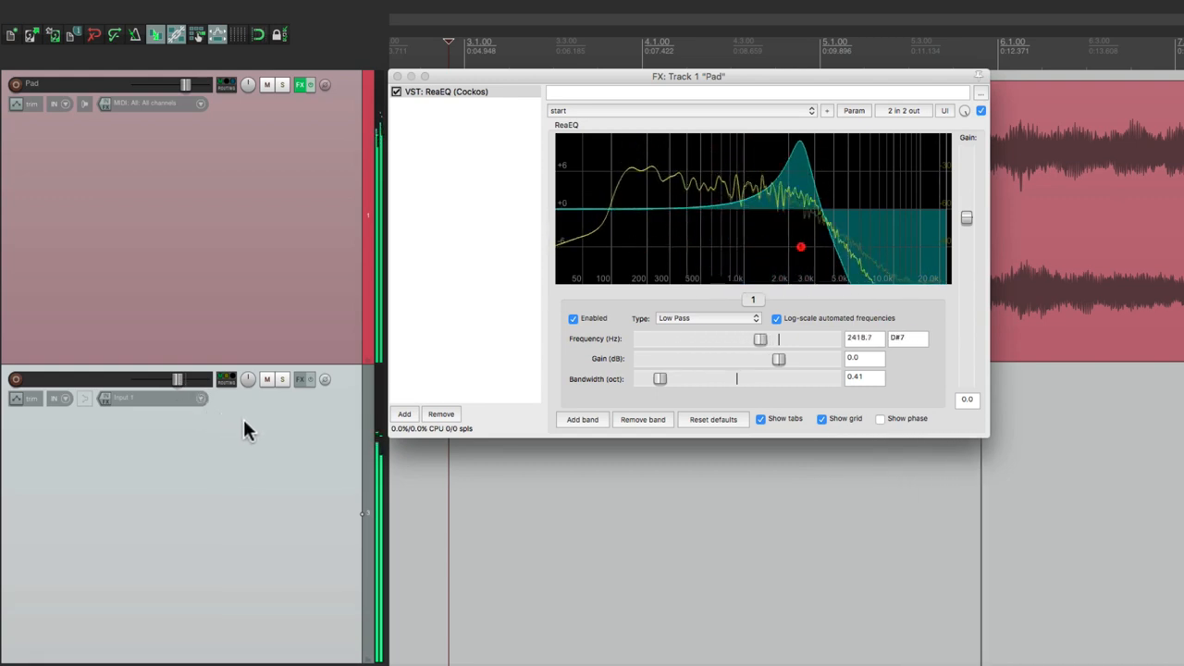
left_click_drag(801, 247, 636, 246)
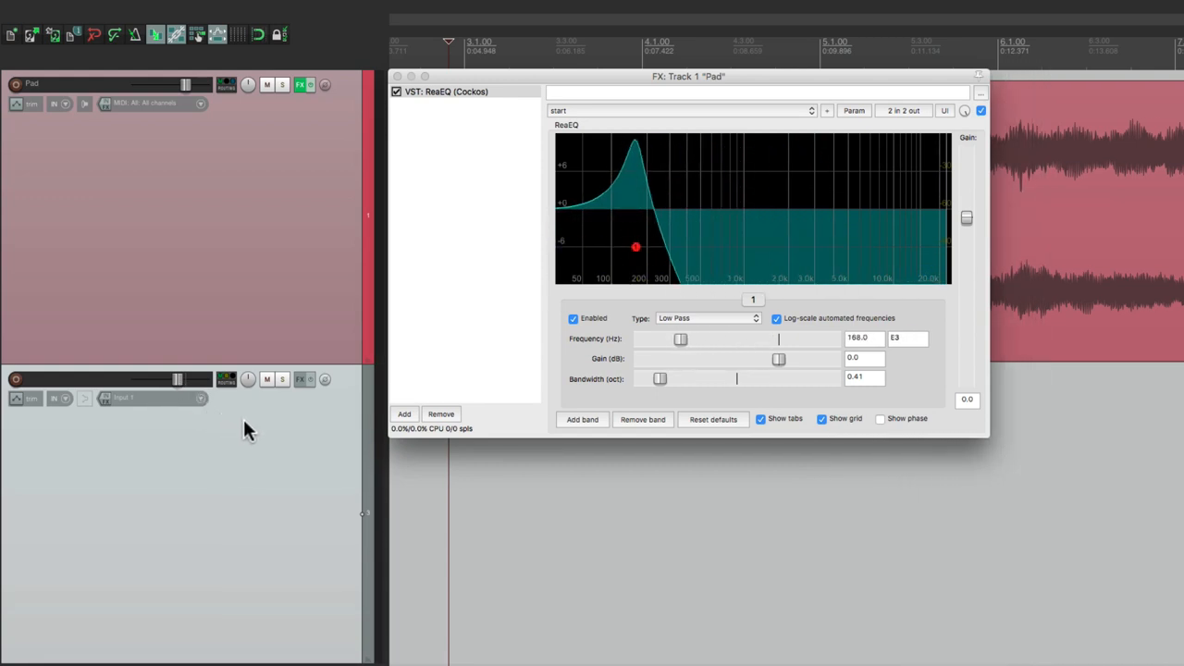
left_click_drag(636, 247, 768, 246)
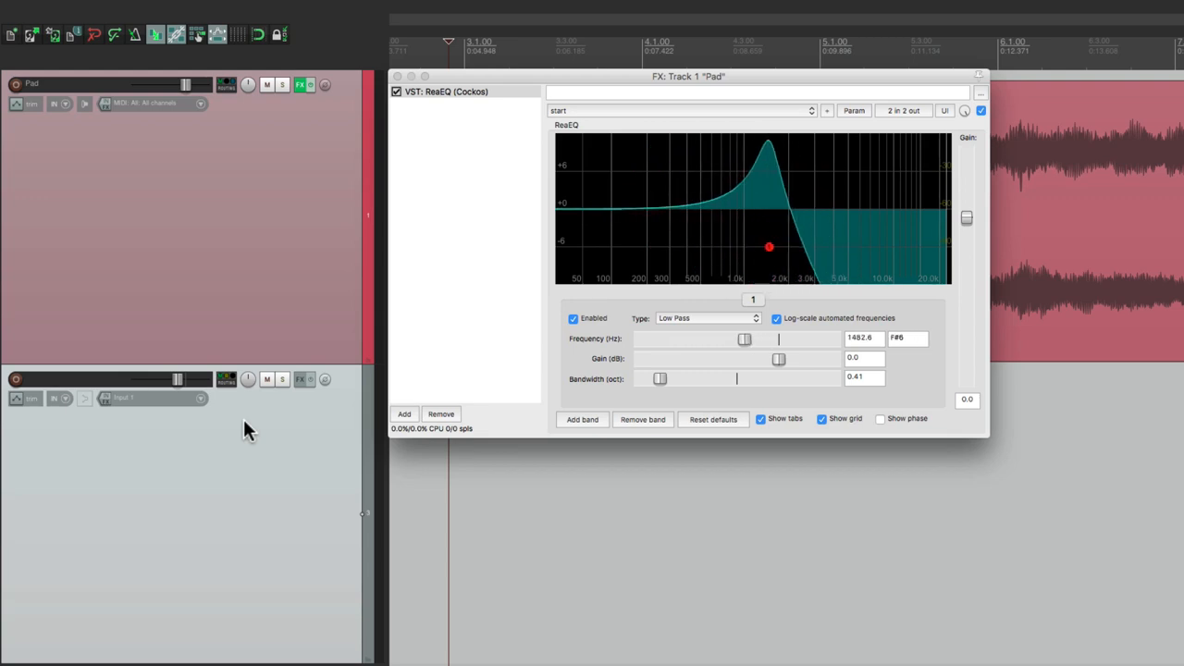
left_click_drag(768, 246, 788, 246)
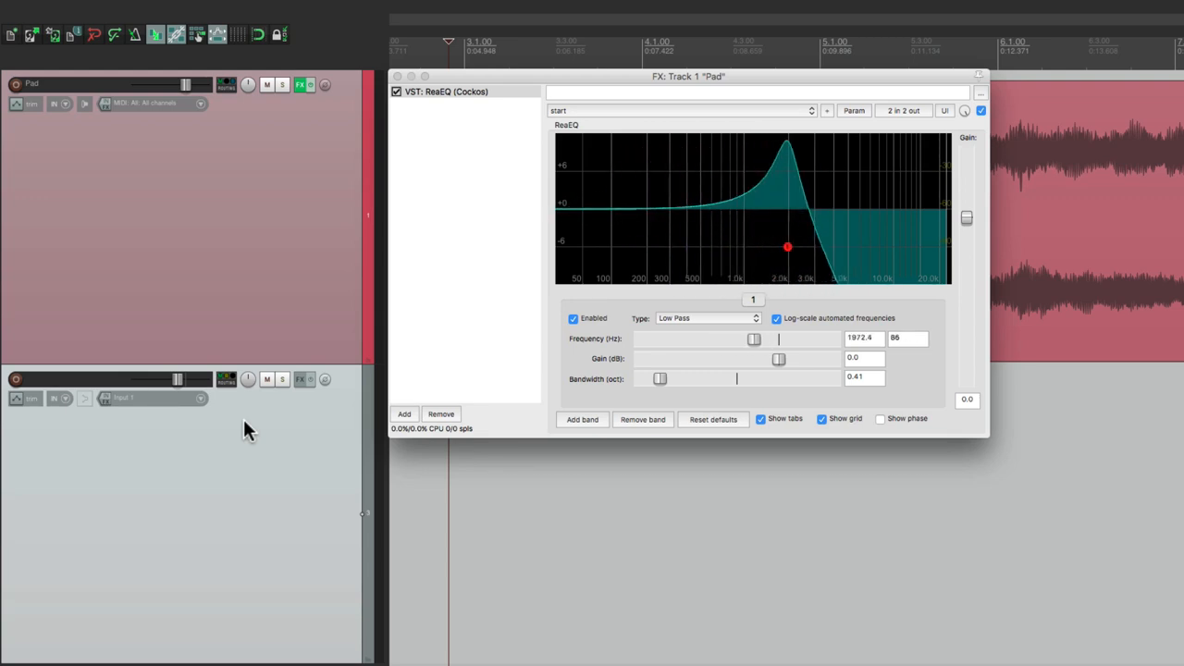
left_click_drag(787, 247, 646, 248)
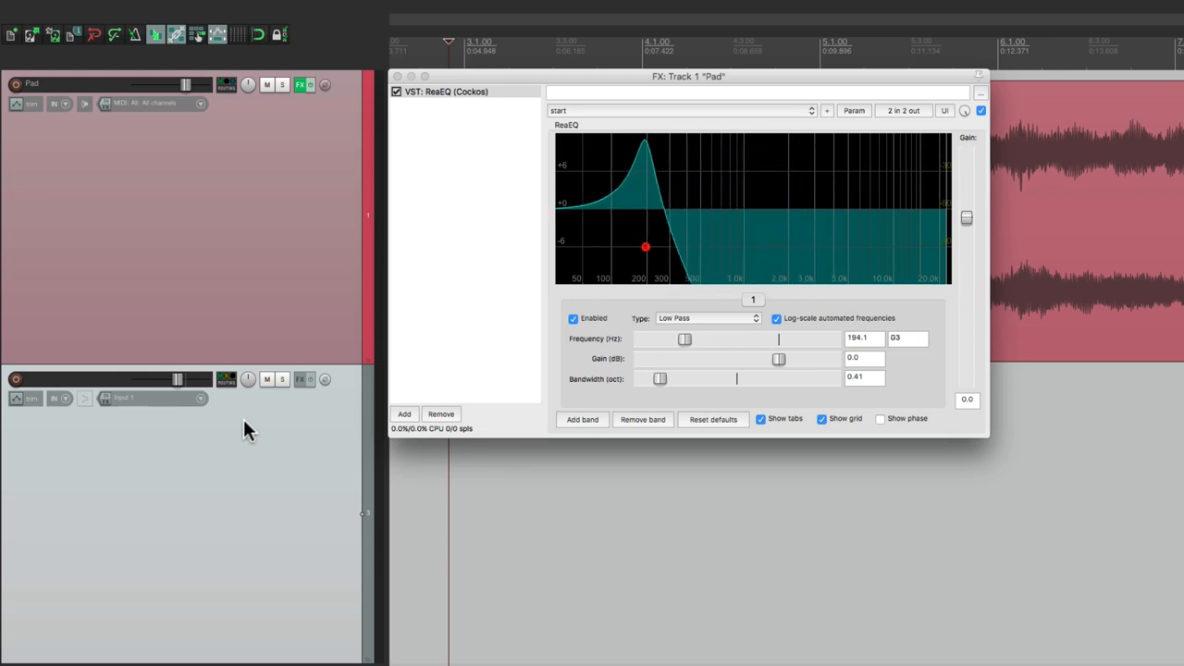
left_click_drag(646, 247, 689, 247)
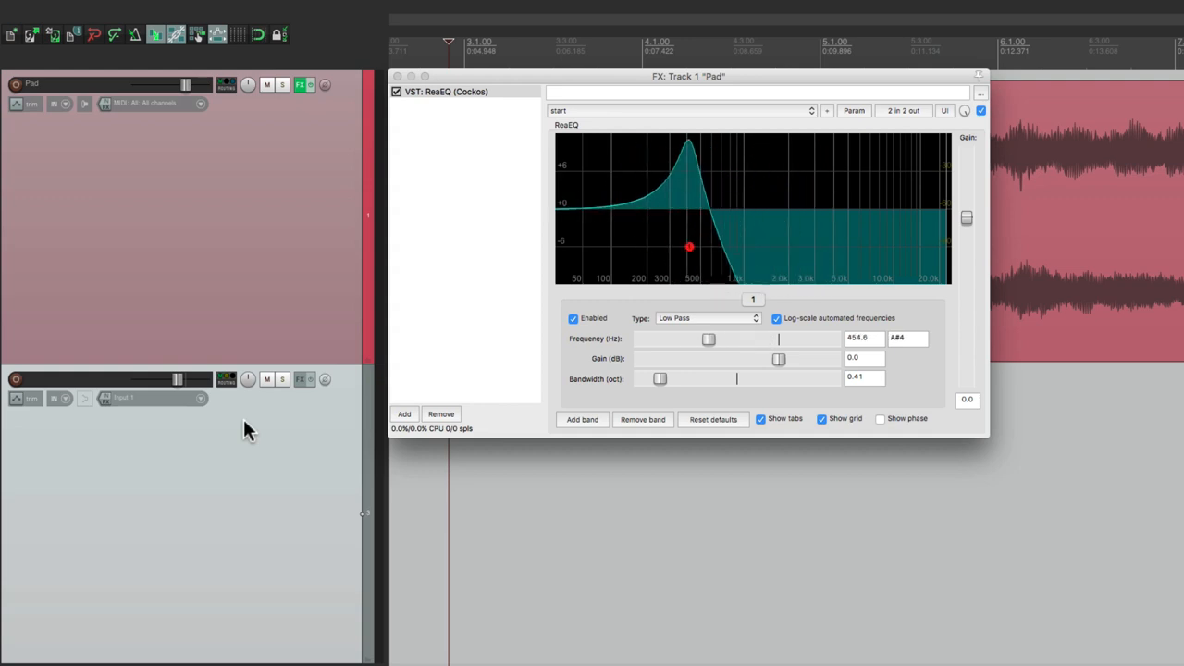
left_click_drag(690, 247, 744, 247)
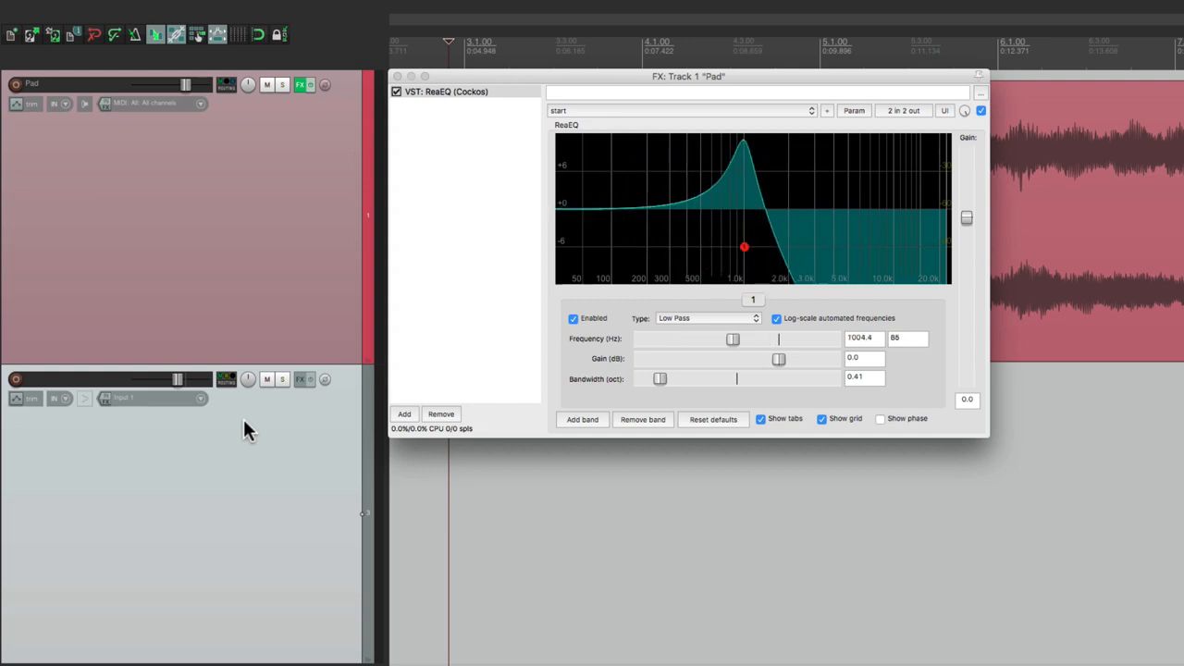
left_click_drag(744, 247, 632, 247)
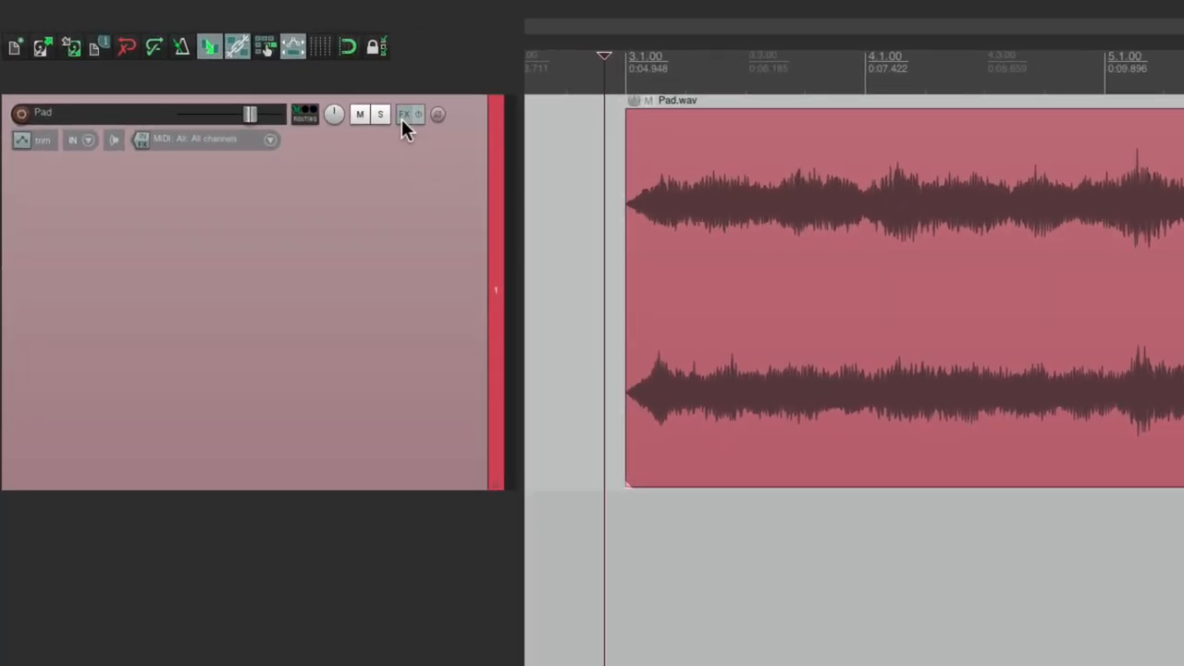
Filter the FX list for 'splitter' and add JS: 3-Band Splitter to the Pad track
left_click(404, 113)
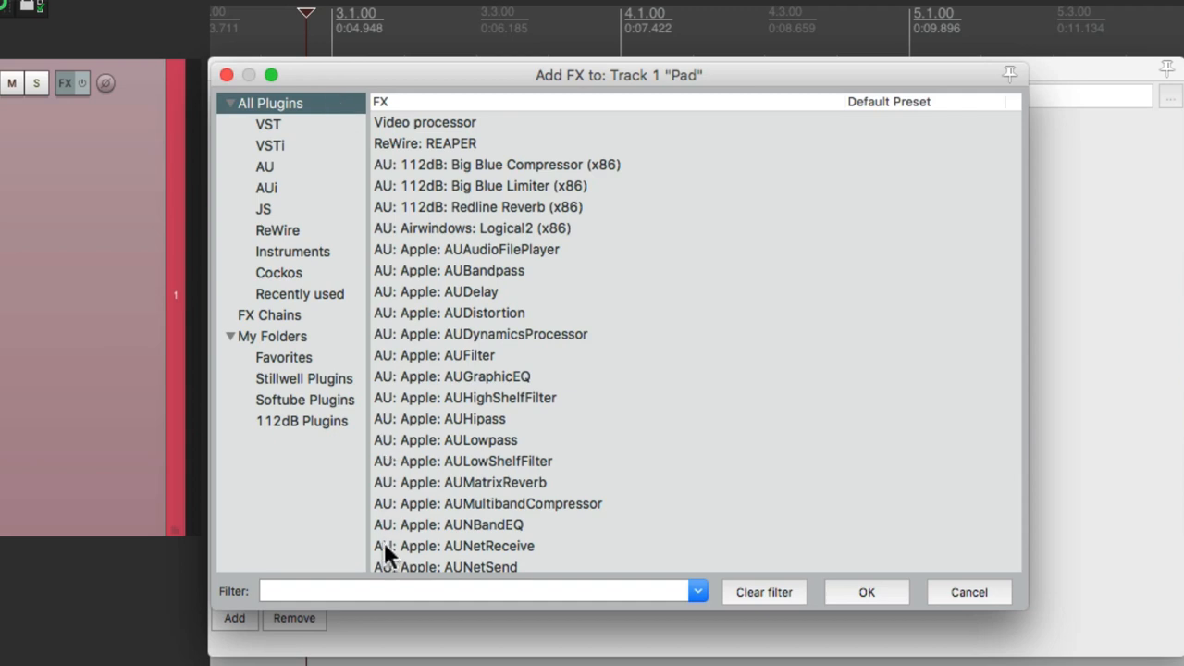
type("split")
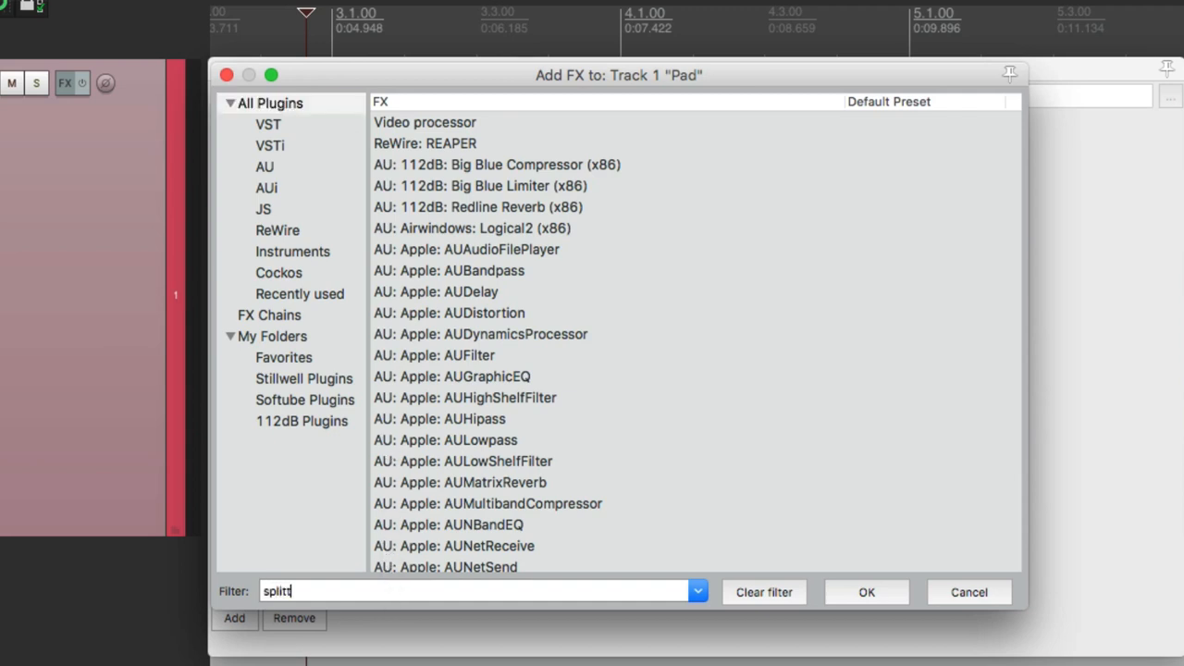
type("er")
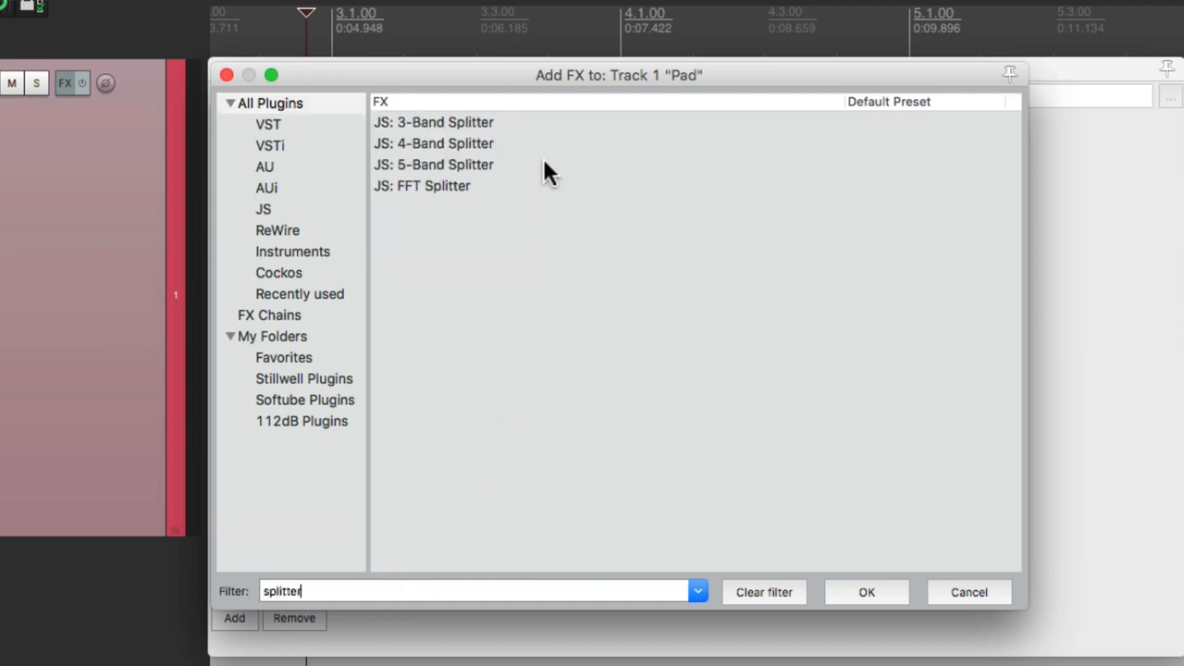
left_click(433, 144)
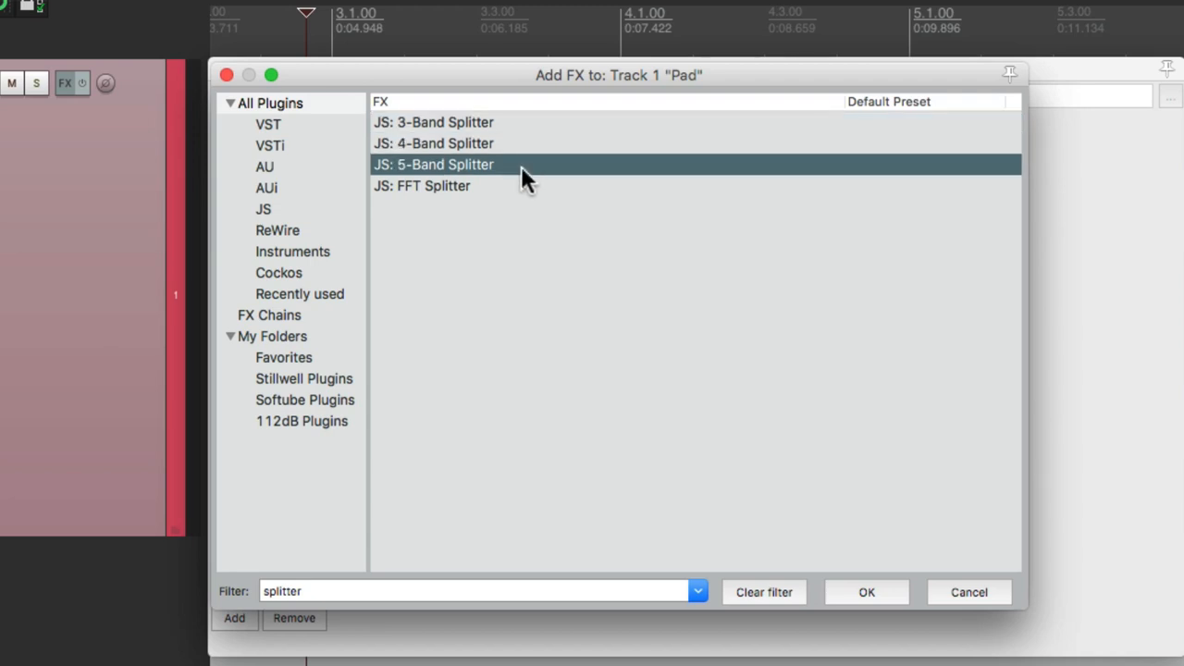
left_click(435, 122)
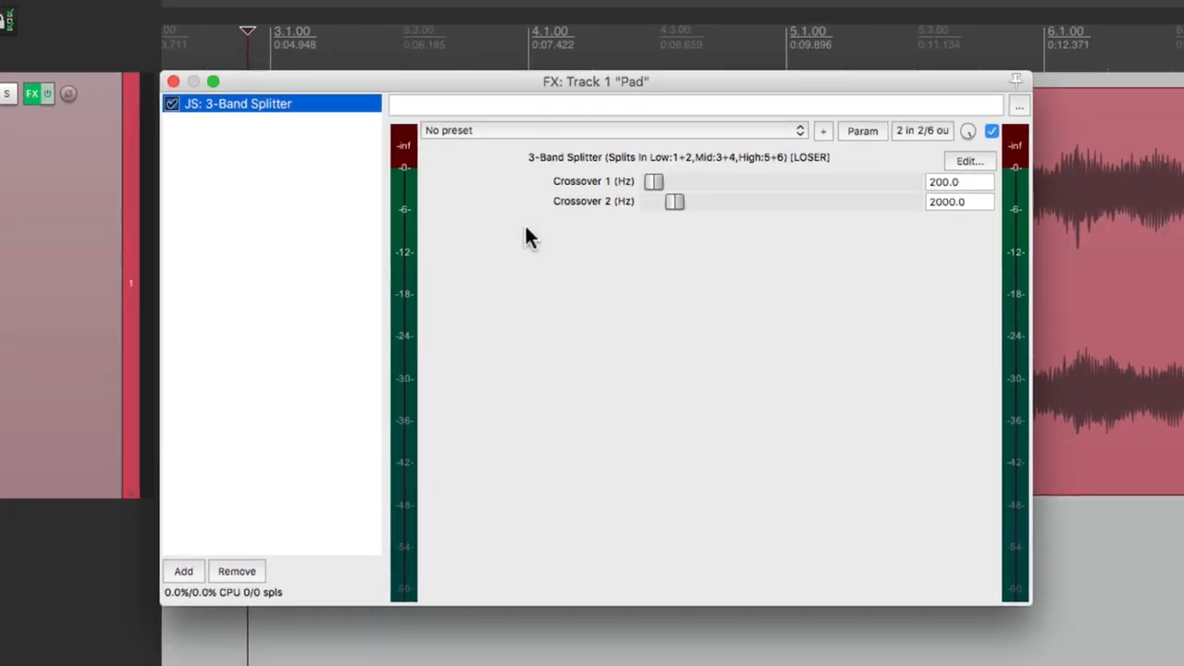
mouse_move(634, 243)
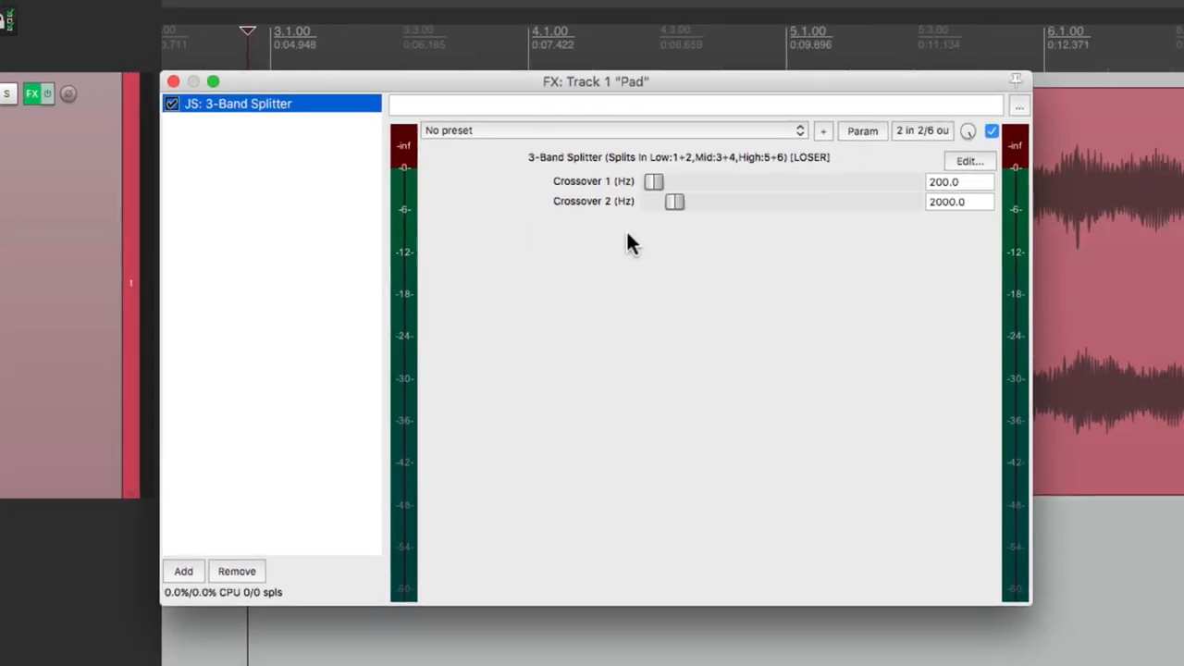
mouse_move(619, 206)
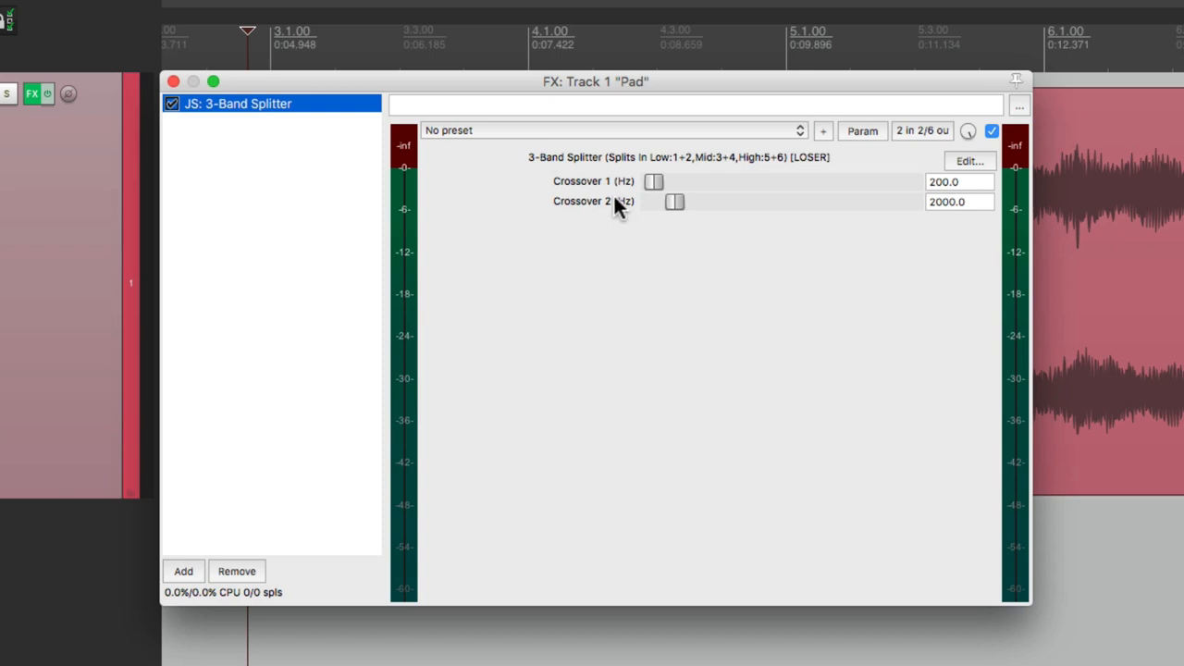
mouse_move(639, 243)
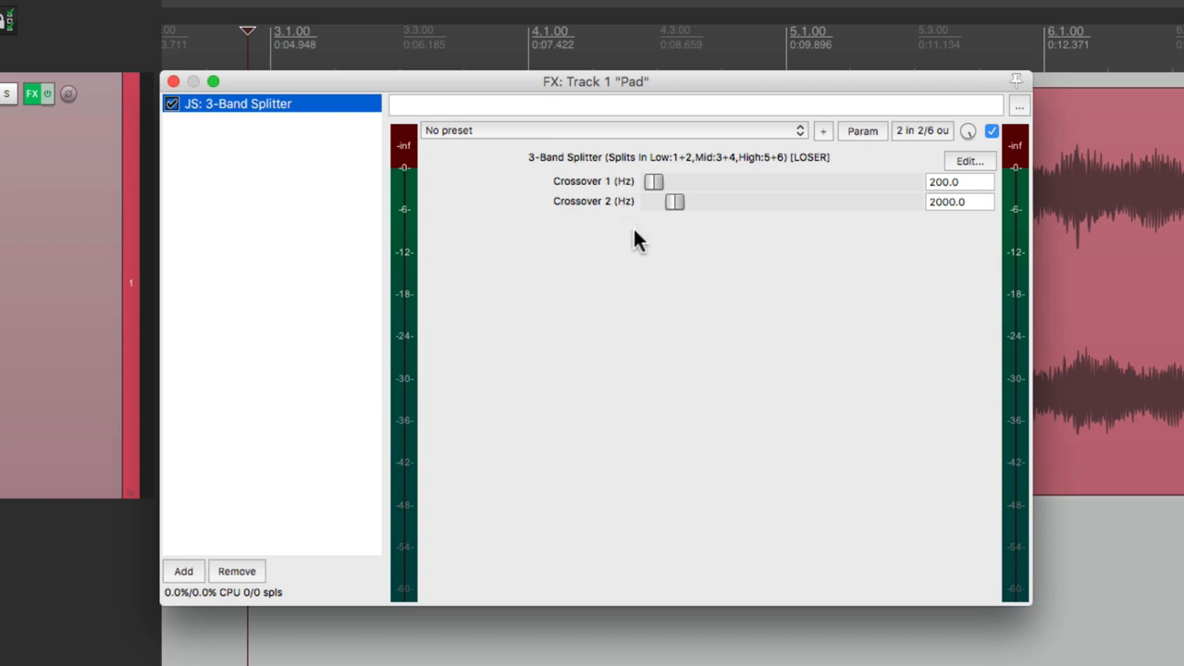
mouse_move(979, 183)
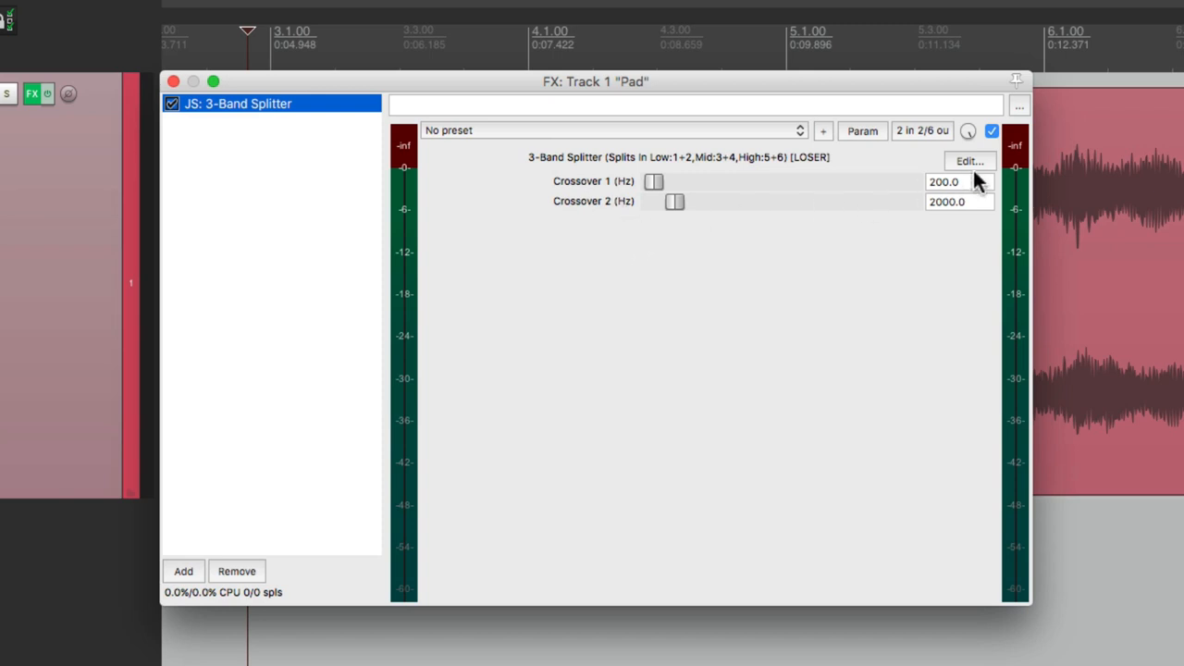
mouse_move(979, 188)
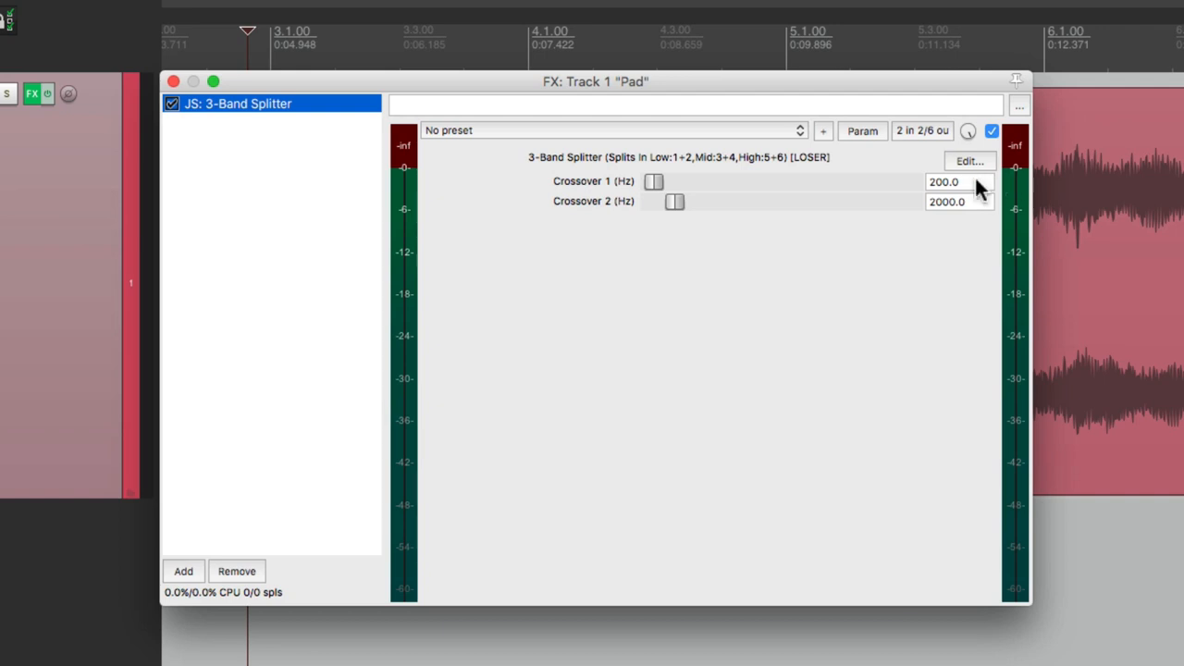
mouse_move(983, 211)
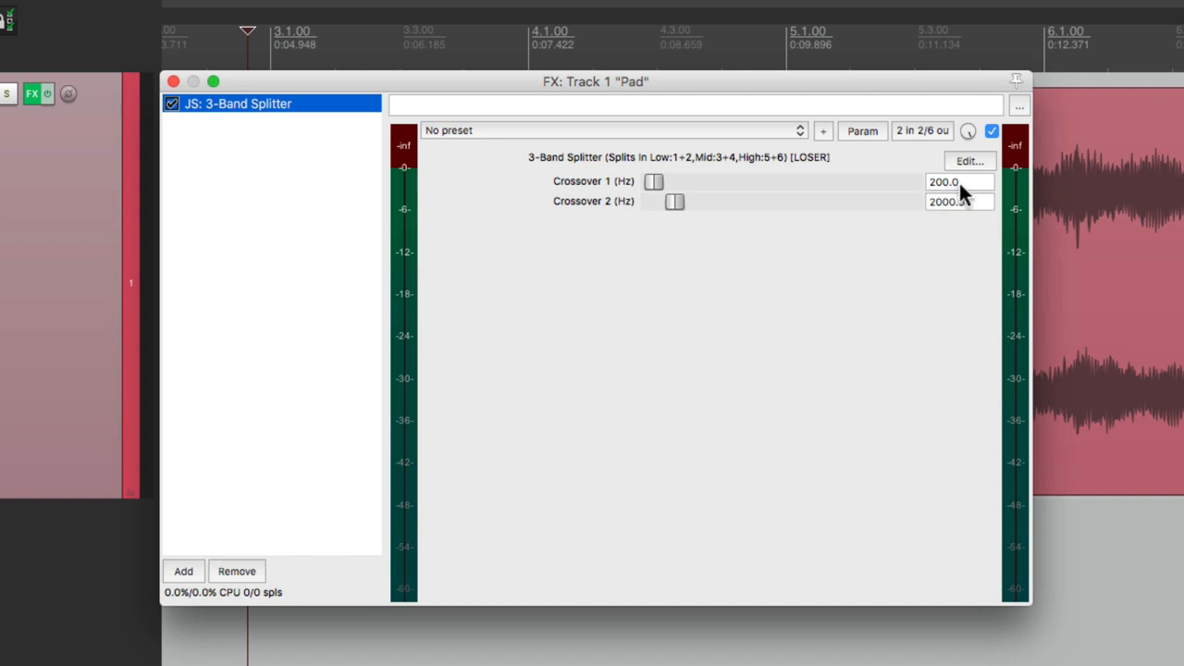
mouse_move(673, 211)
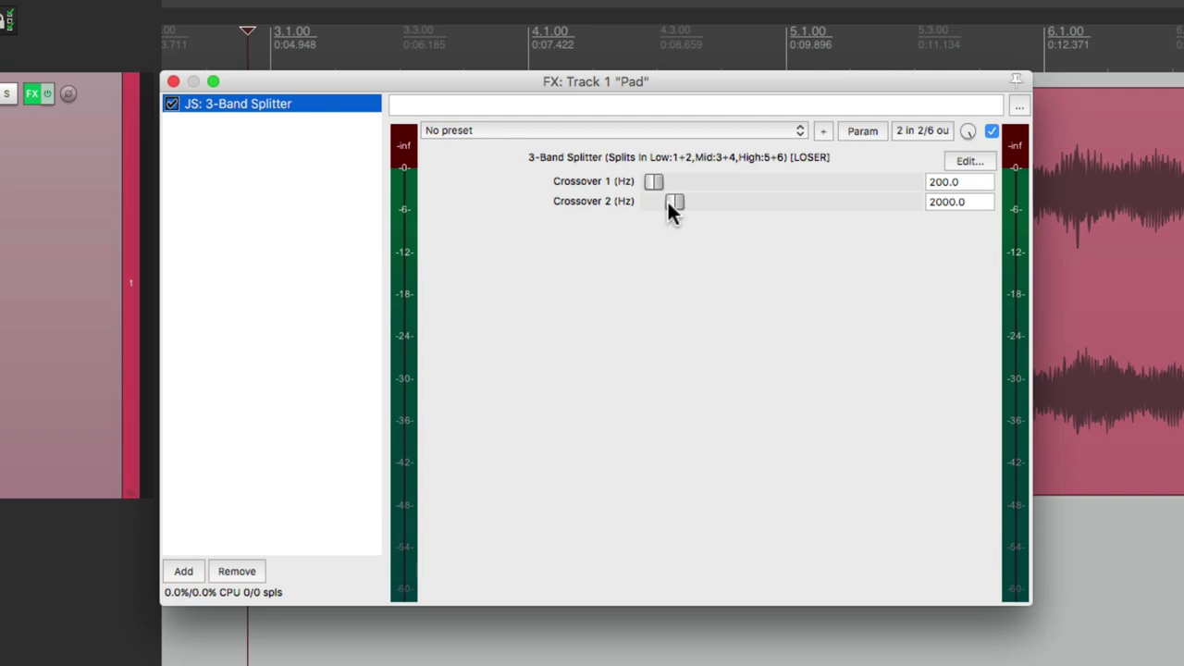
mouse_move(799, 176)
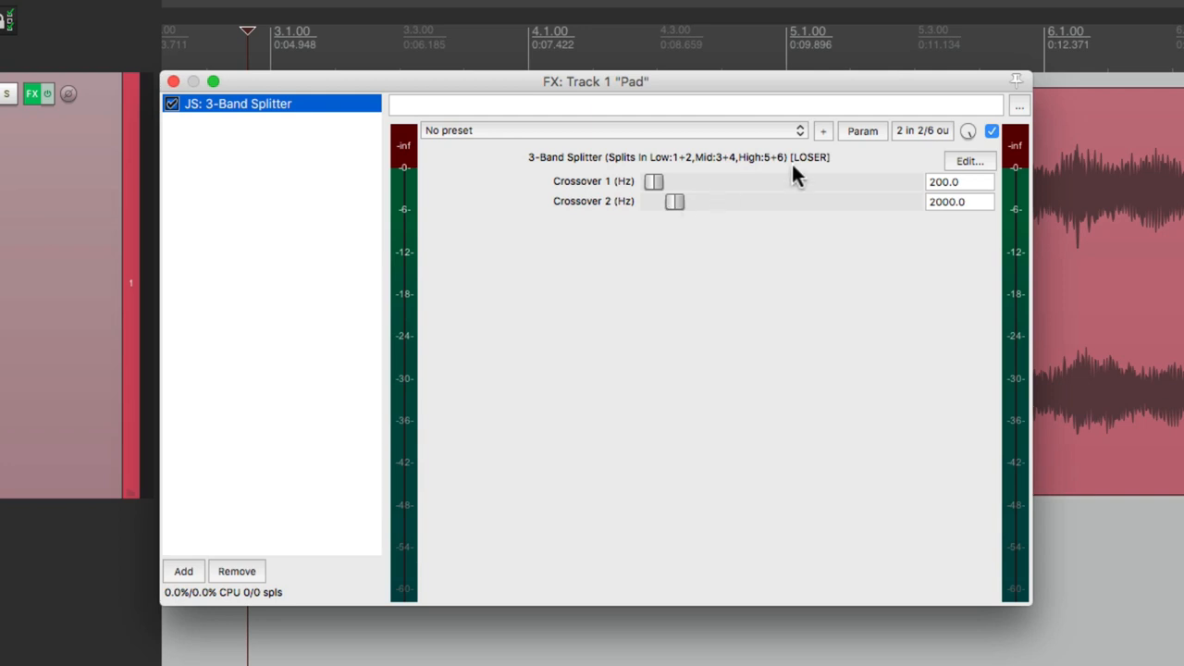
Open the 3-Band Splitter's pin connector from its '2 in 2/6 out' button
left_click(922, 130)
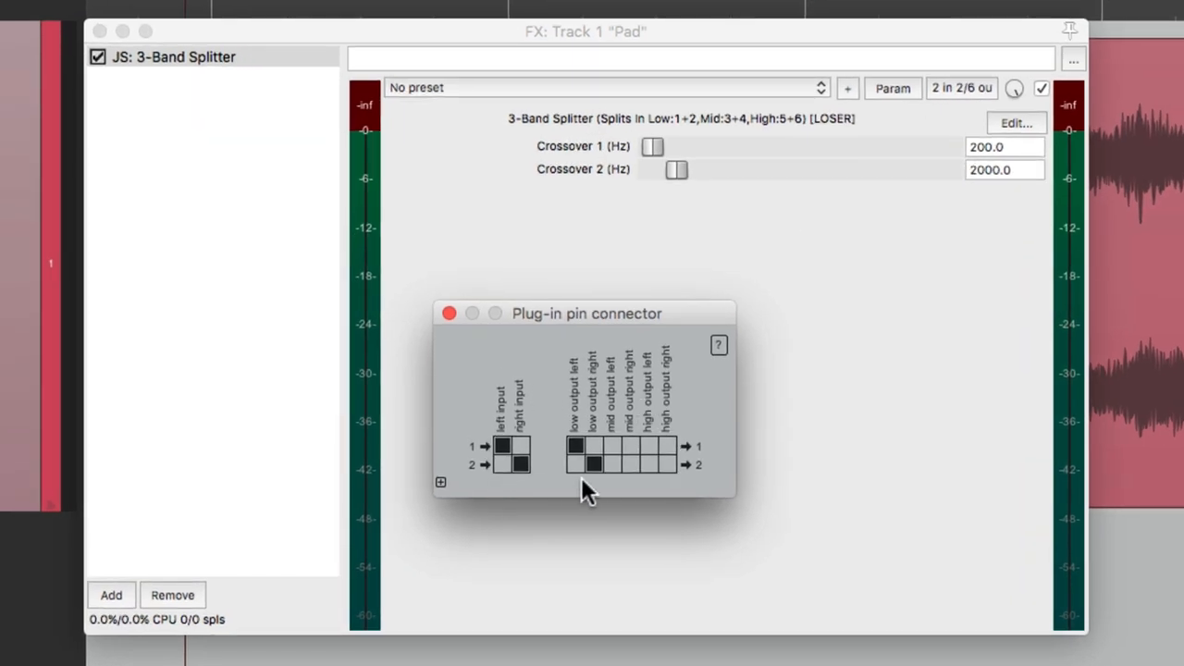
mouse_move(606, 435)
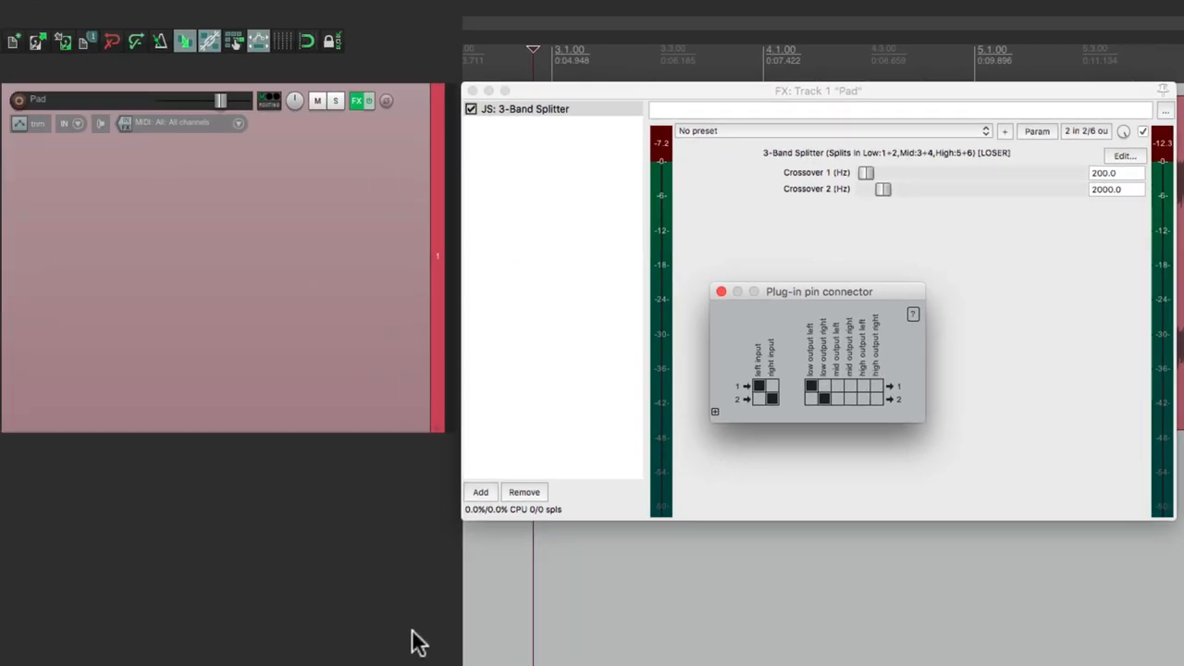
Reopen the splitter's pin connector and expand the Pad track to six channels
left_click(722, 292)
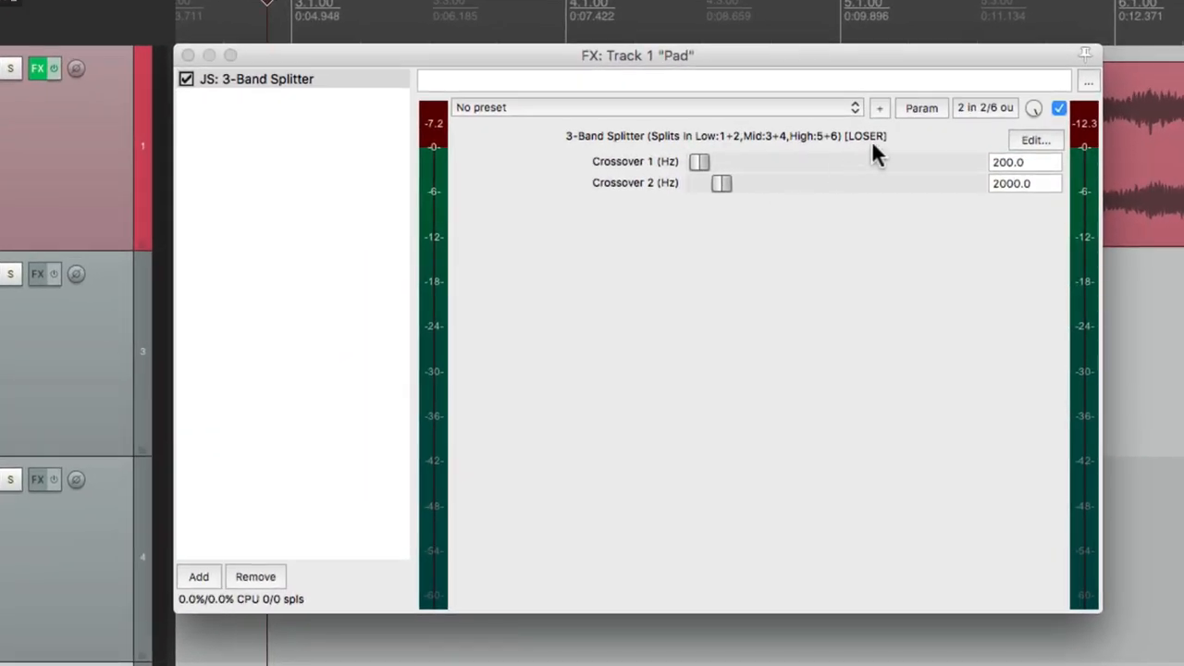
left_click(985, 107)
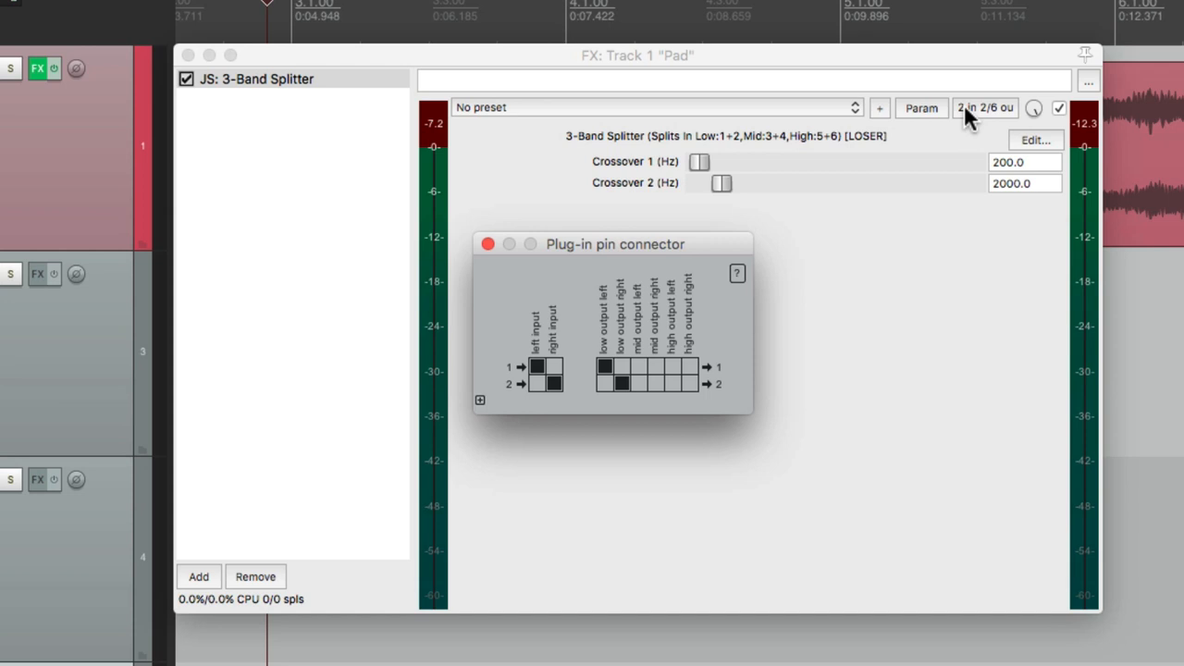
left_click(479, 399)
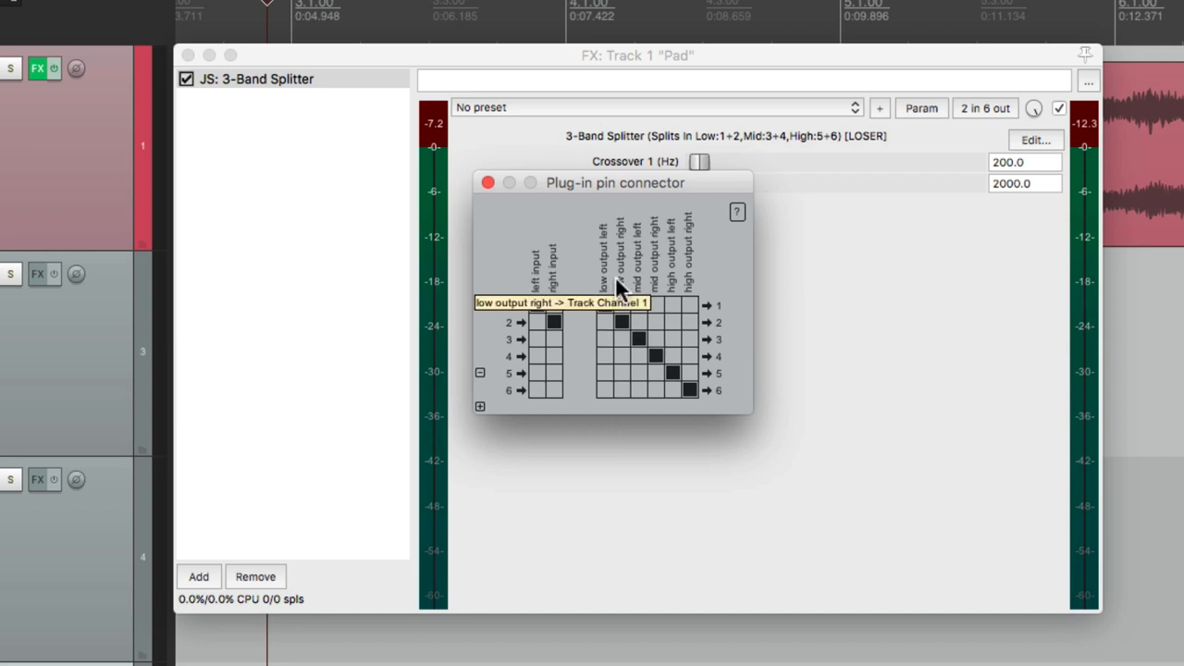
mouse_move(652, 294)
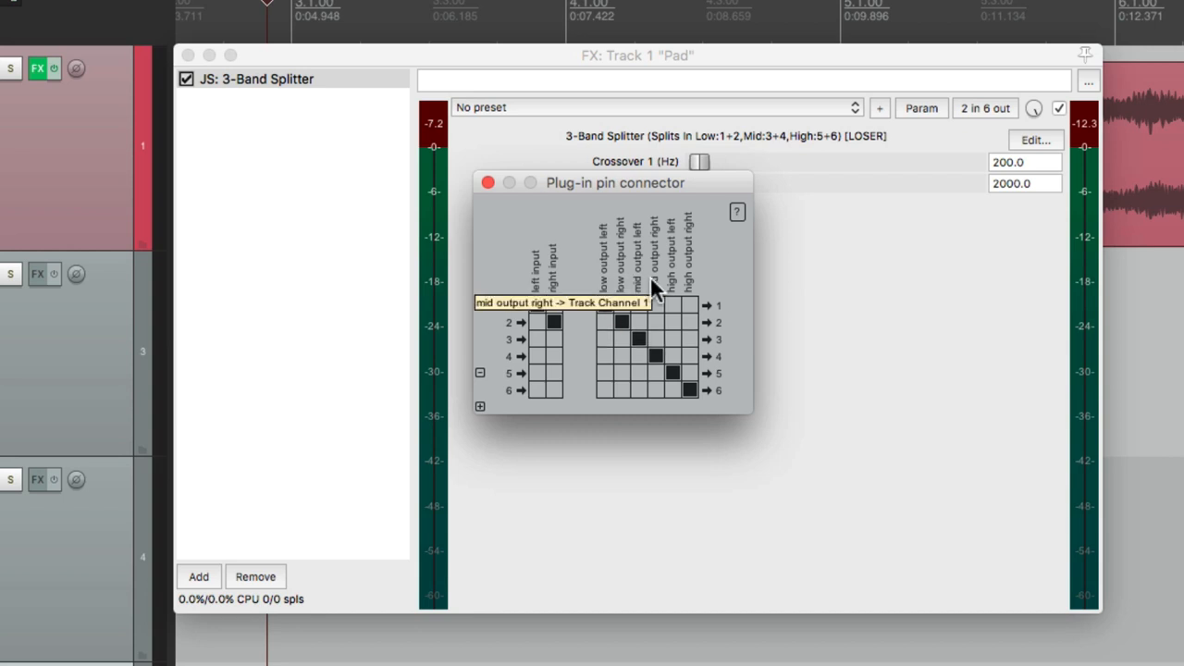
mouse_move(698, 287)
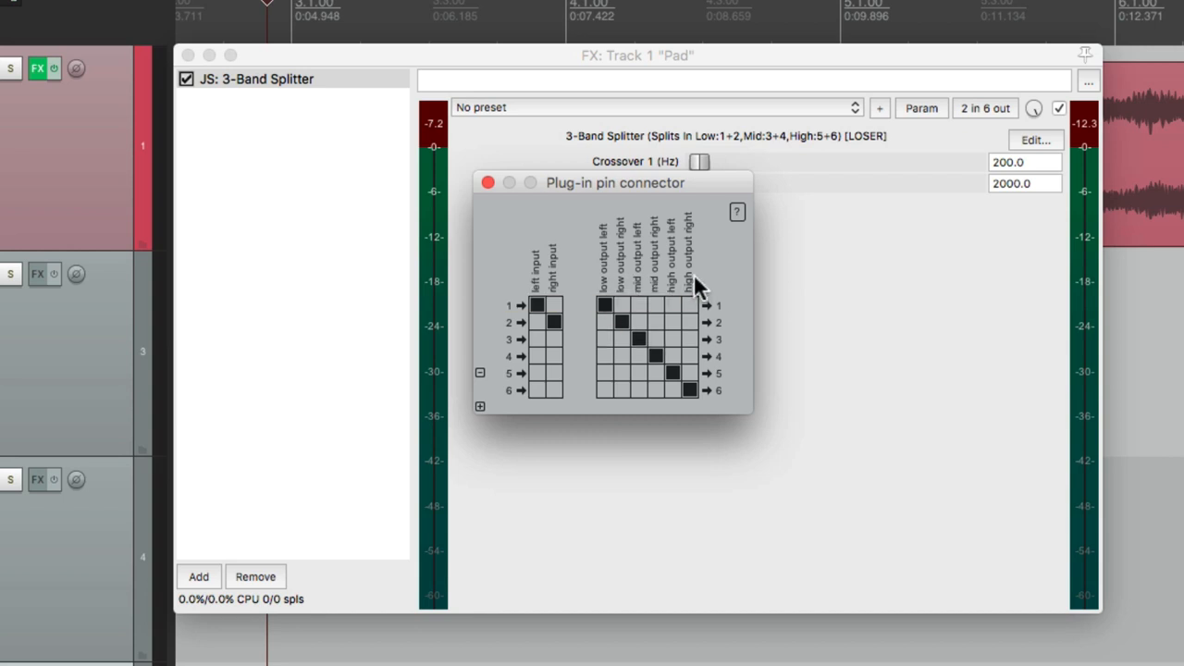
mouse_move(488, 182)
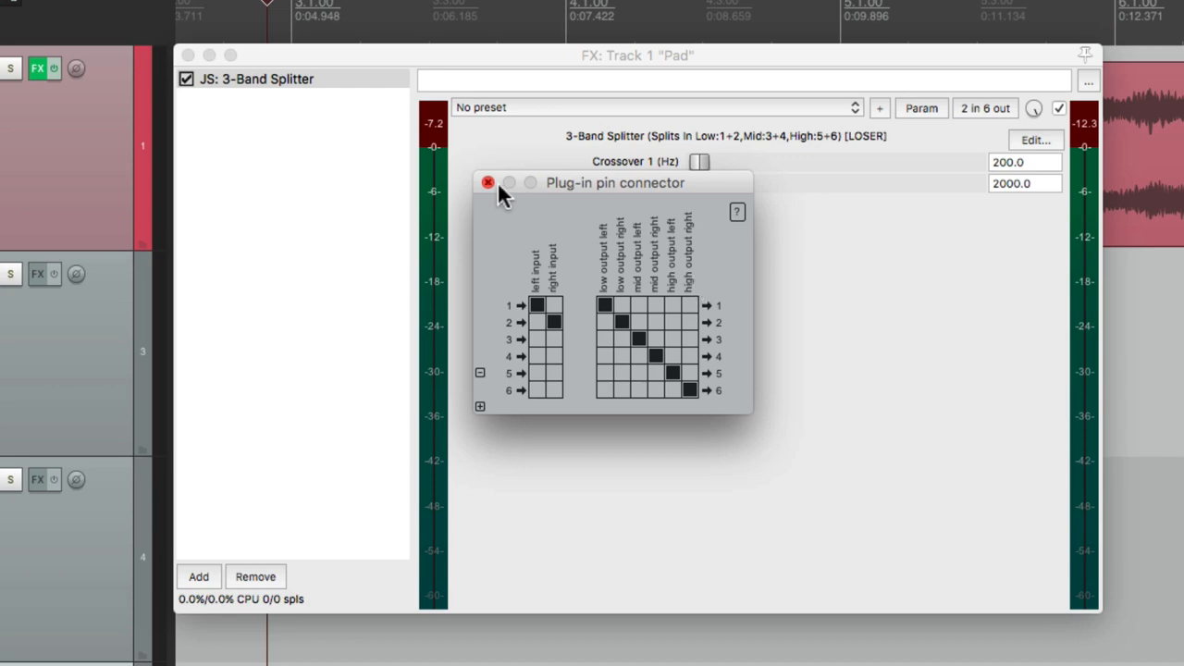
Set the Pad's send to track 3 to Pre-Fader (Post-FX) and reopen routing for track 4
left_click(488, 182)
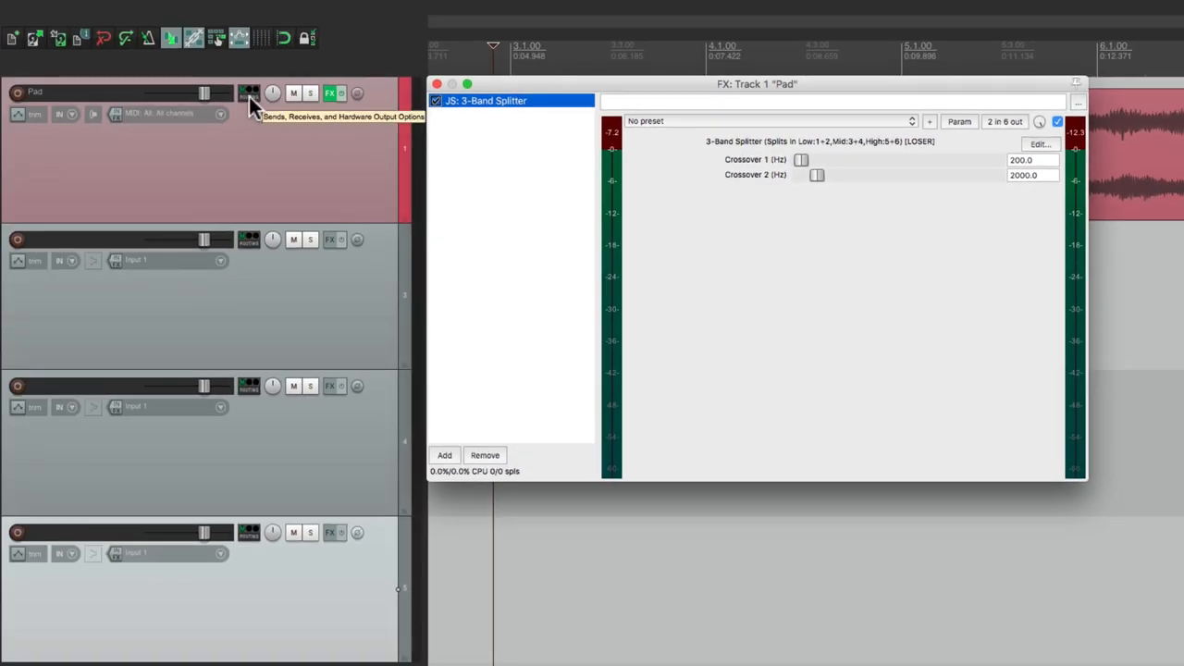
left_click(249, 93)
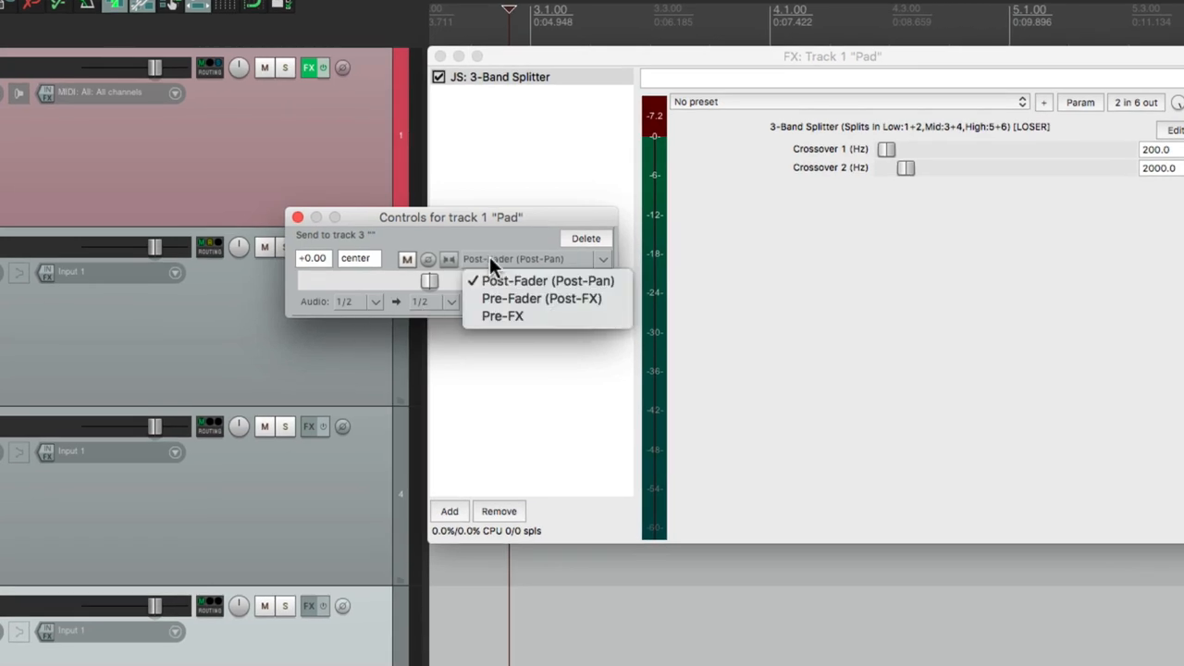
left_click(541, 298)
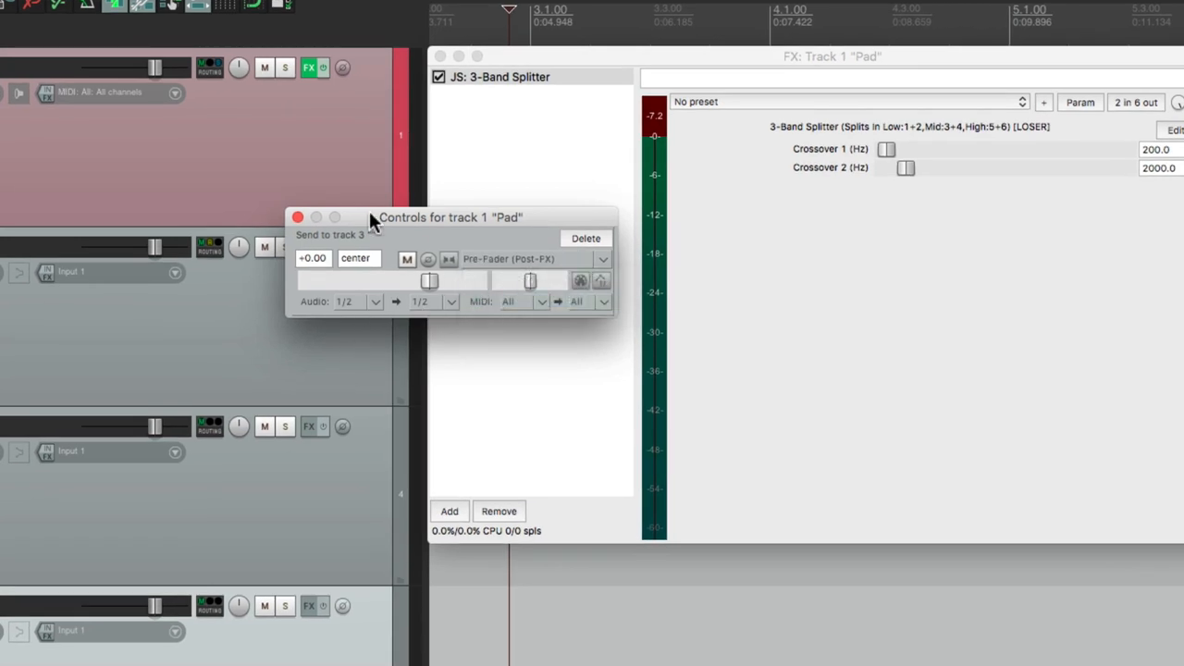
left_click(297, 217)
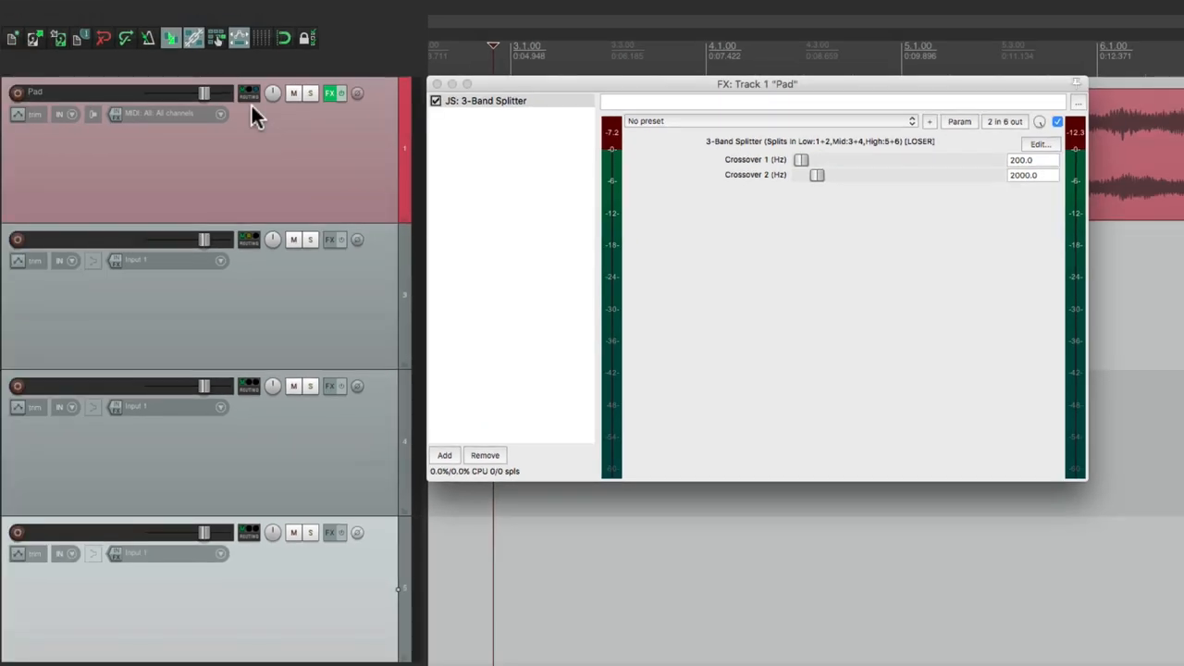
left_click(248, 92)
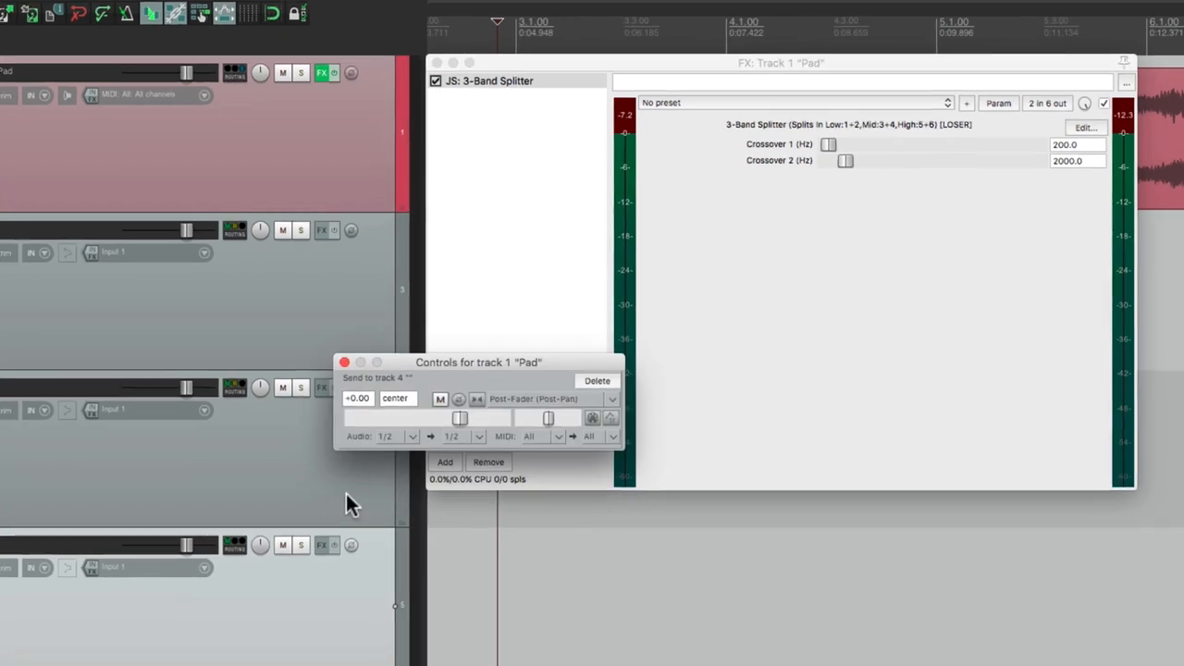
Set the Pad's send sources: stereo 3/4 for track 4 and 5/6 for track 5
left_click(408, 436)
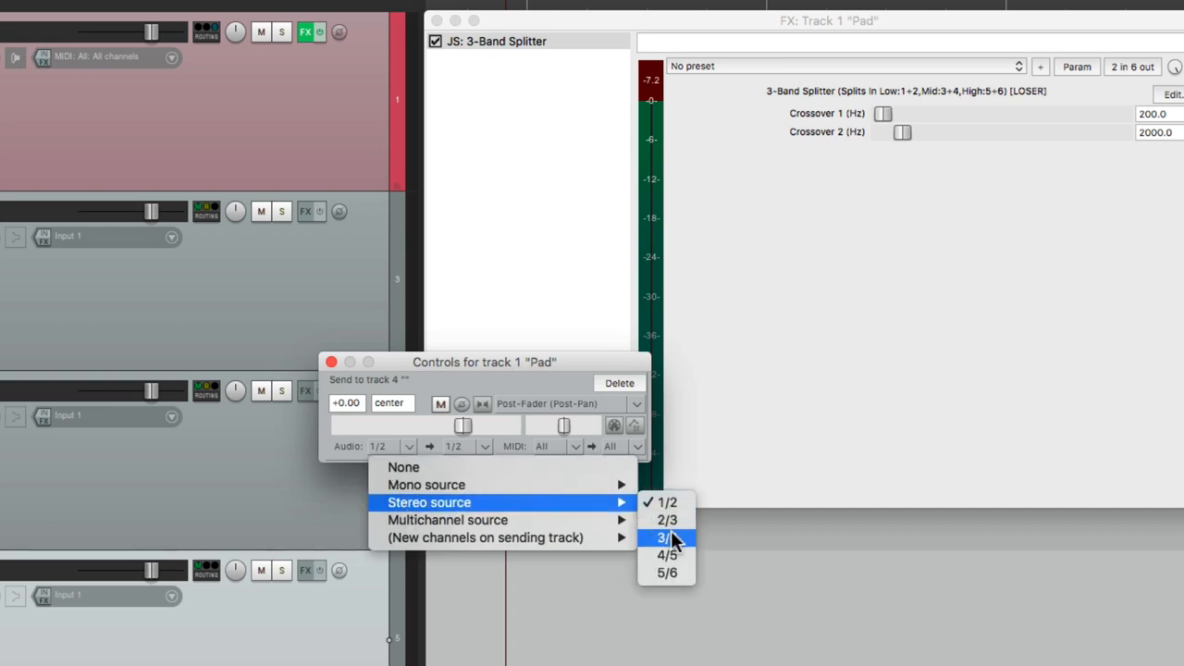
left_click(667, 538)
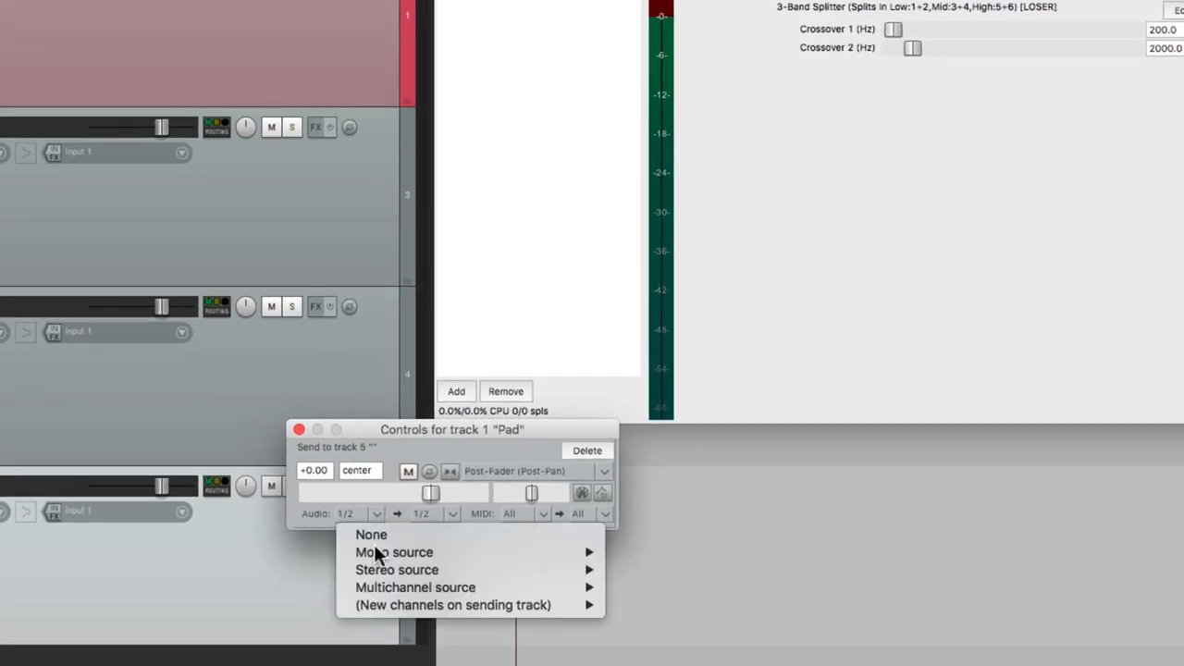
left_click(397, 569)
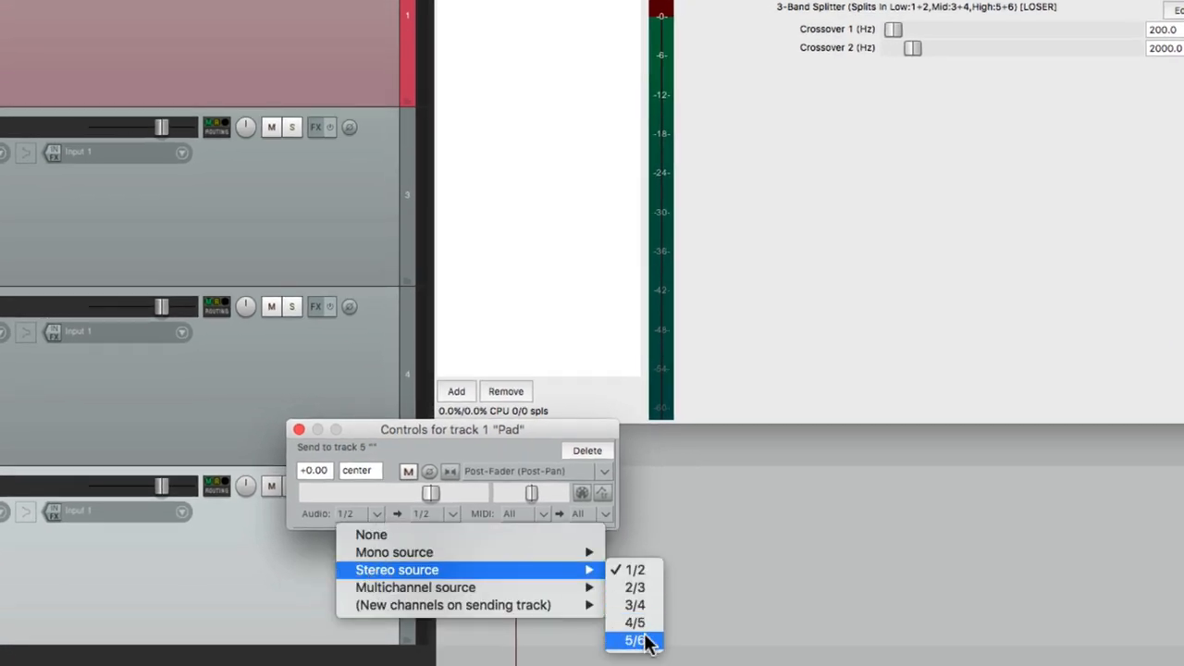
left_click(634, 641)
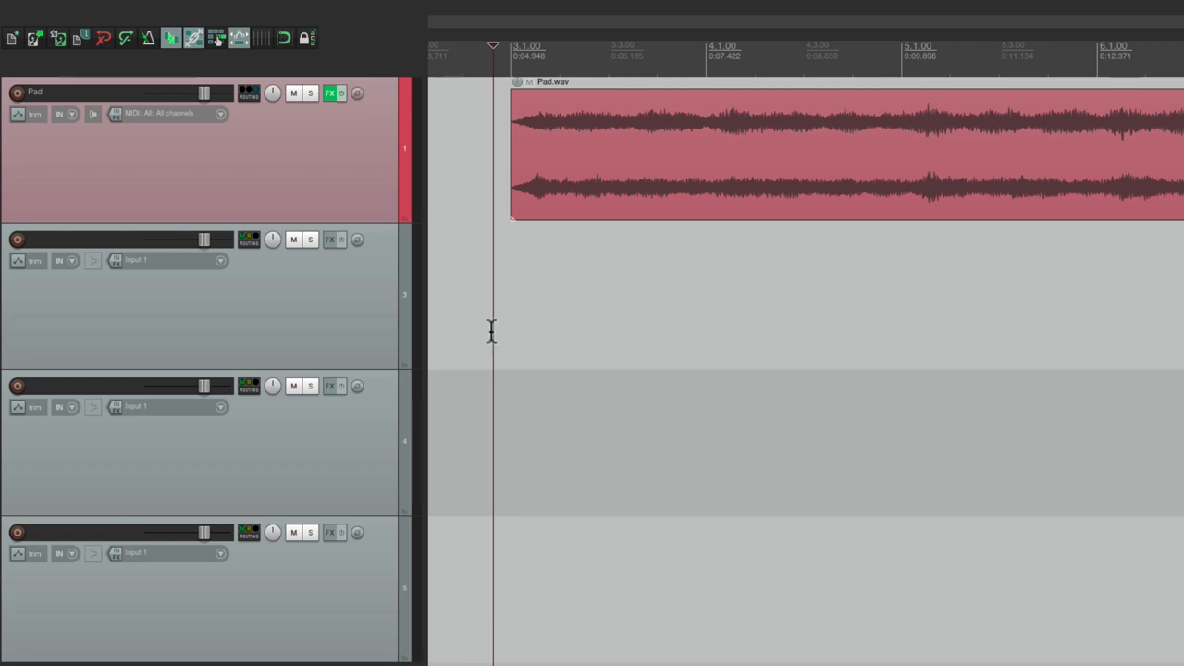
Toggle mute on the band tracks to audition bands individually, then unmute them
left_click(294, 386)
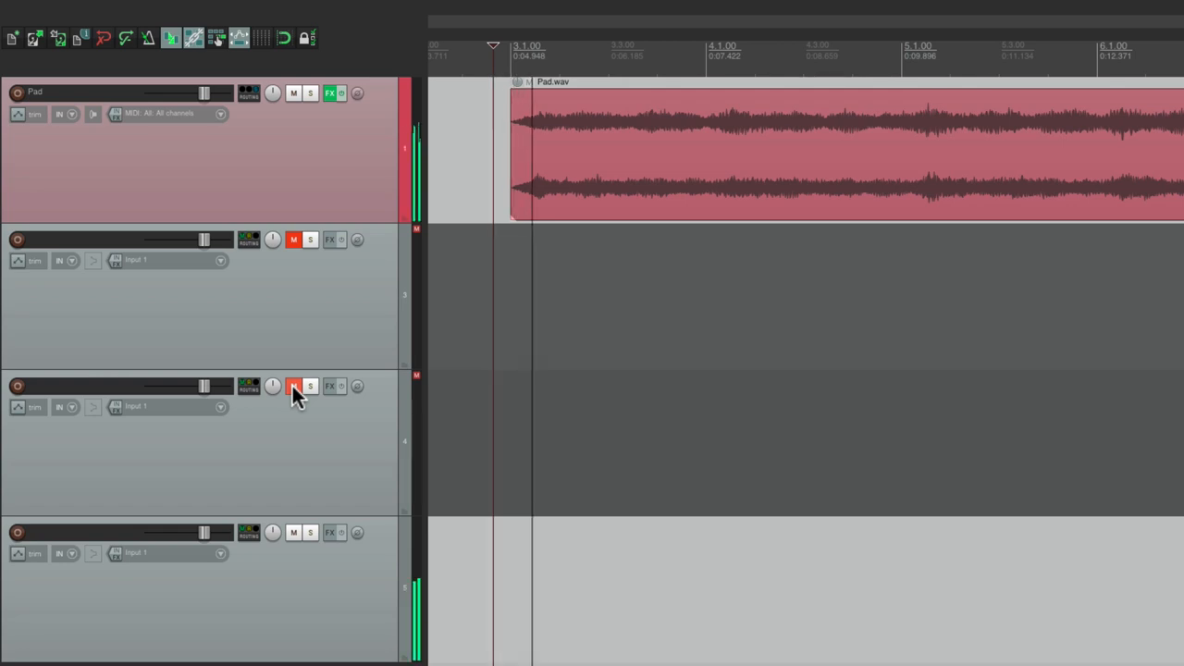
left_click(294, 386)
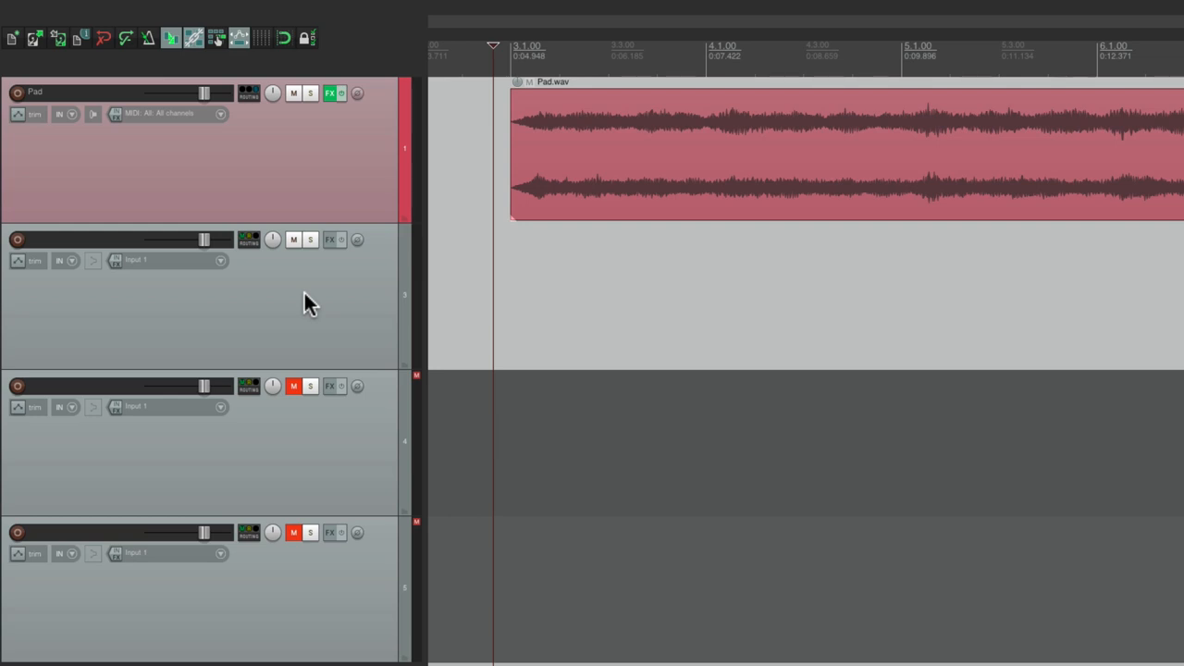
left_click(293, 386)
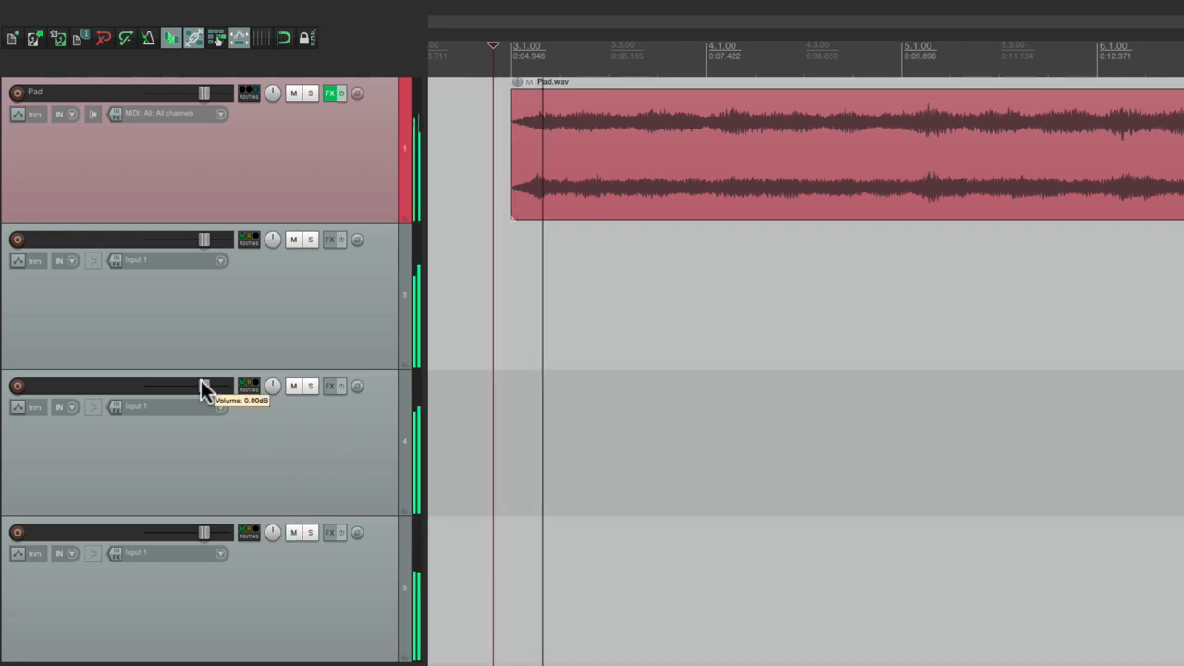
Rebalance band faders: mid about -1.84 dB, high about -22 dB, low about -3.24 dB
left_click_drag(213, 387, 203, 387)
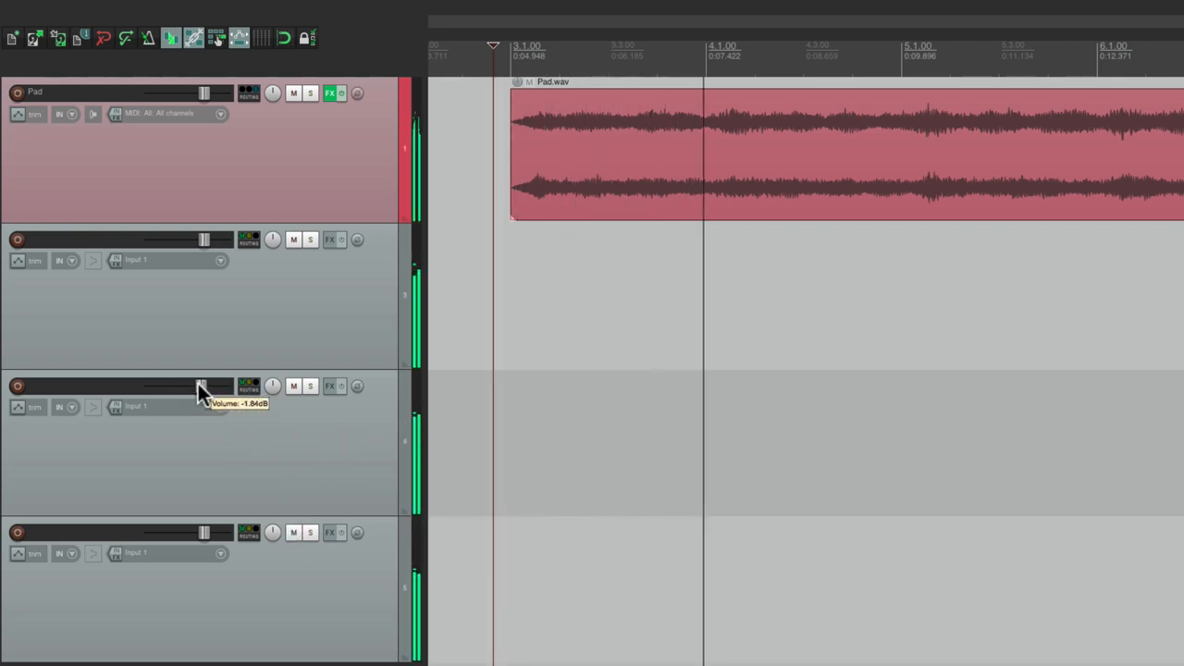
mouse_move(213, 560)
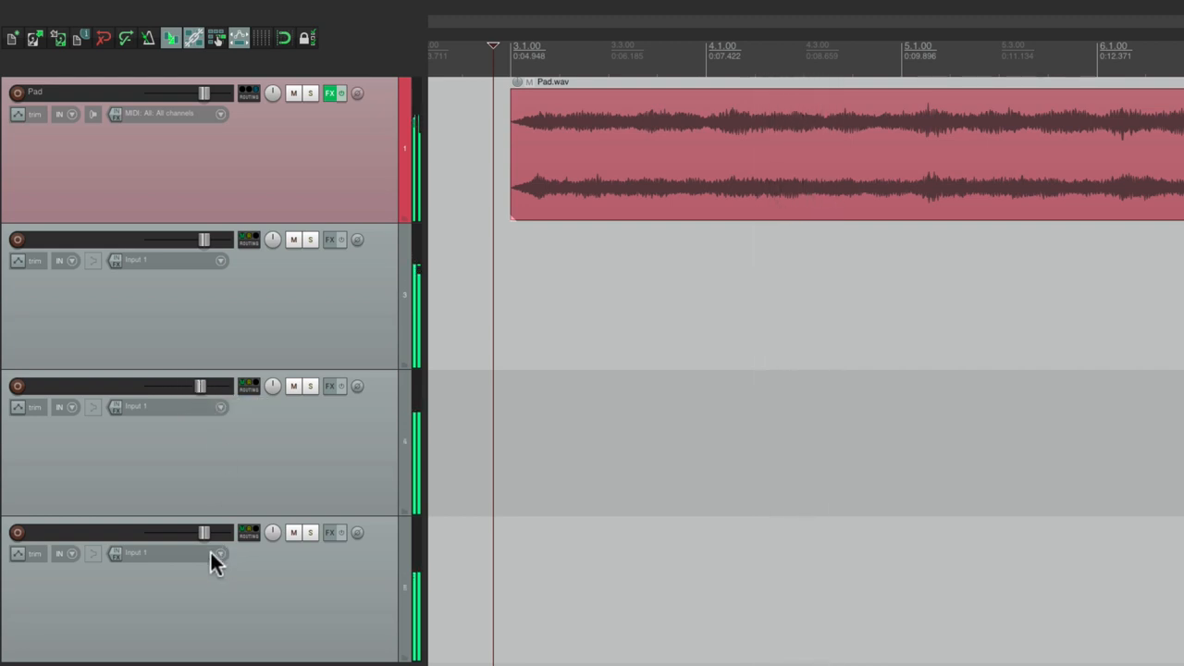
left_click_drag(203, 533, 176, 532)
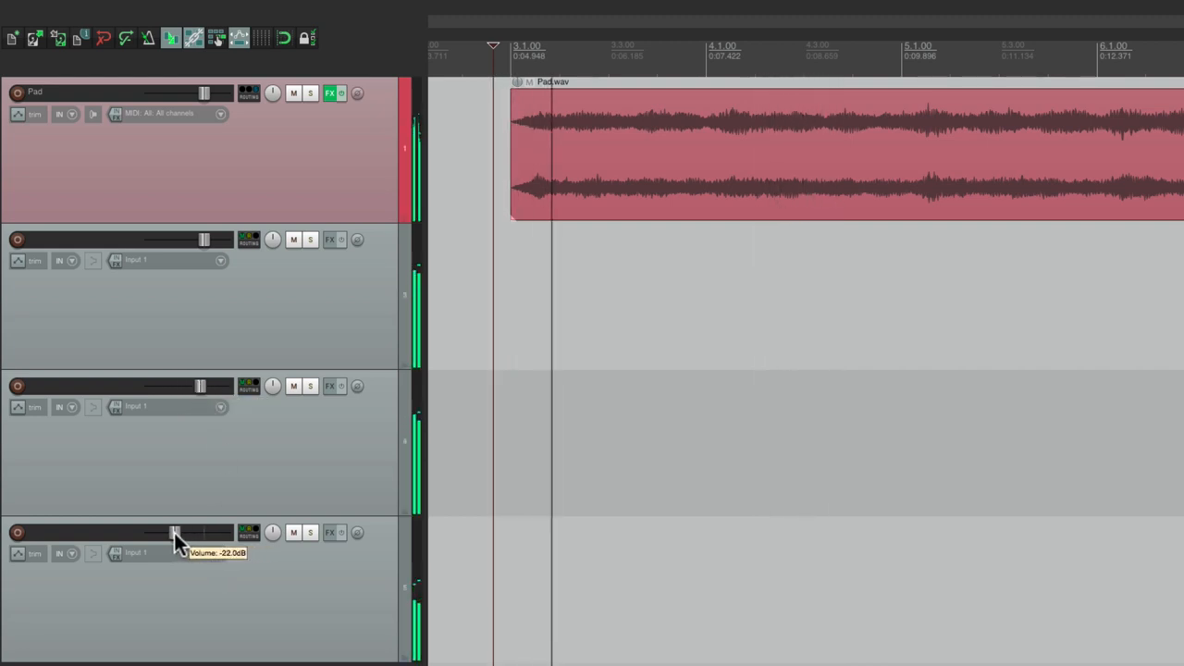
left_click_drag(175, 533, 185, 533)
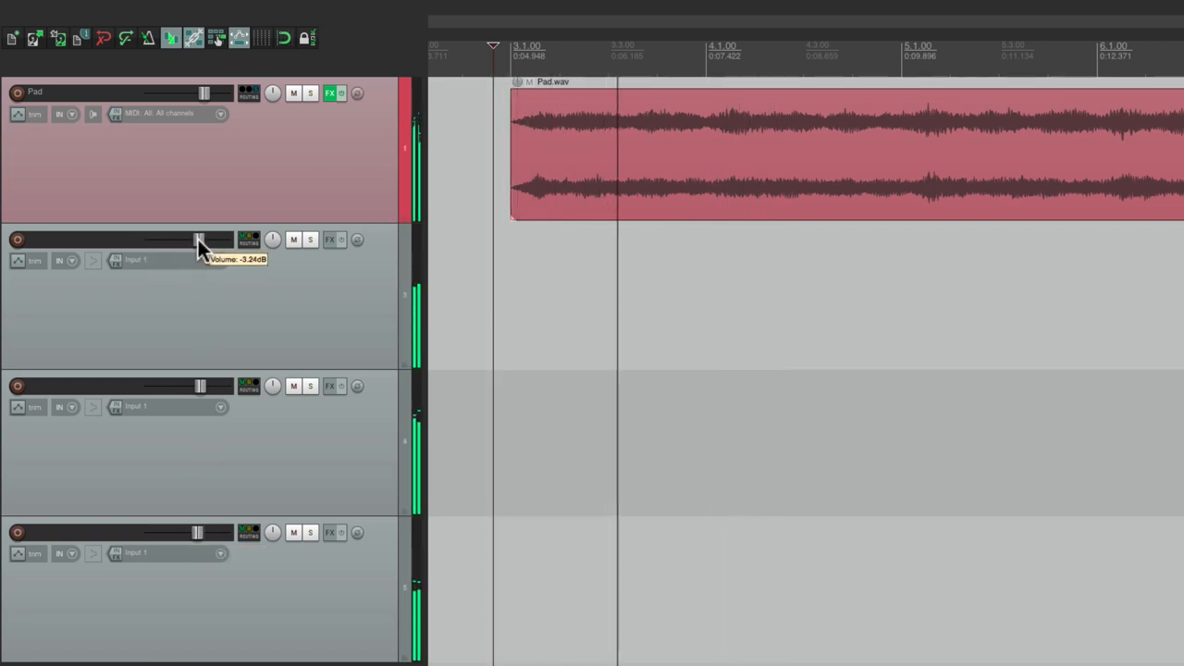
left_click_drag(202, 239, 190, 239)
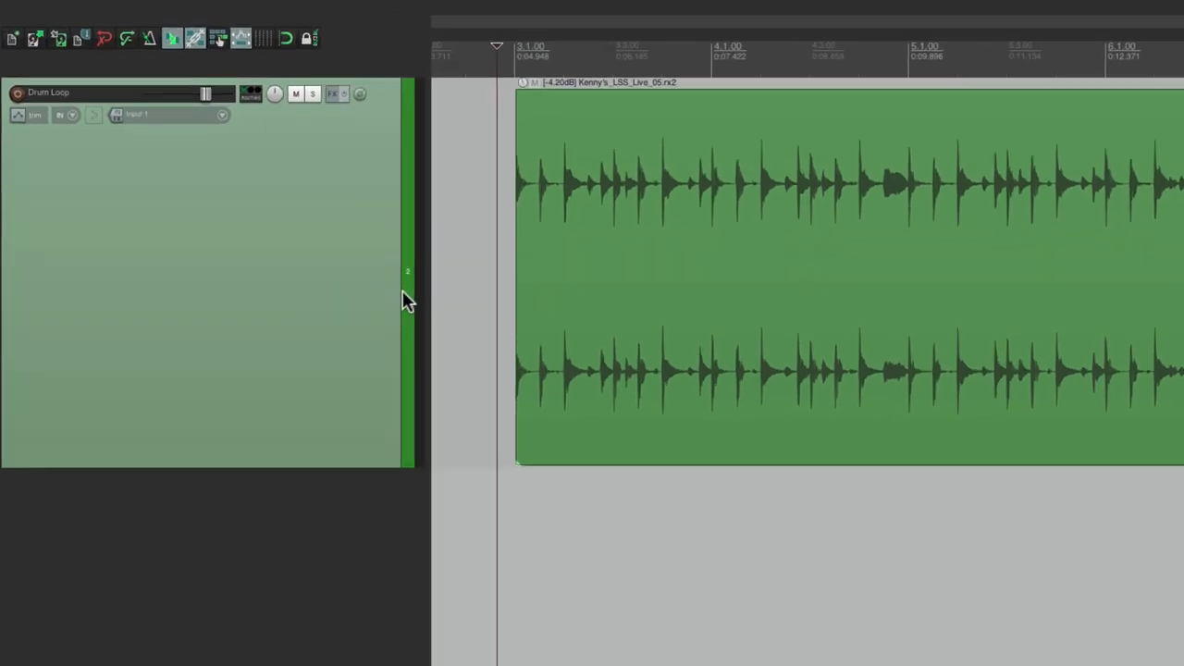
Add Cockos ReaComp to the Drum Loop track
left_click(332, 93)
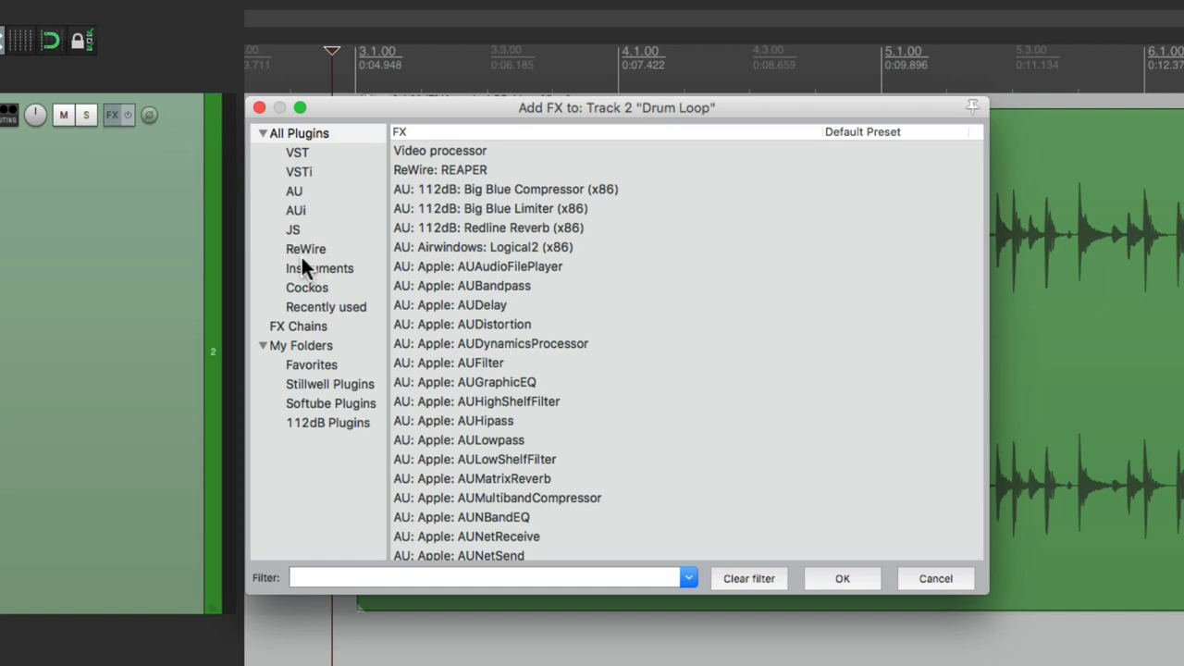
left_click(306, 287)
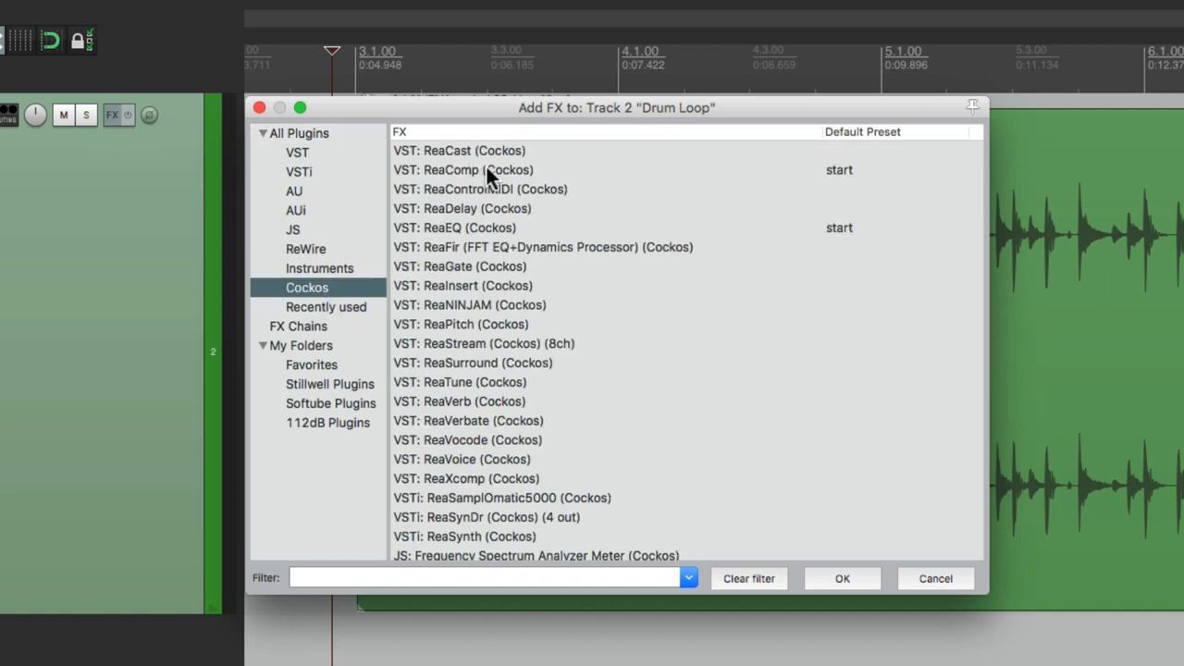
double_click(463, 169)
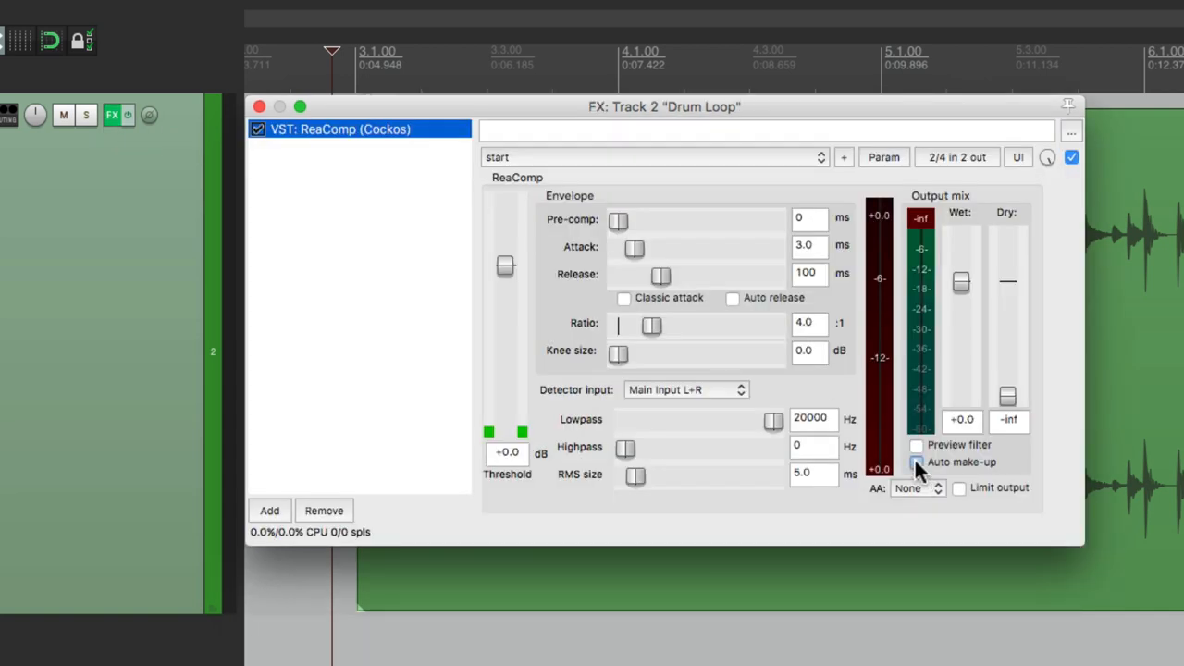
Enable auto make-up, lower the threshold to about -33.6 dB, and bypass ReaComp
left_click(917, 462)
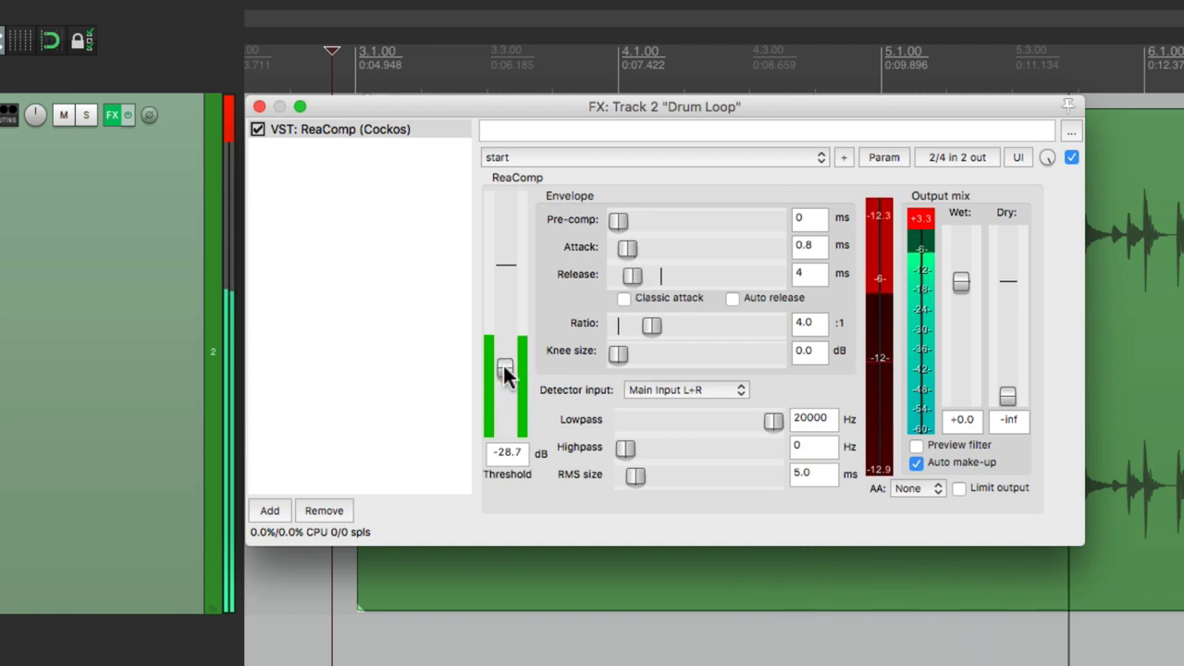
left_click_drag(504, 366, 504, 379)
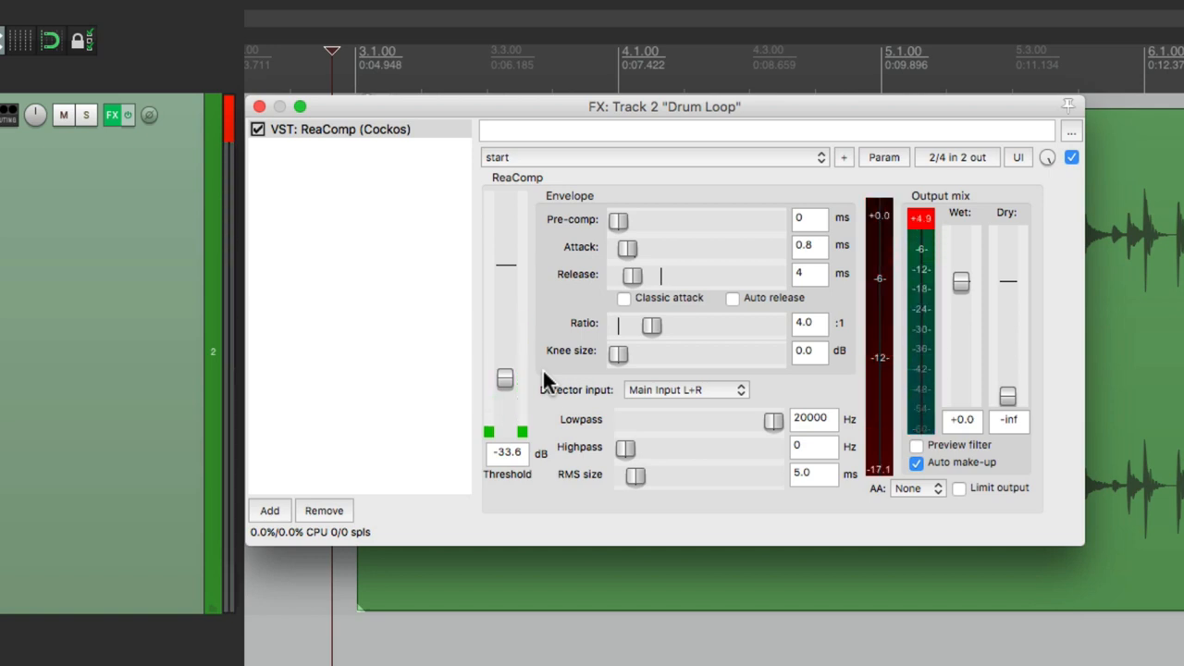
mouse_move(967, 222)
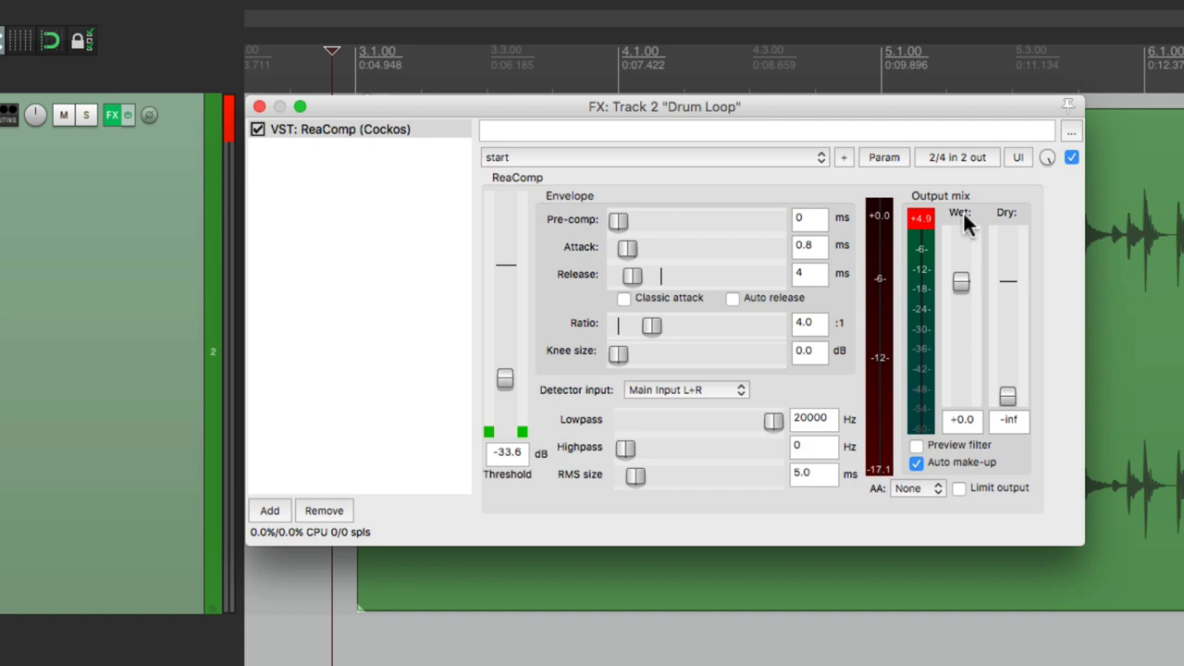
left_click(258, 129)
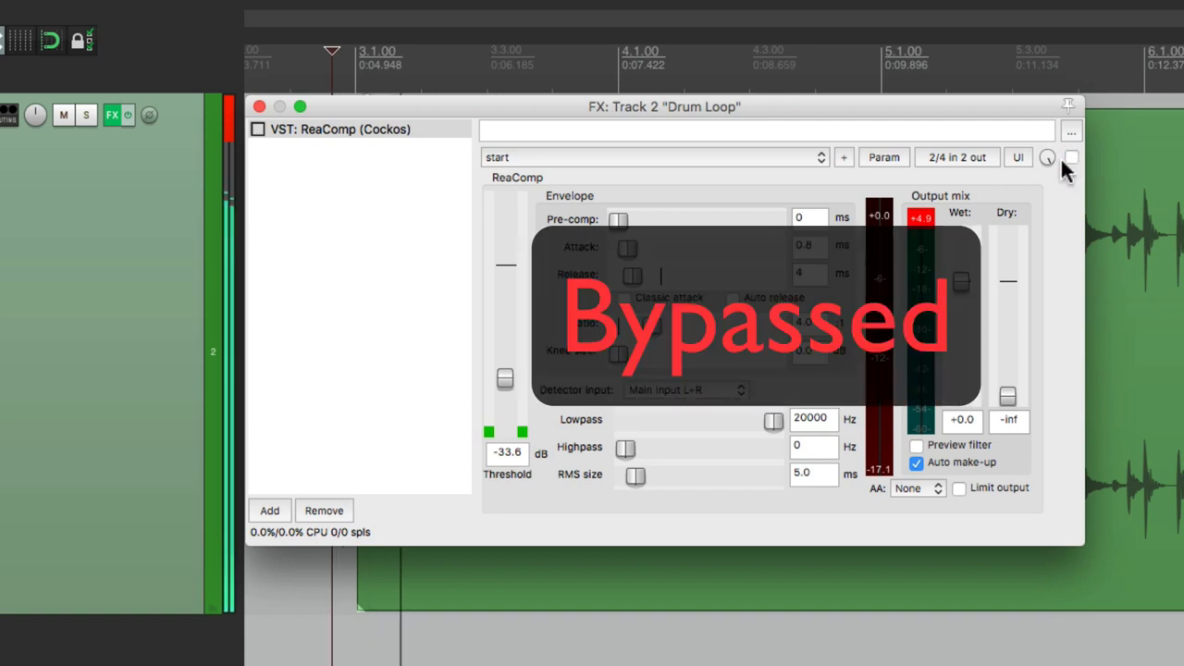
mouse_move(1078, 171)
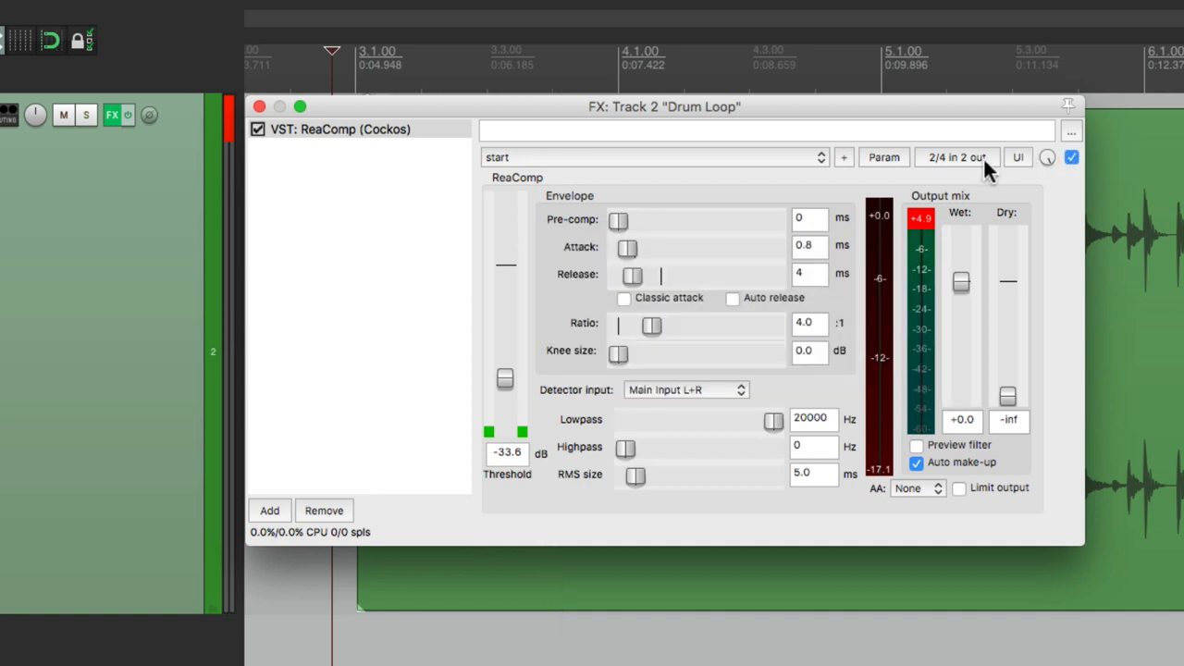
Open ReaComp's pin connector via its '2/4 in 2 out' button
left_click(957, 158)
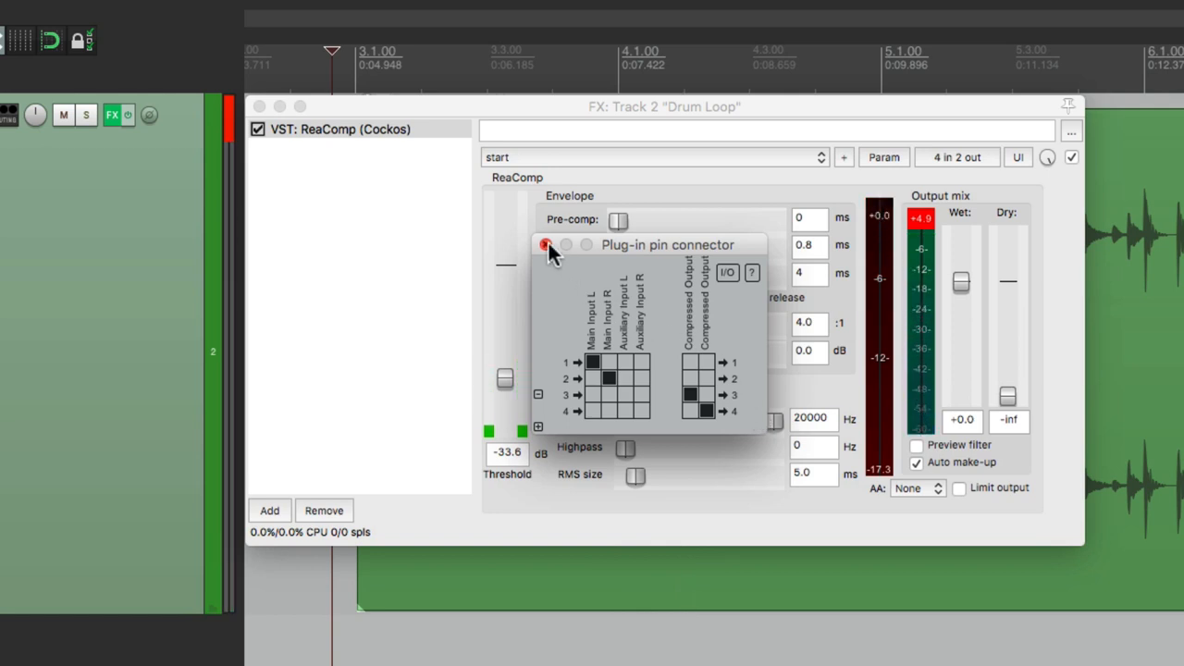
Add ReaEQ with a band 1 high-pass near 1 kHz and a +10 dB high shelf
left_click(270, 510)
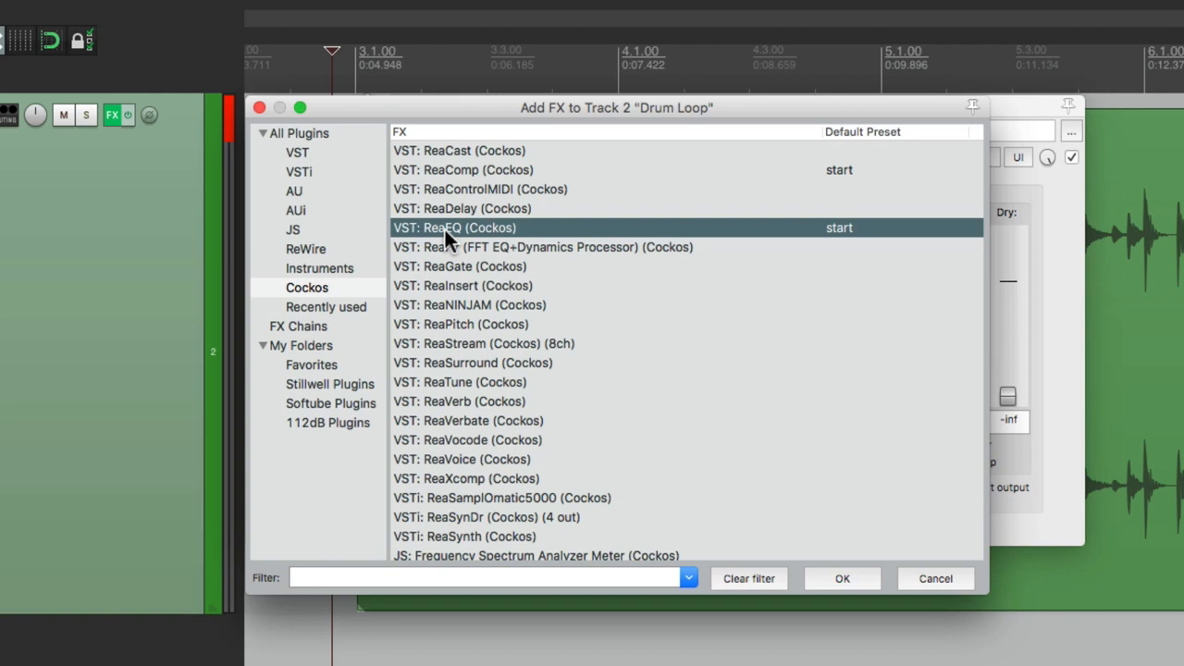
double_click(454, 227)
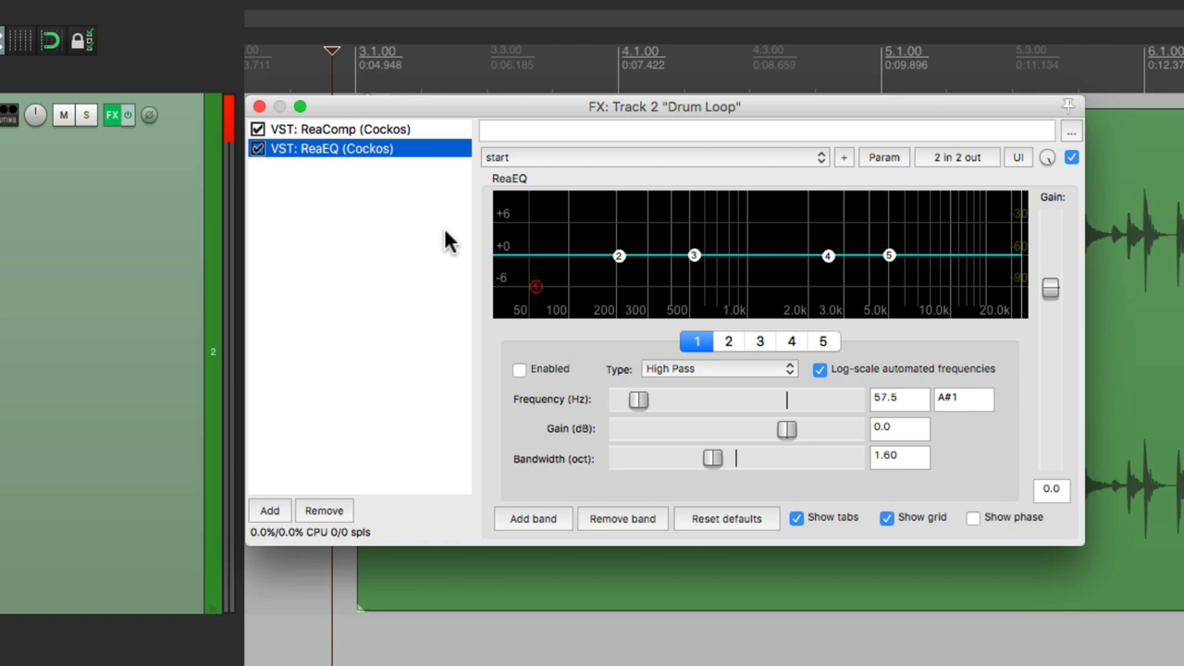
left_click(519, 370)
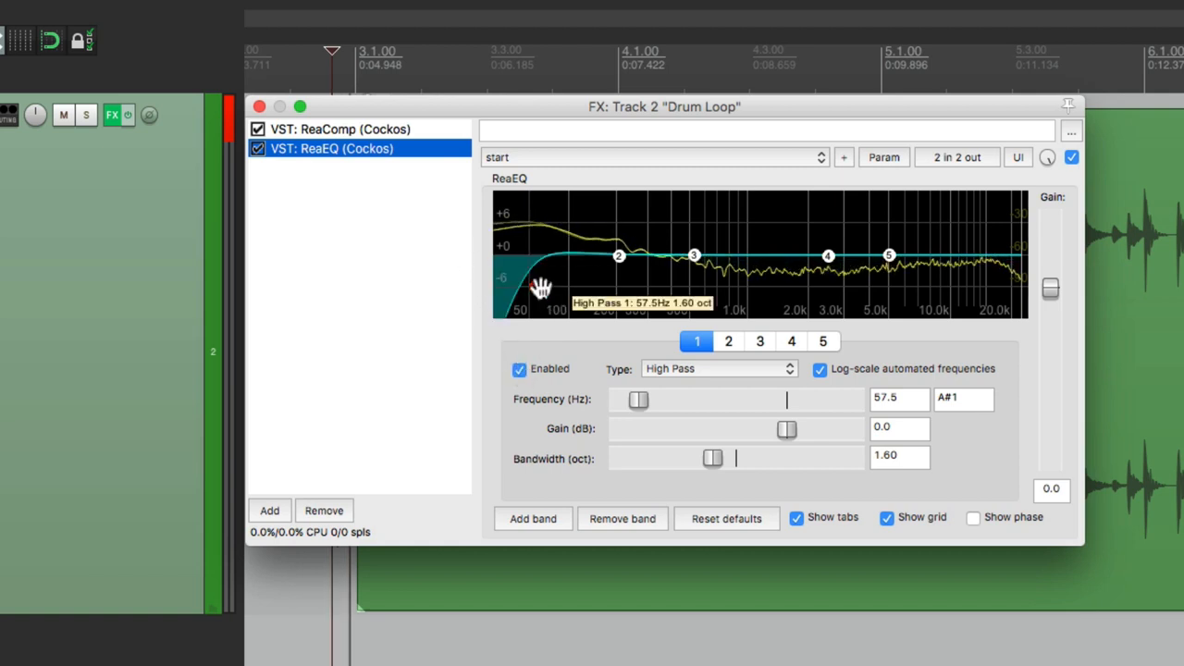
left_click_drag(541, 283, 754, 282)
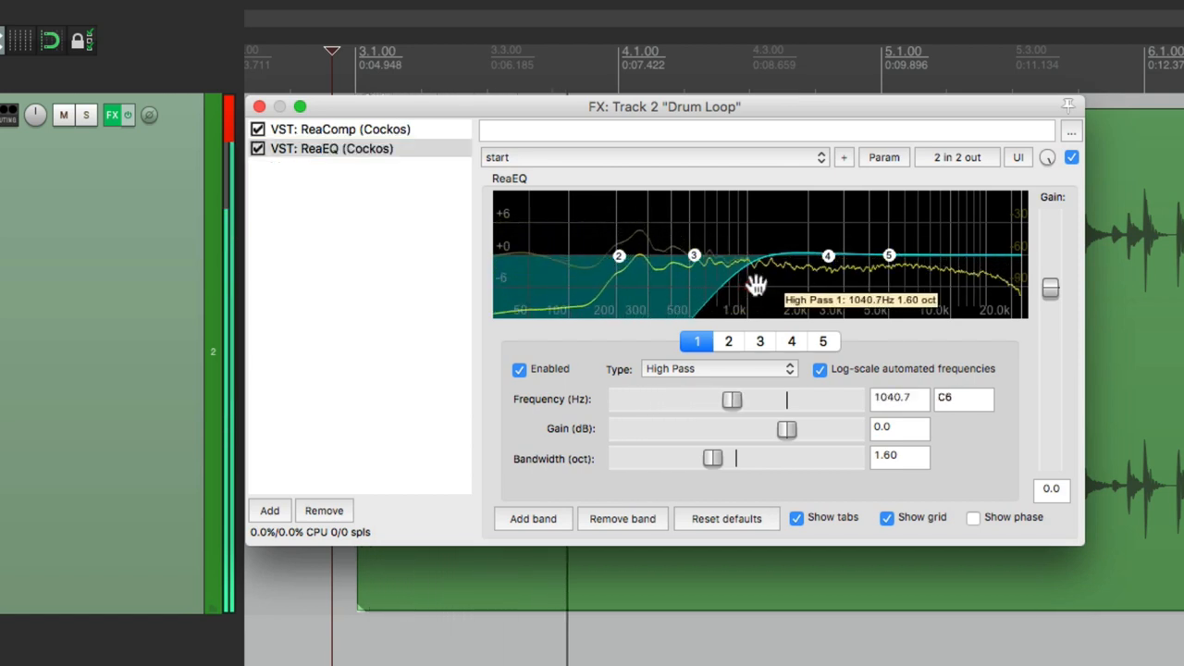
left_click_drag(753, 286, 752, 287)
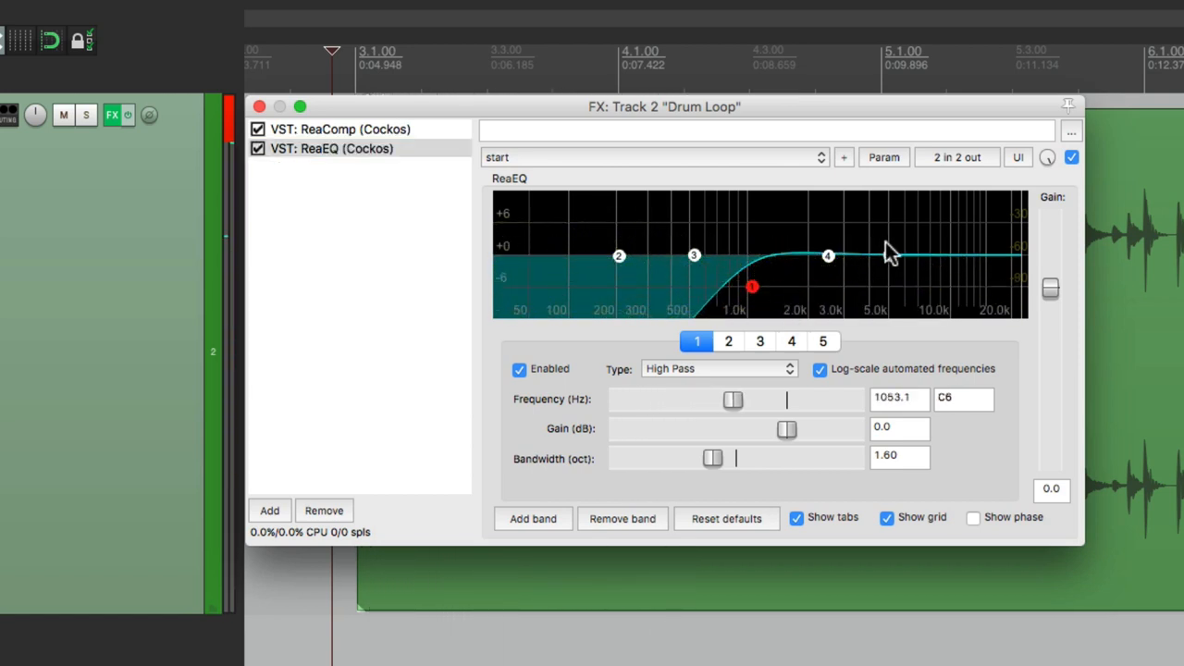
mouse_move(875, 250)
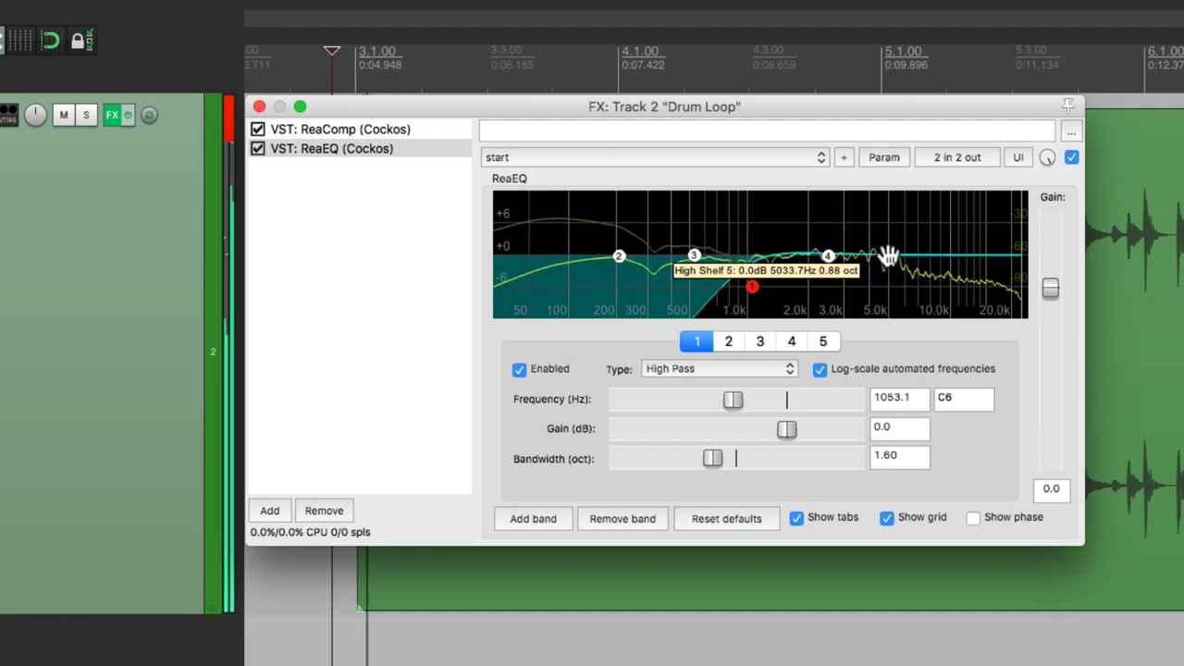
left_click_drag(889, 254, 875, 202)
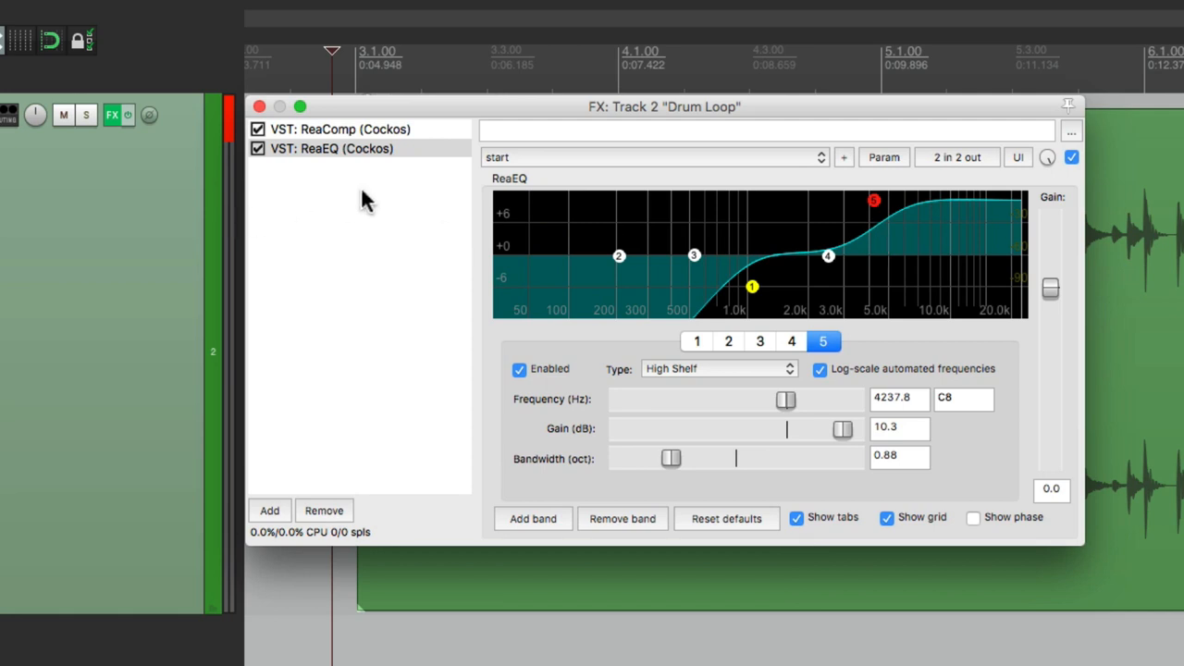
left_click(269, 510)
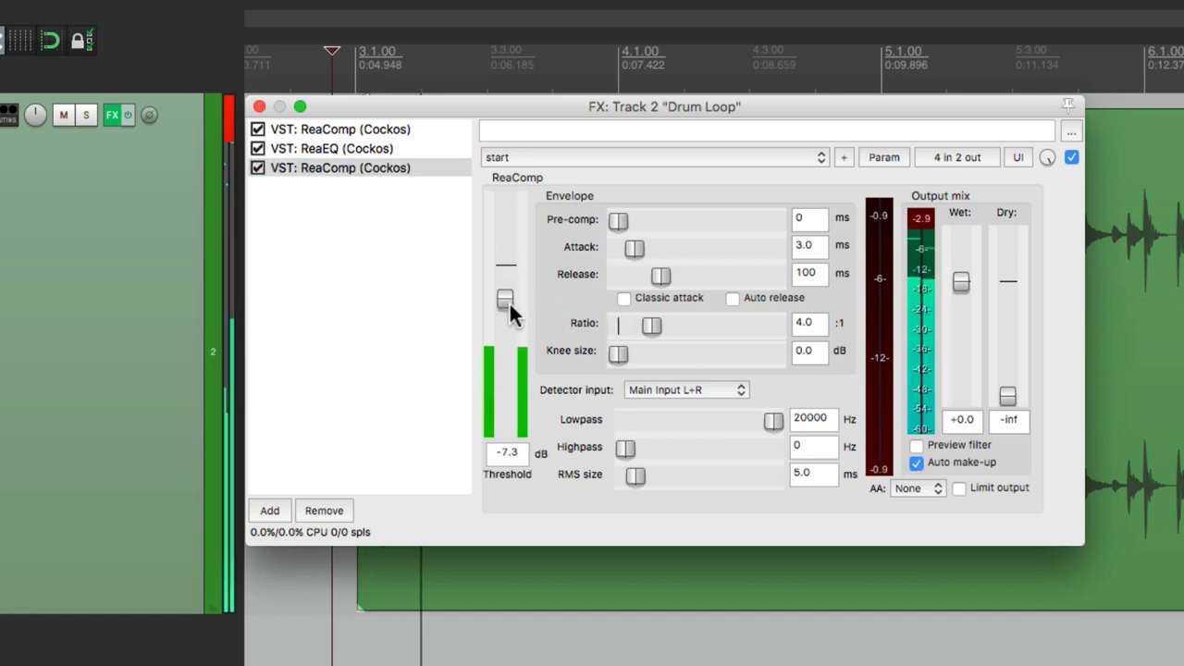
Set the second ReaComp to threshold near -35 dB, 2.2 ms attack, 36 ms release
left_click_drag(506, 299, 506, 385)
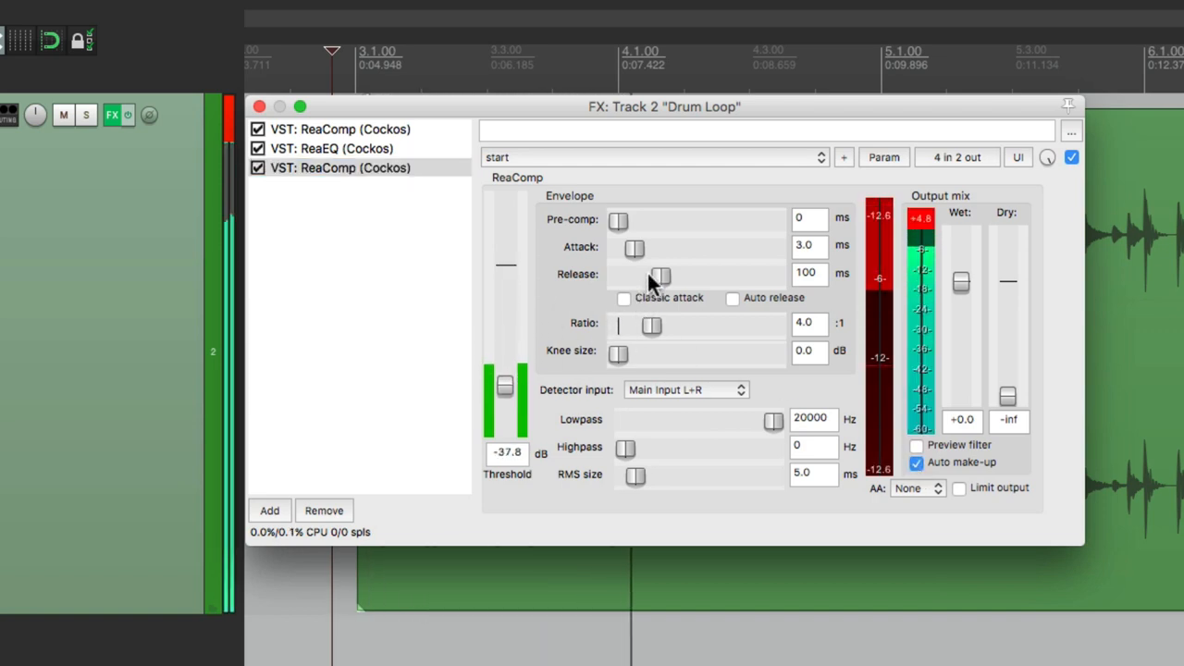
left_click_drag(659, 275, 647, 275)
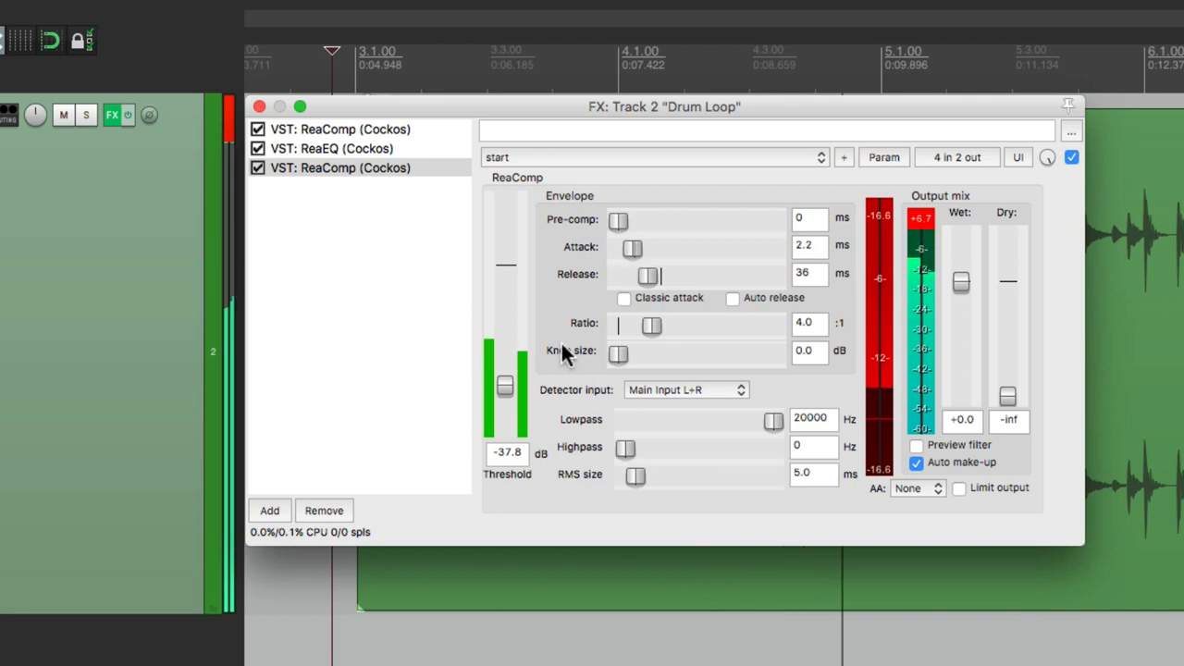
left_click_drag(504, 386, 505, 380)
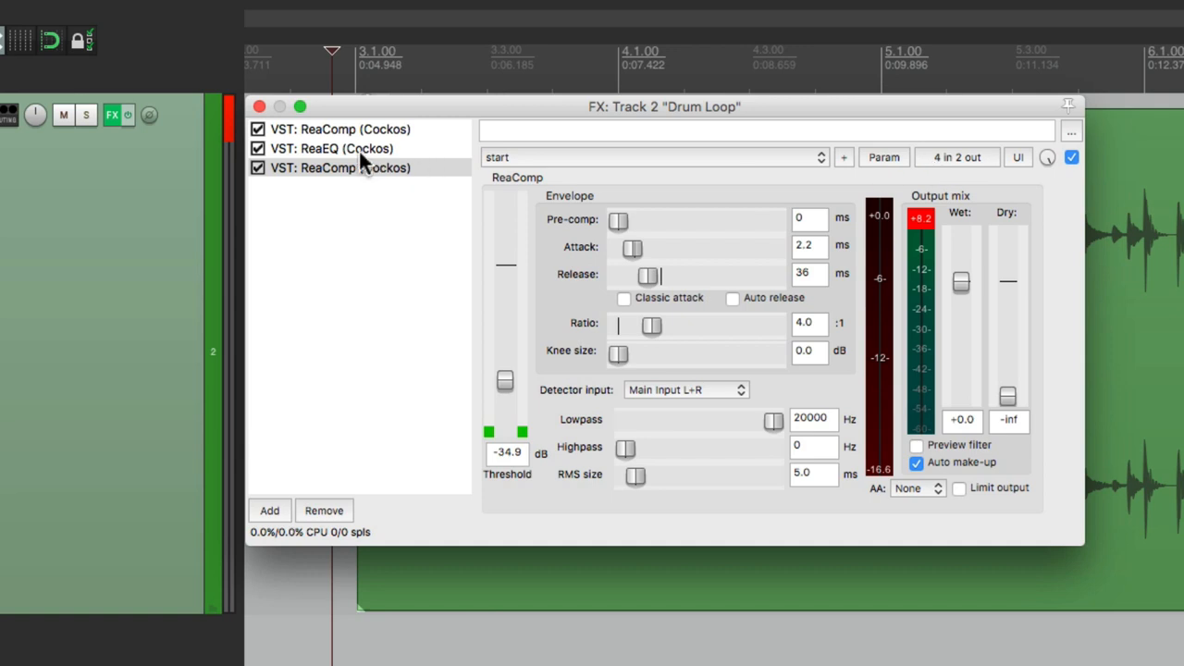
left_click(333, 148)
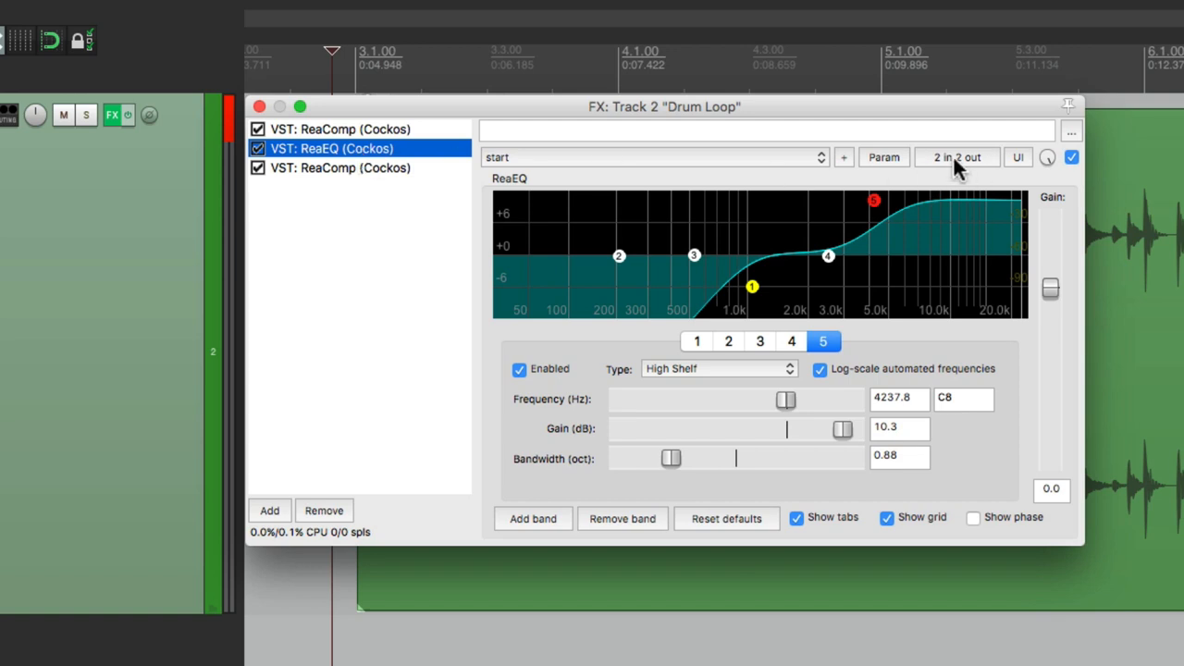
Rewire the second ReaComp pins: main inputs from channels 5/6, compressed output to 5/6
left_click(957, 157)
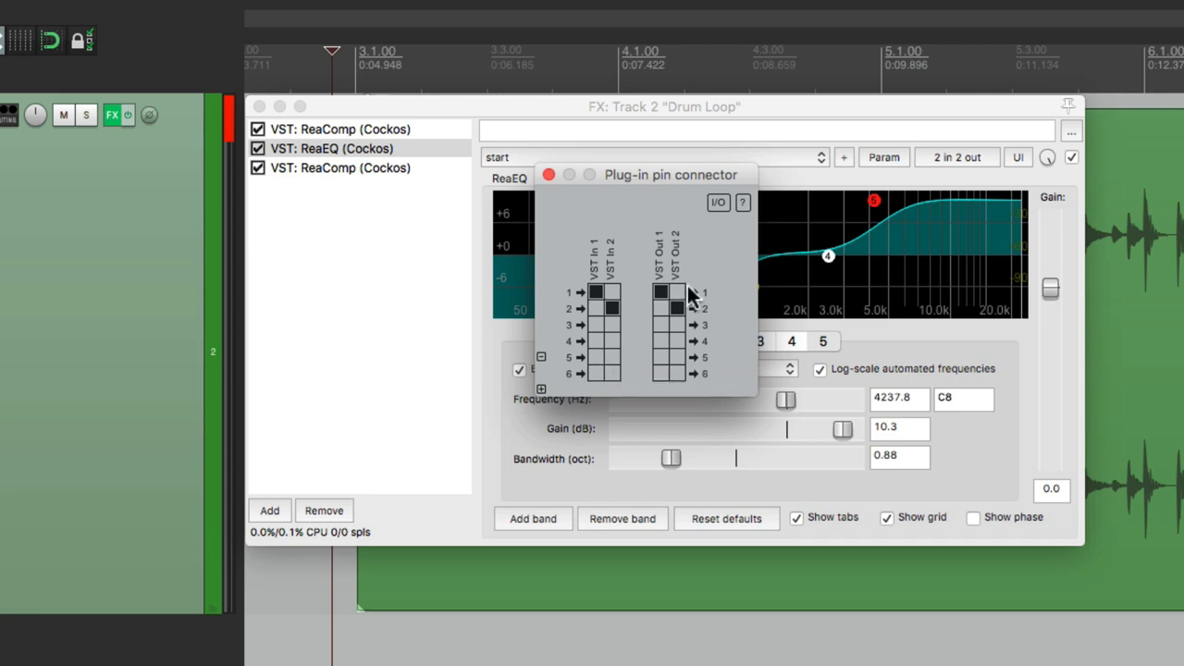
left_click(663, 293)
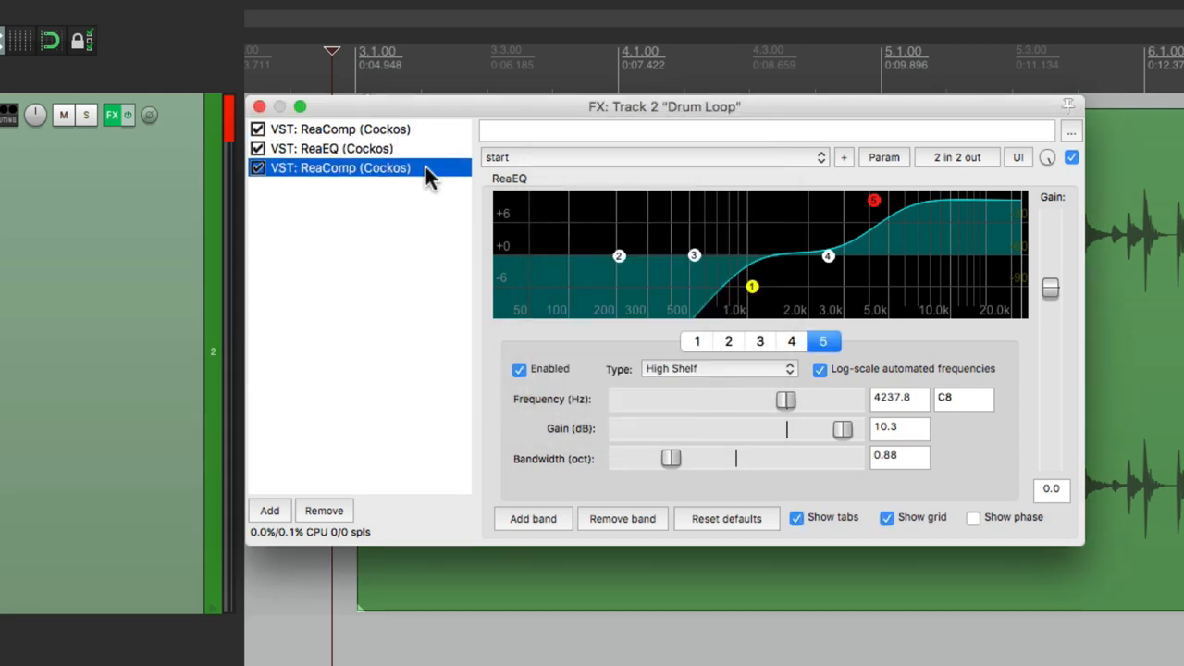
left_click(340, 168)
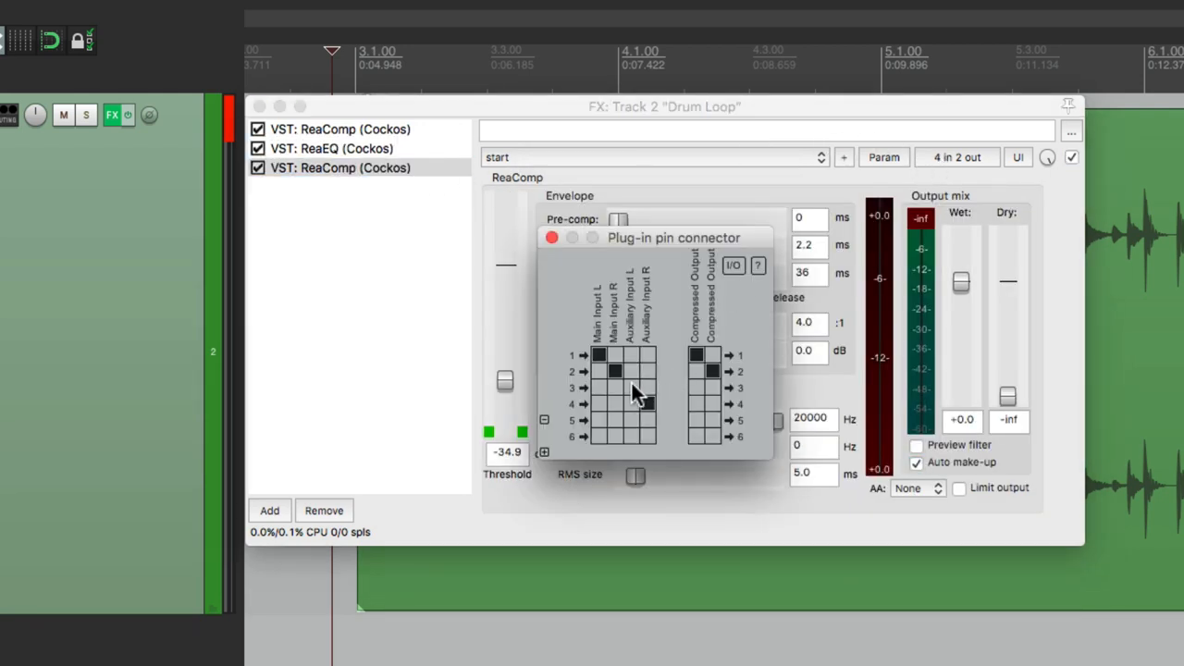
left_click(616, 357)
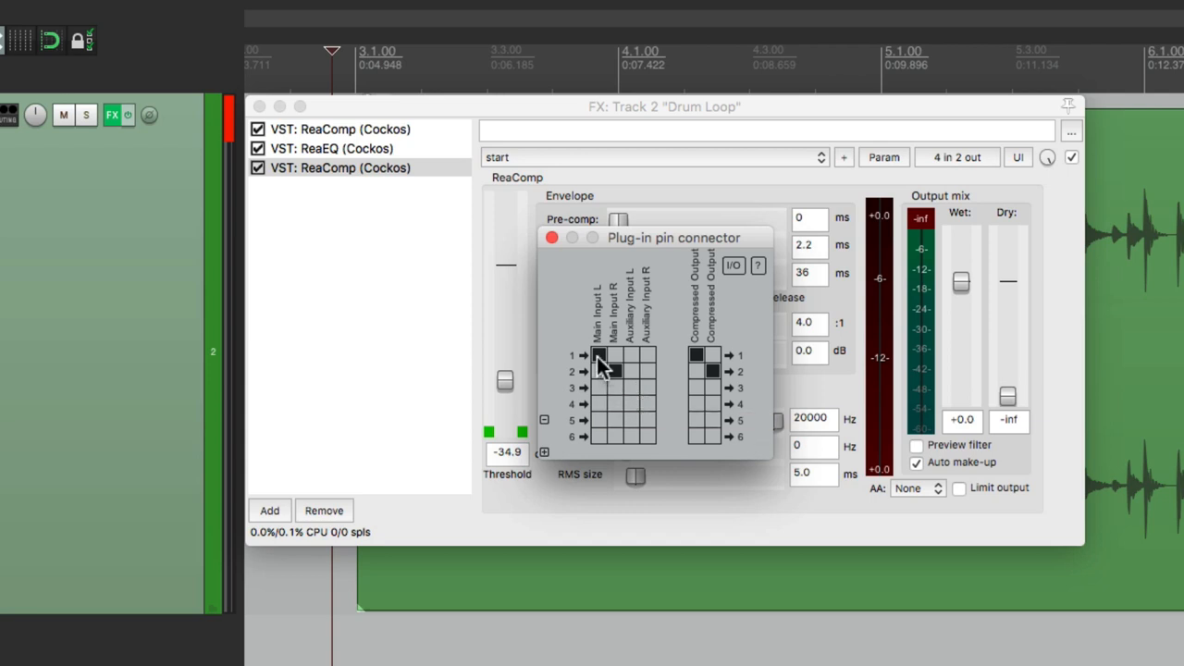
left_click(598, 356)
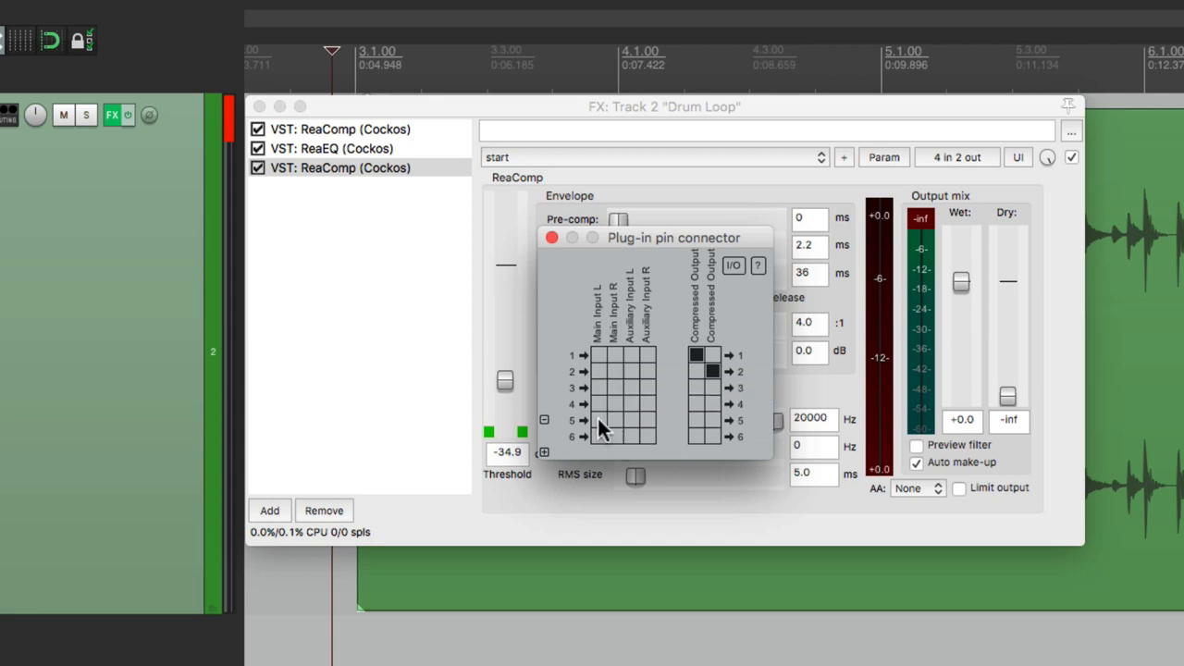
left_click(600, 420)
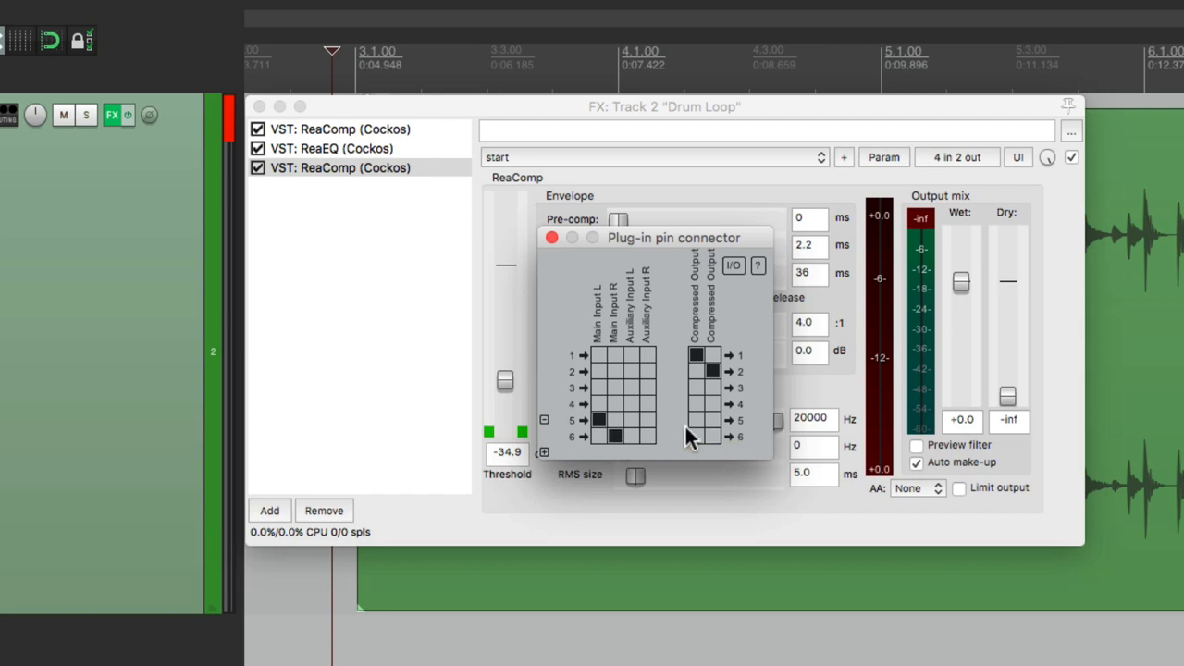
left_click(696, 356)
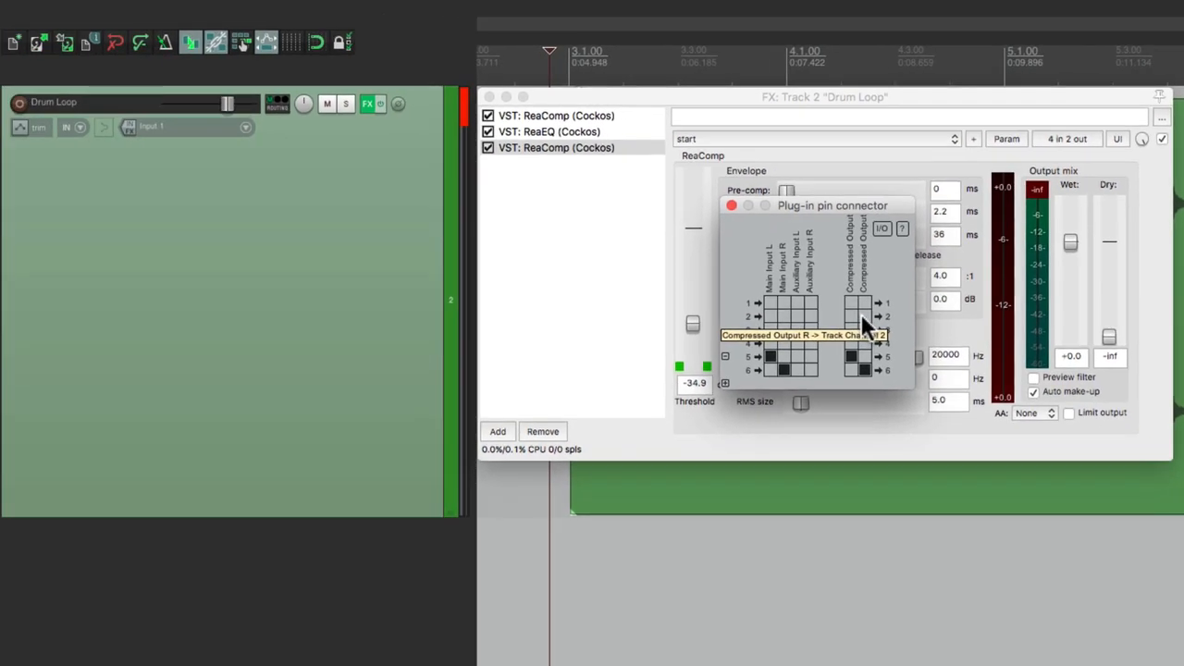
mouse_move(356, 335)
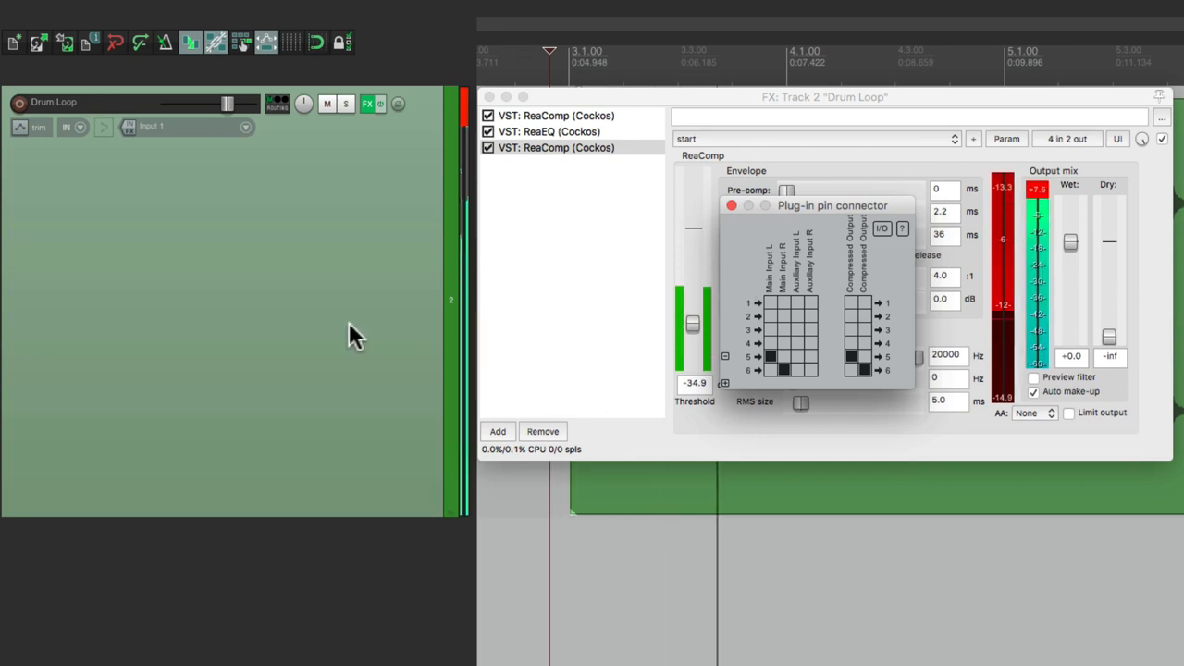
Review the first ReaComp, ReaEQ and second ReaComp settings, then close the FX window
left_click(731, 204)
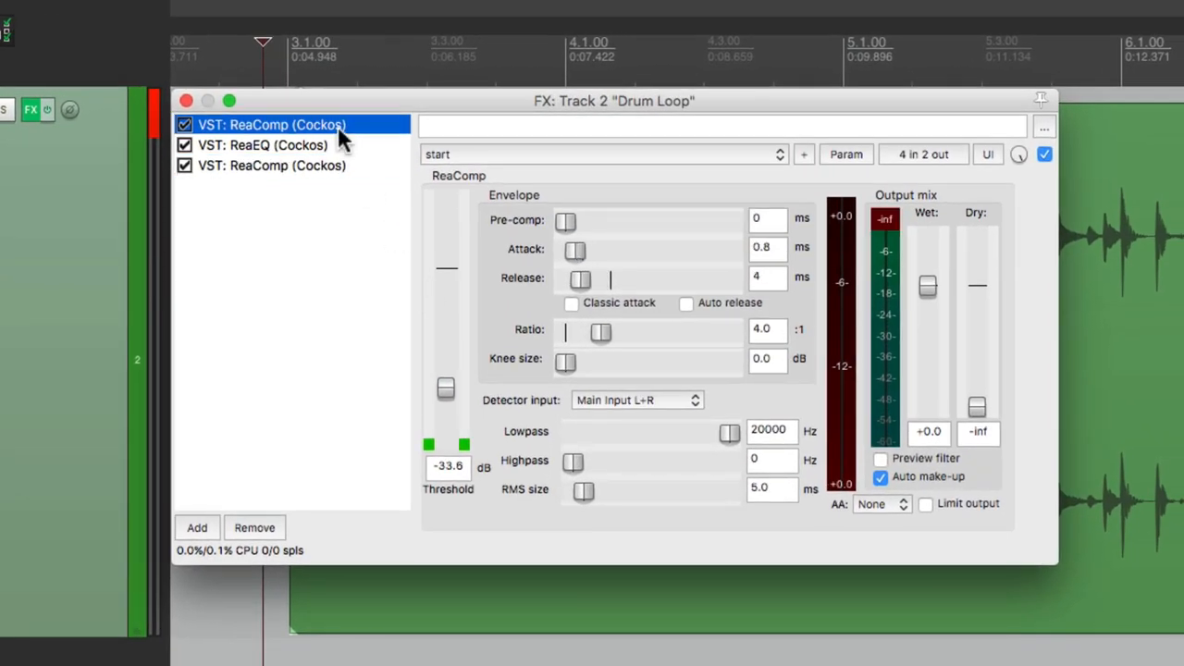
left_click(262, 144)
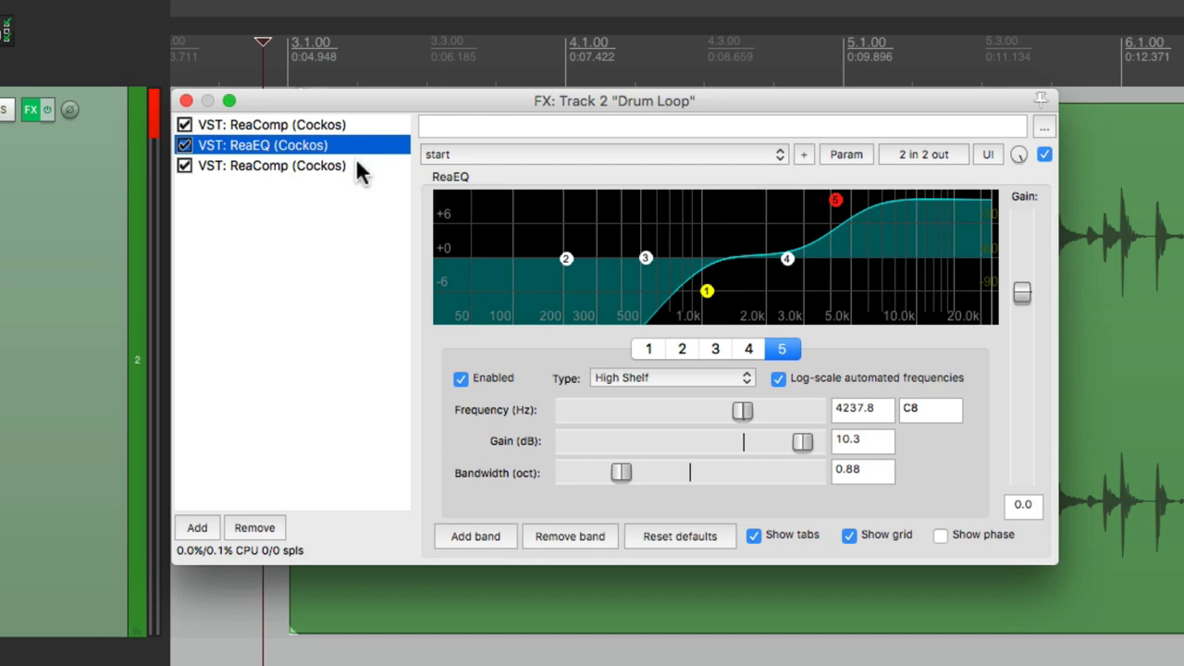
left_click(273, 166)
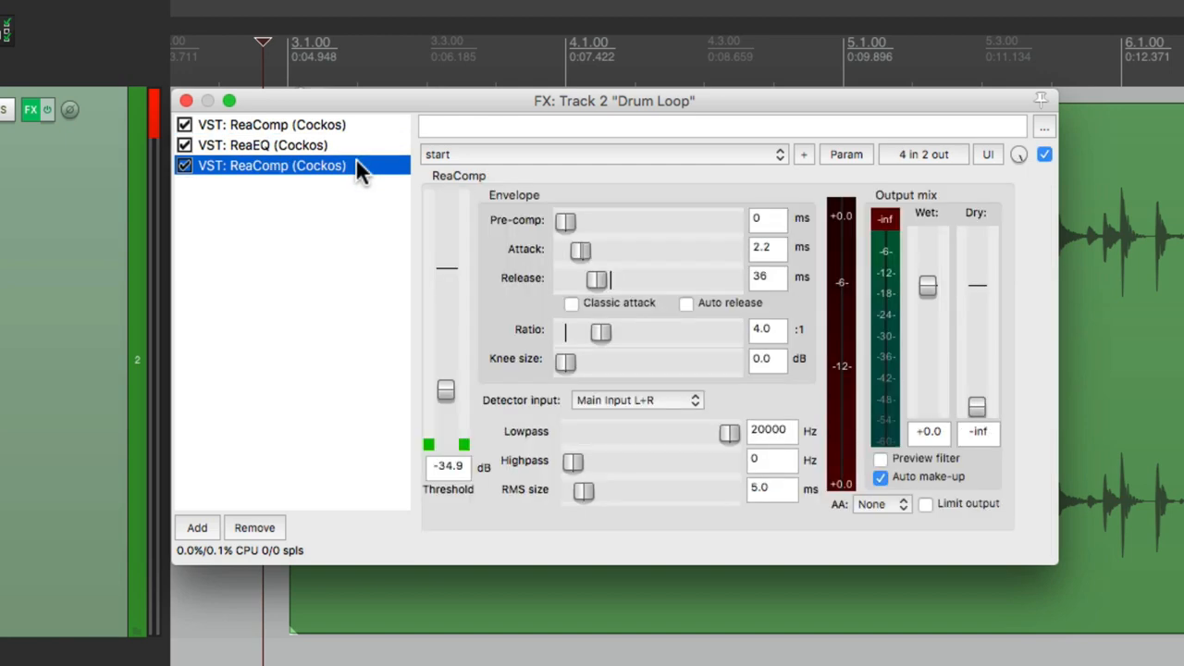
left_click(186, 99)
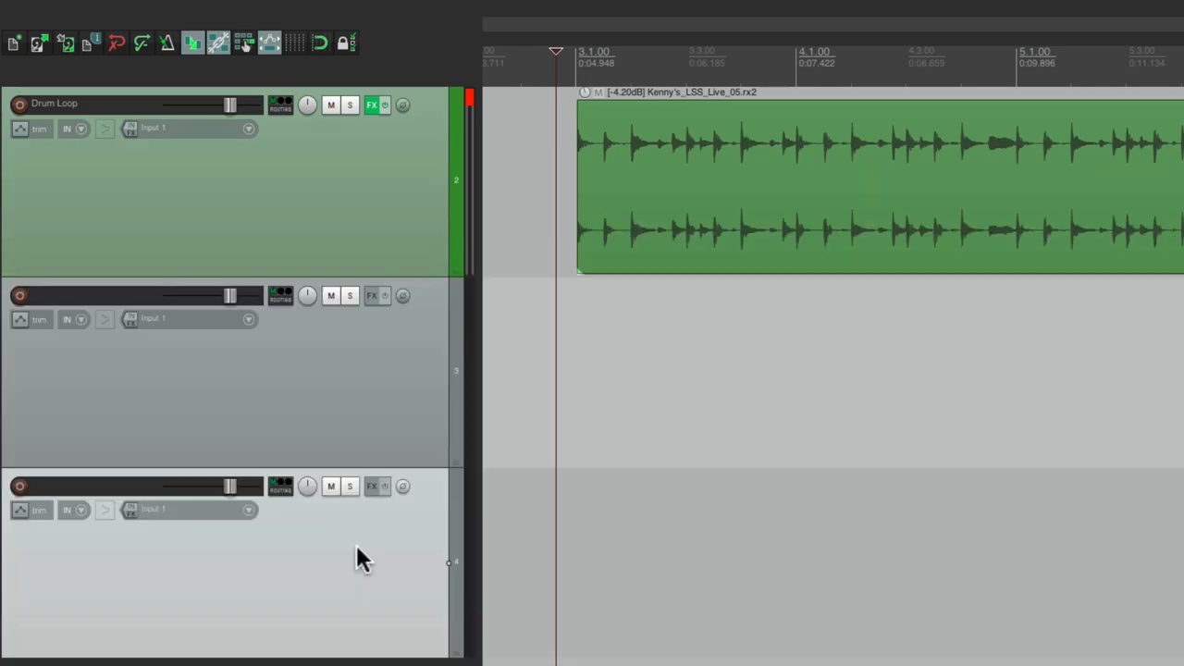
mouse_move(292, 125)
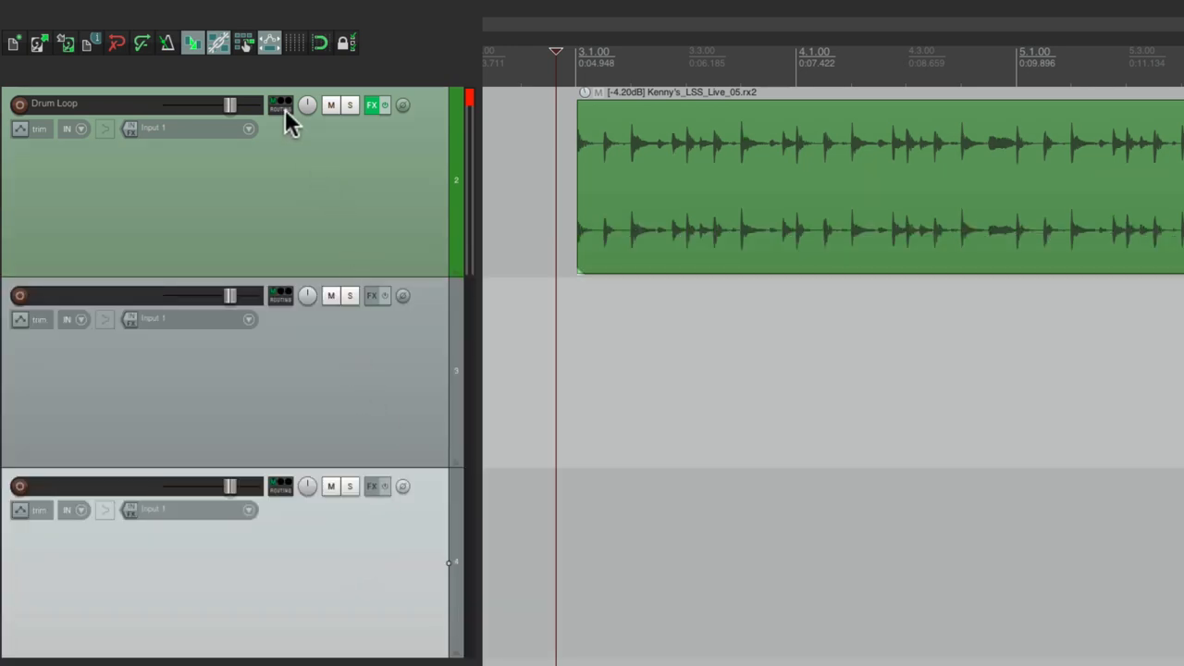
Set the Drum Loop send to track 3 to use source channels 3/4
left_click(281, 103)
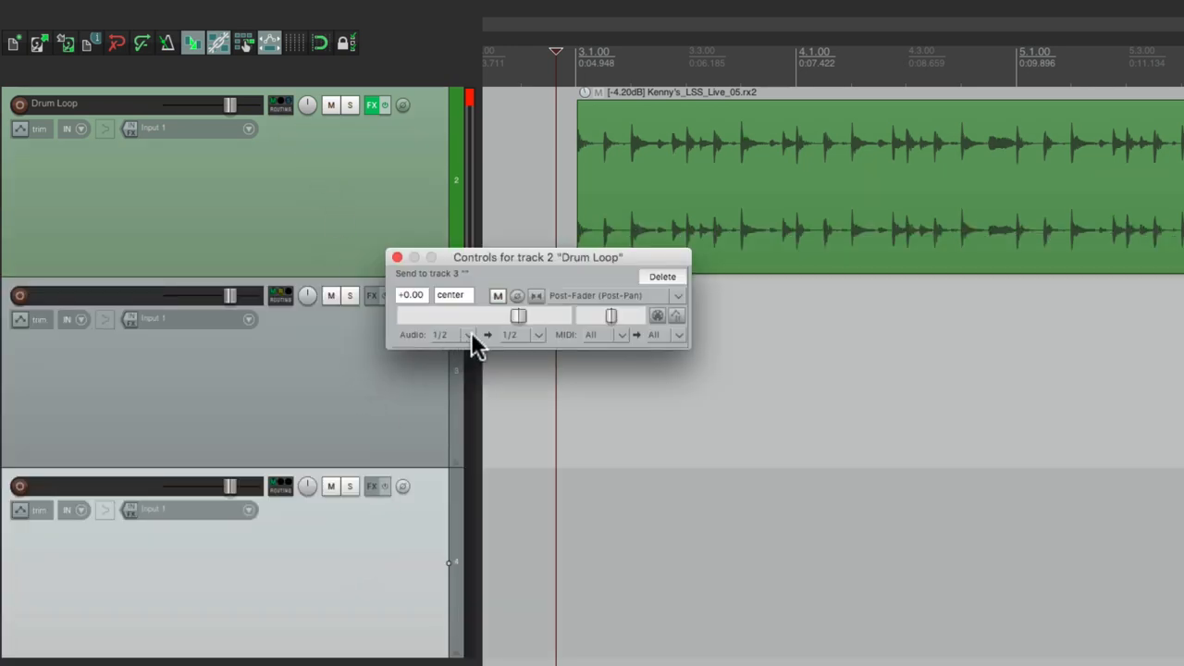
left_click(470, 334)
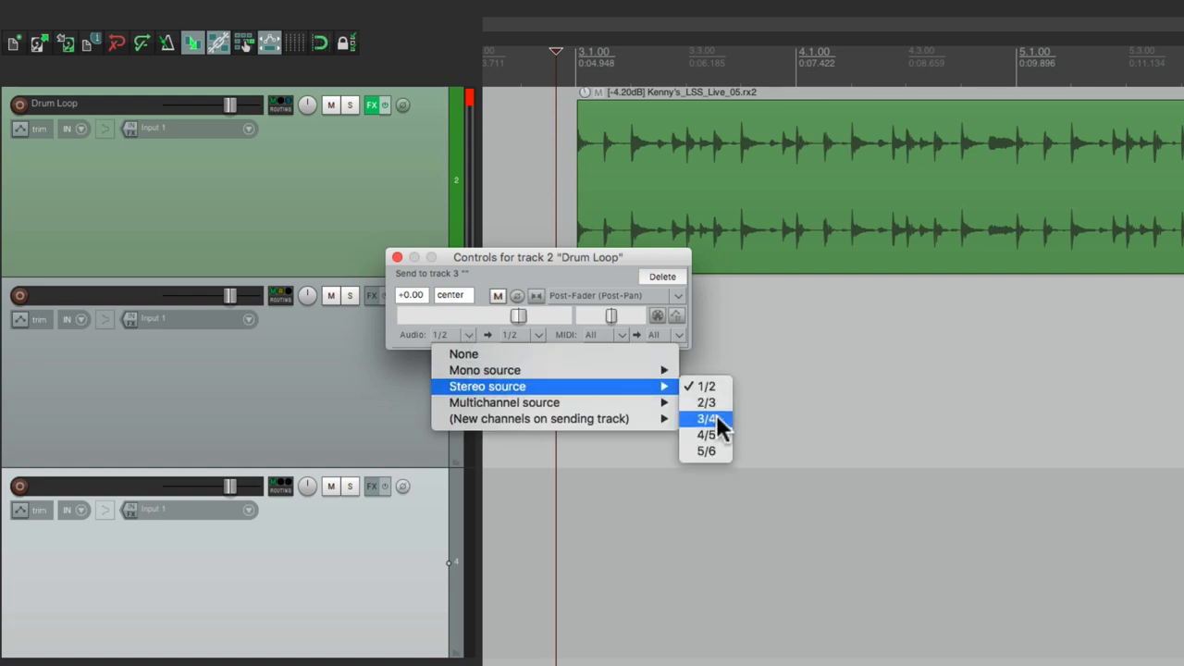
left_click(706, 419)
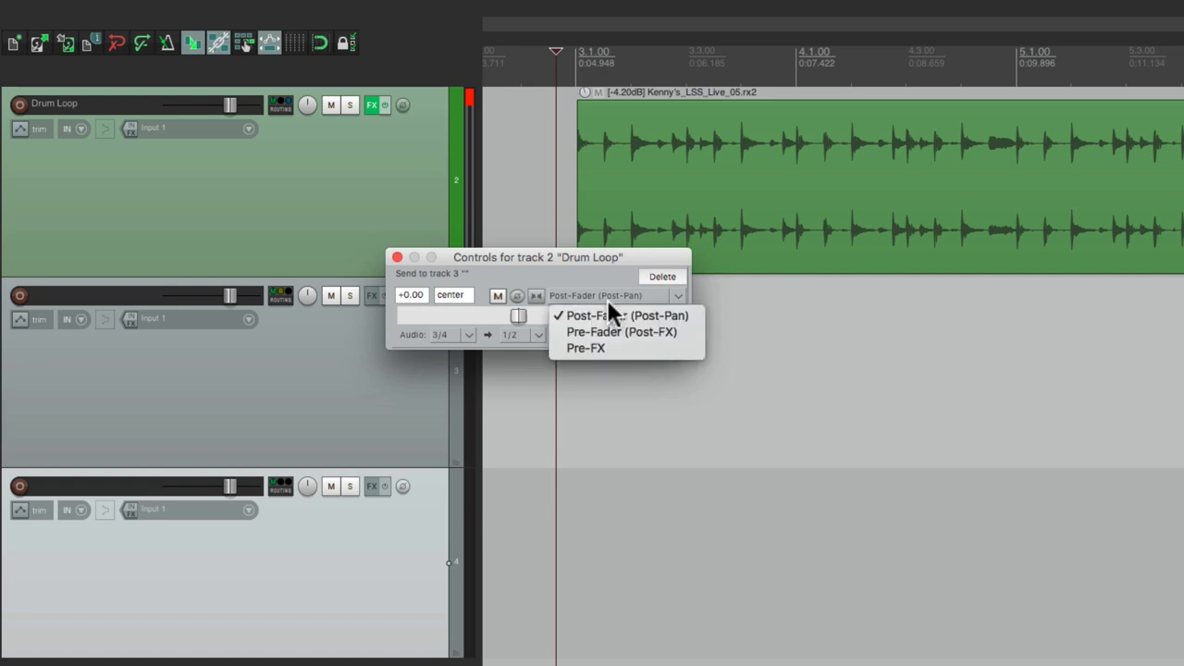
left_click(623, 331)
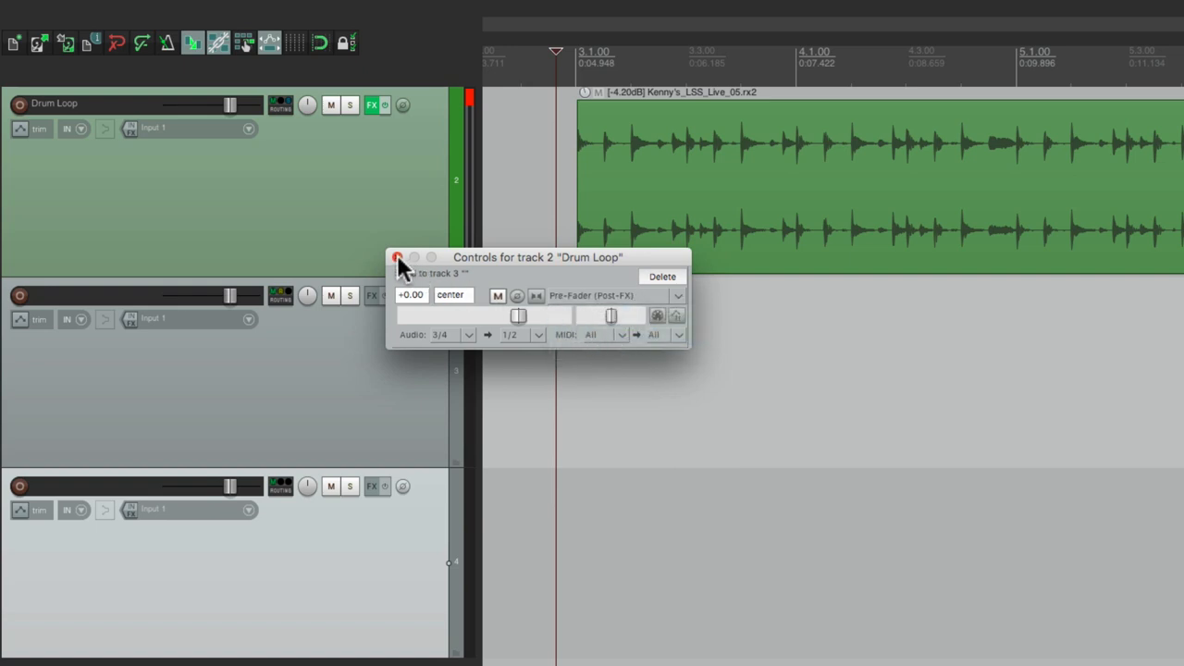
Feed the track 4 send from channels 5/6 in Pre-Fader (Post-FX) mode
left_click(397, 257)
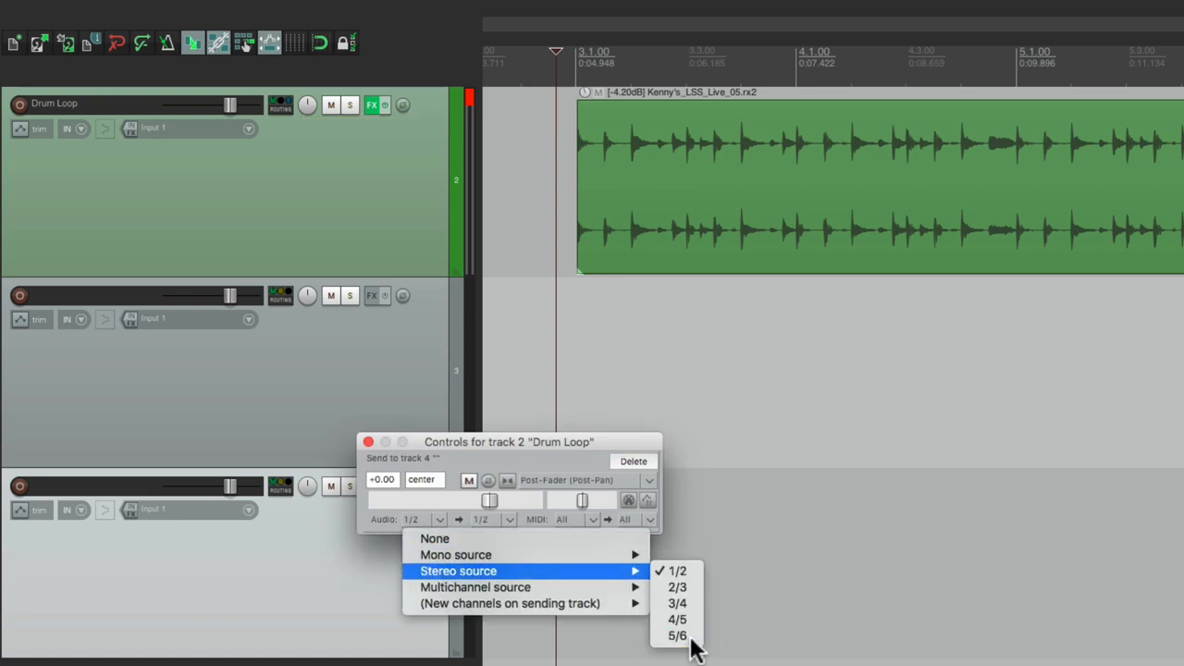
left_click(677, 635)
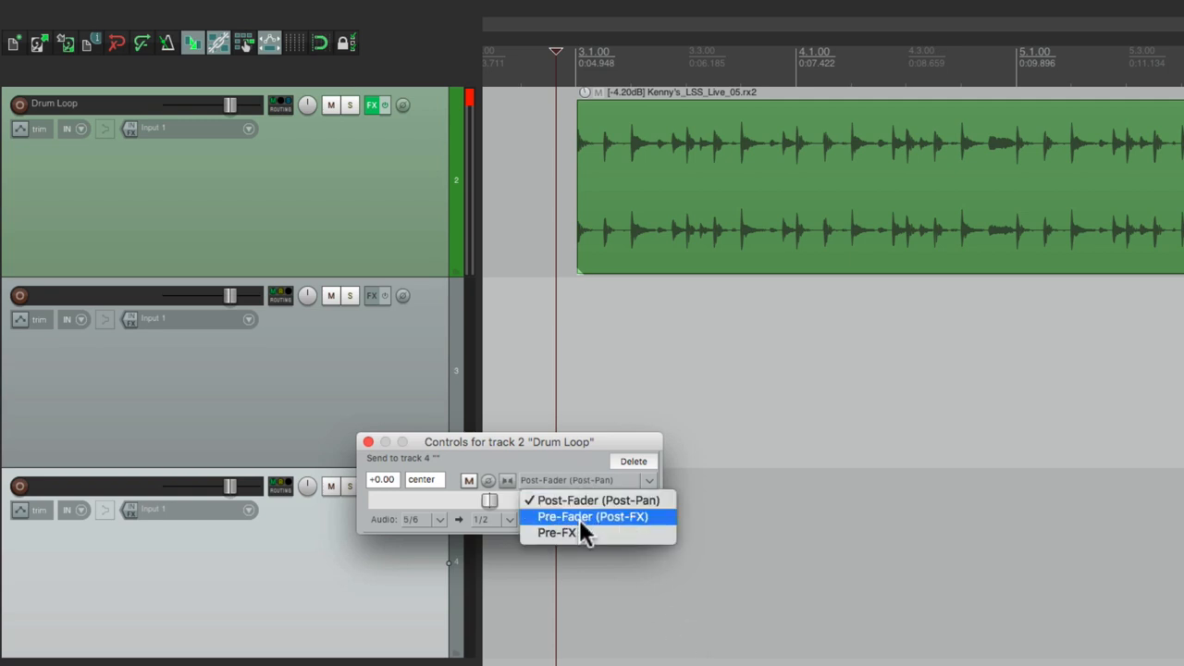
left_click(593, 516)
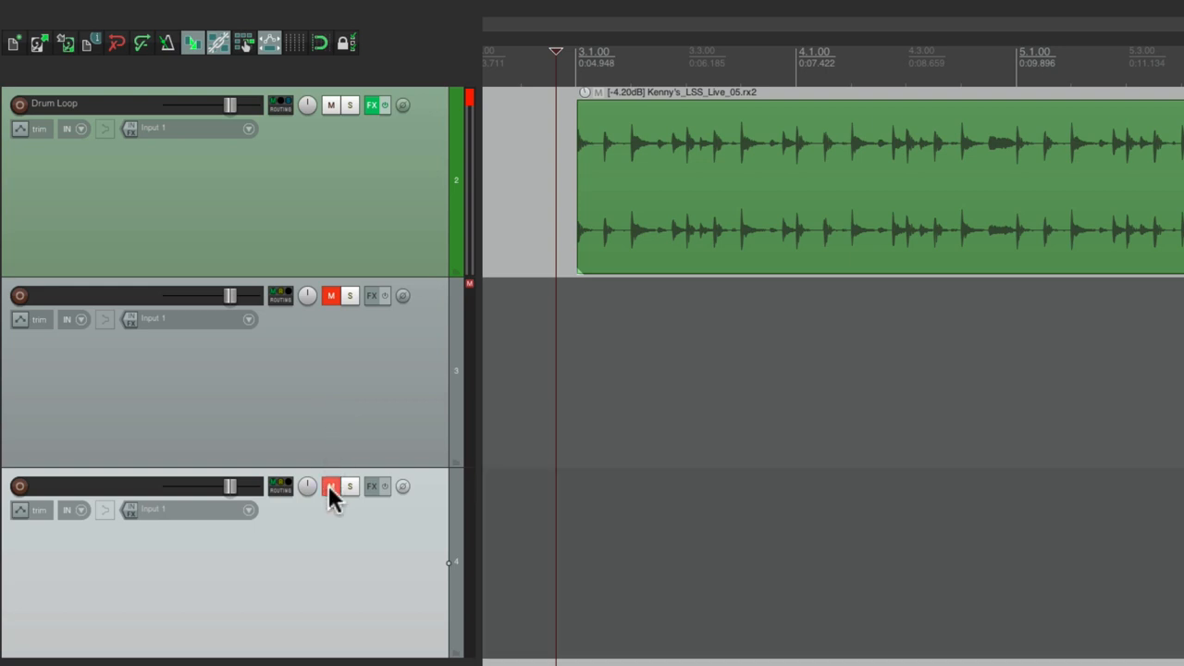
Mute track 4, then briefly unmute track 3 to audition it and mute it again
left_click(331, 486)
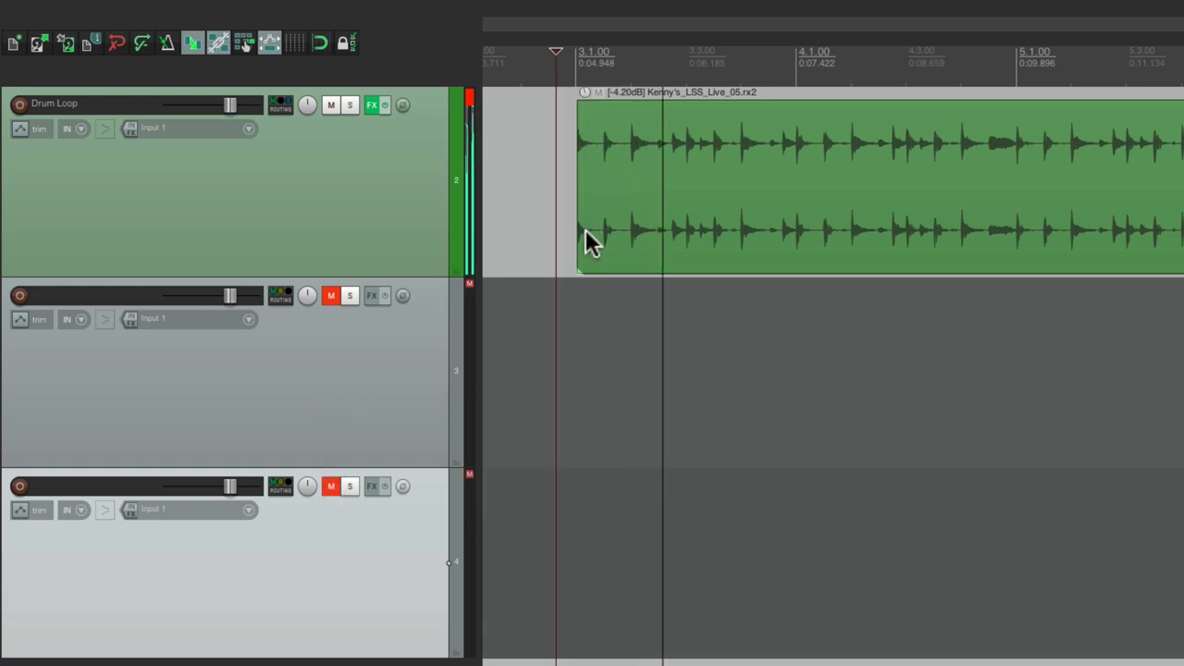
mouse_move(435, 365)
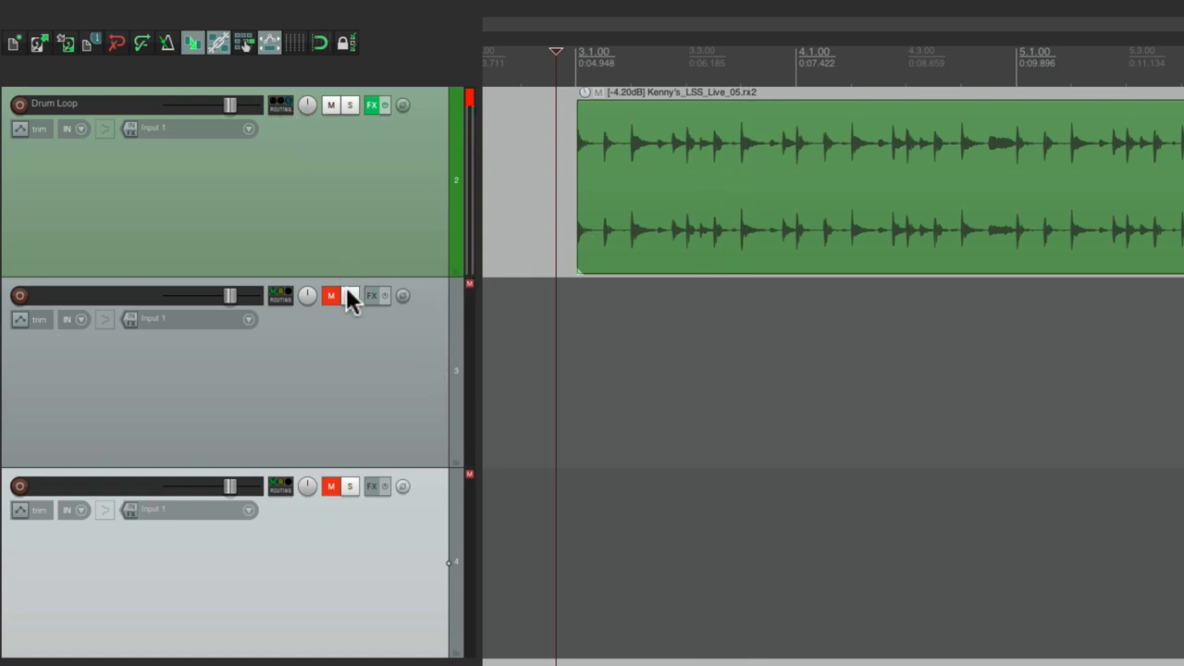
left_click(330, 295)
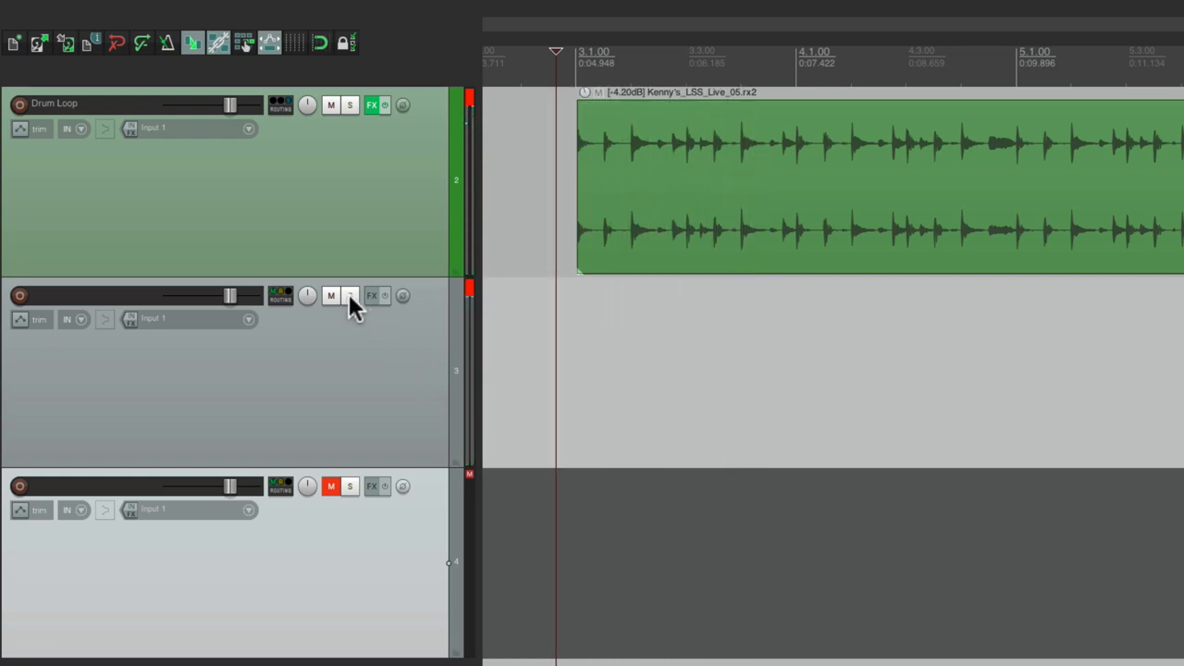
left_click(330, 295)
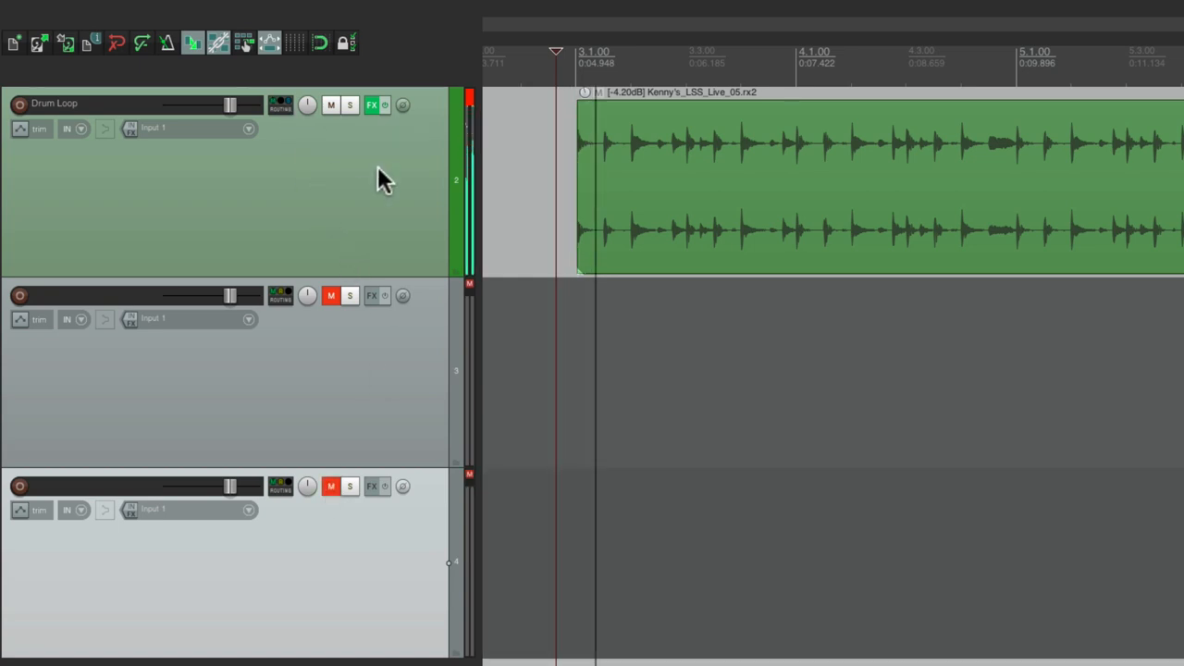
Unmute track 3 and set its volume to about -4 dB
left_click_drag(229, 296, 169, 296)
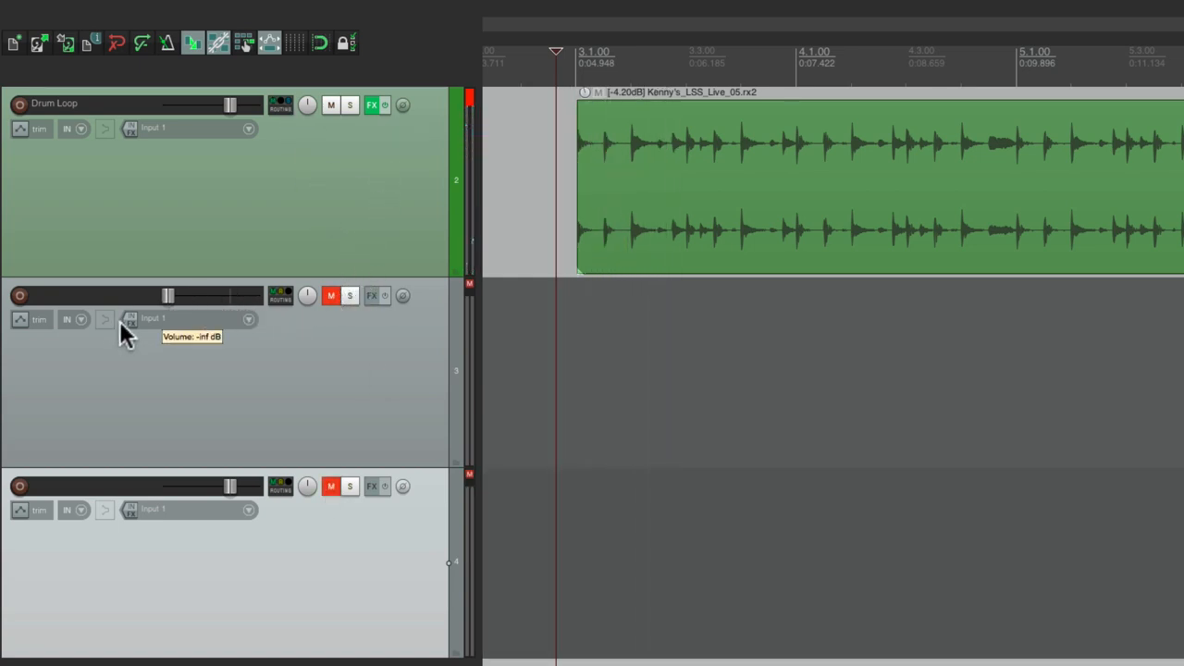
left_click(330, 295)
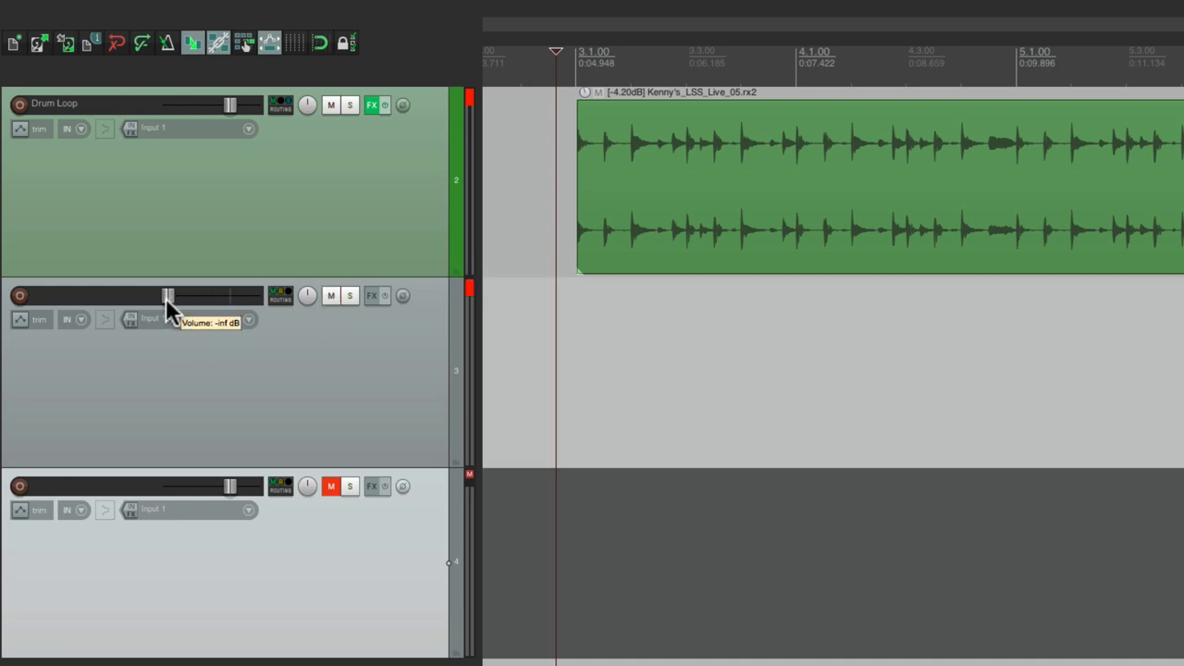
left_click_drag(167, 296, 218, 296)
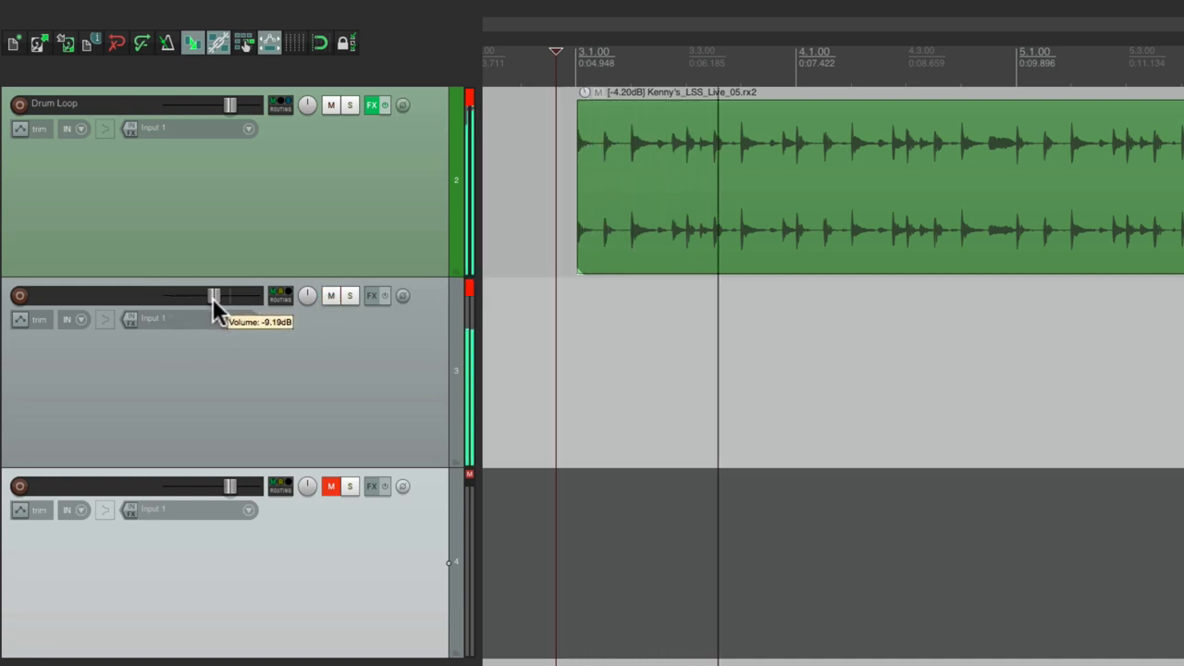
left_click_drag(213, 296, 226, 296)
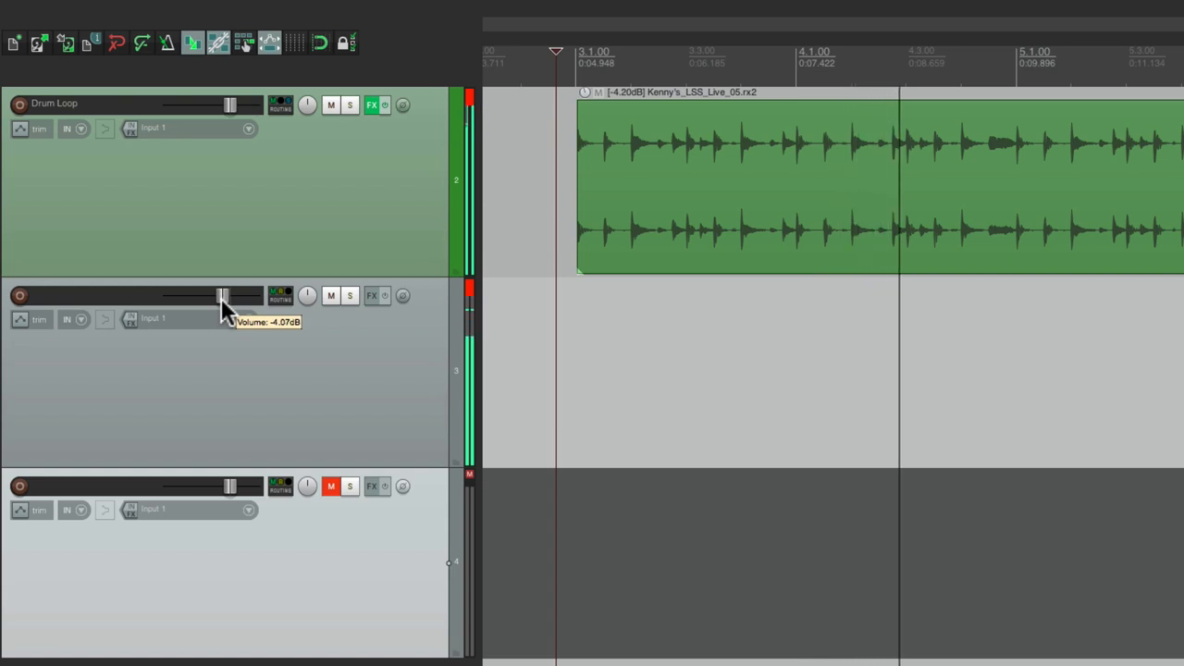
left_click_drag(222, 296, 222, 301)
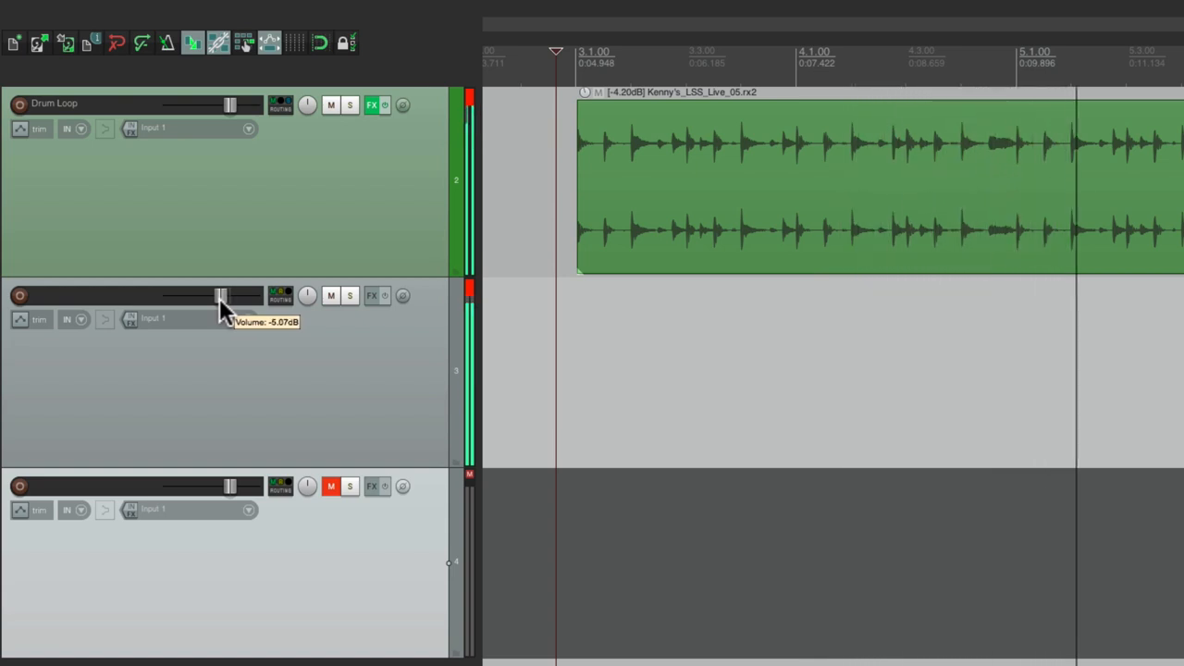
left_click_drag(220, 298, 222, 296)
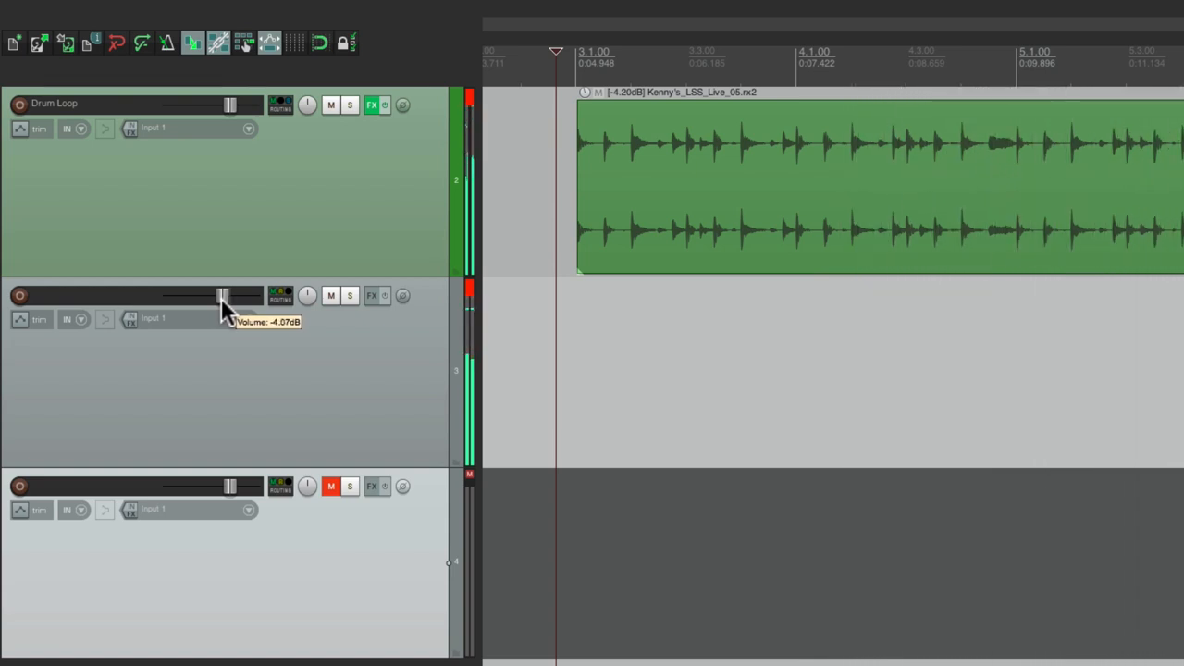
mouse_move(277, 366)
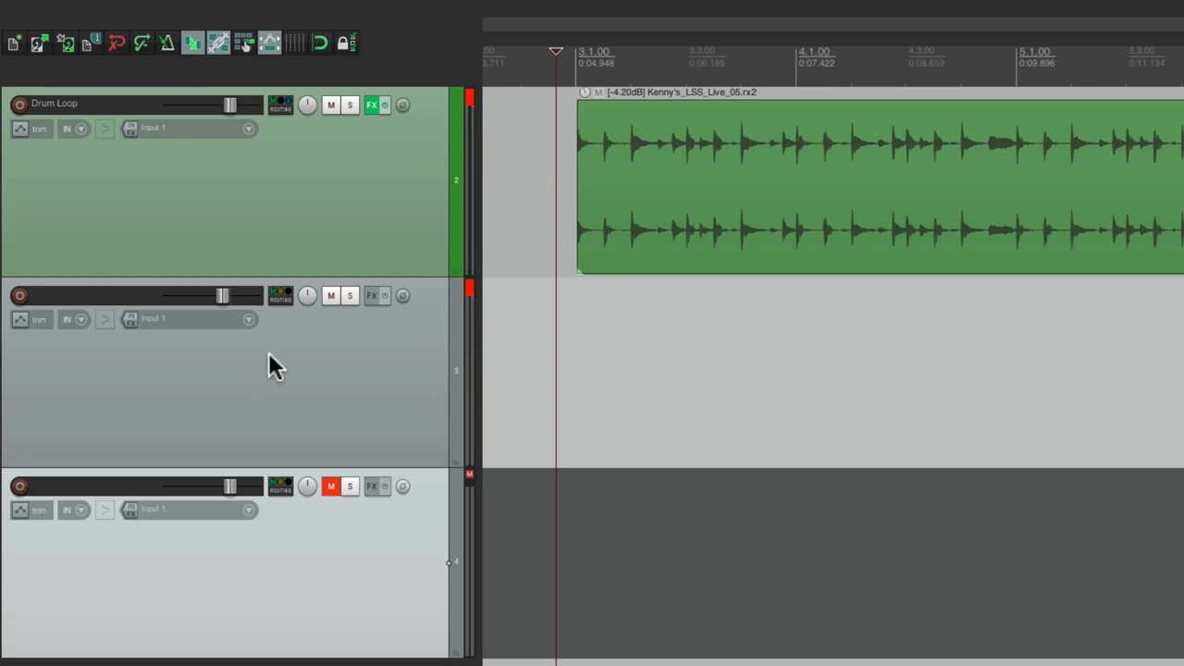
Unmute track 4 and bring its volume up to about -7.5 dB
left_click(331, 485)
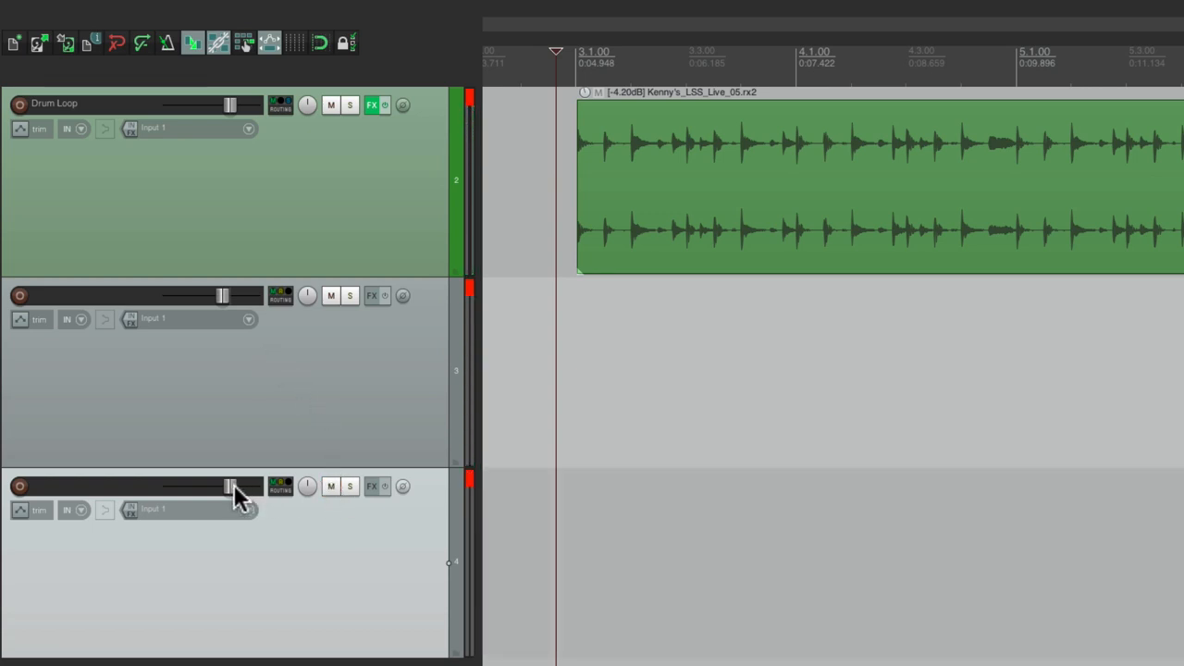
left_click_drag(228, 486, 171, 487)
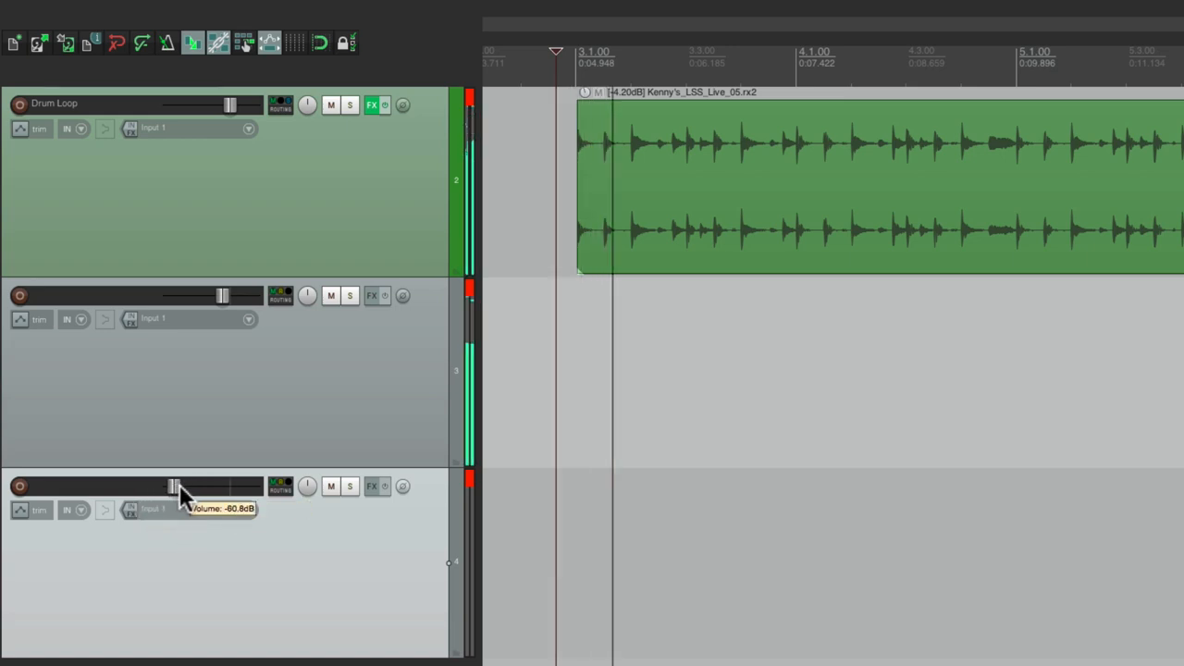
left_click_drag(172, 487, 220, 488)
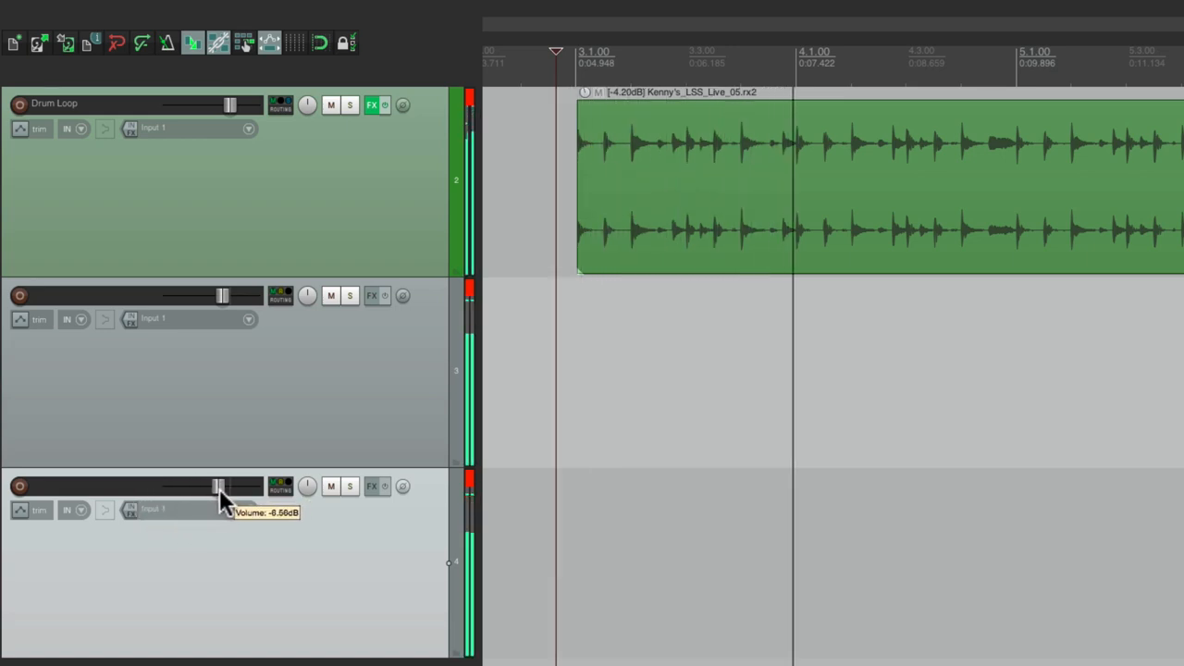
left_click_drag(222, 488, 217, 488)
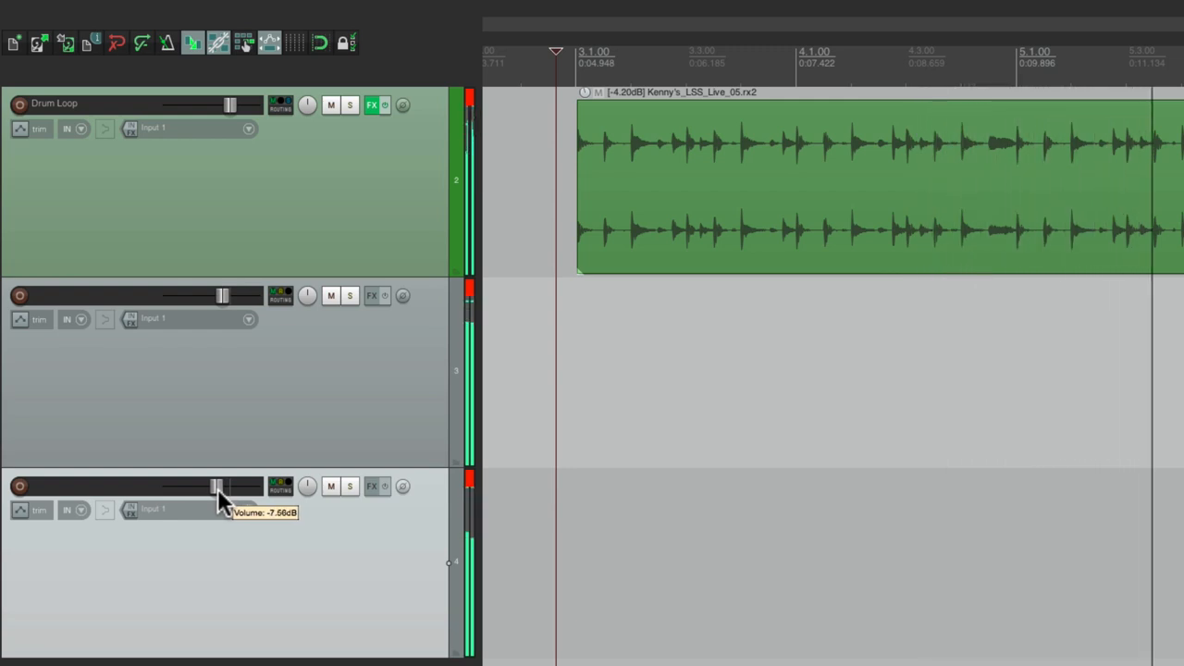
mouse_move(331, 558)
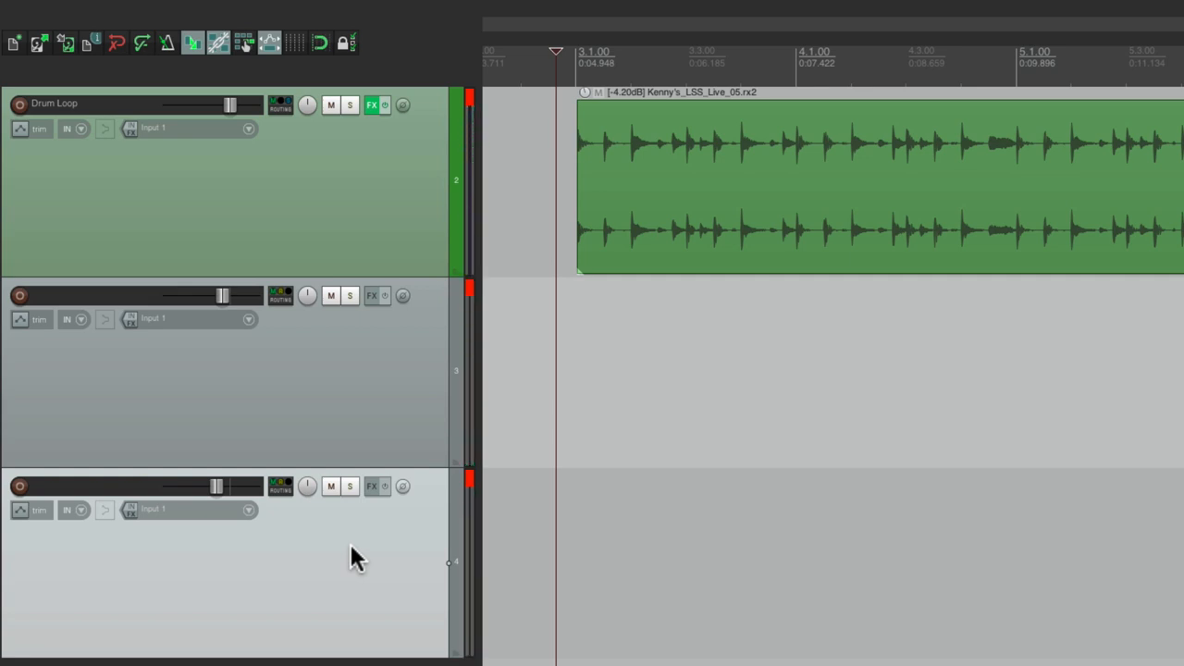
mouse_move(707, 198)
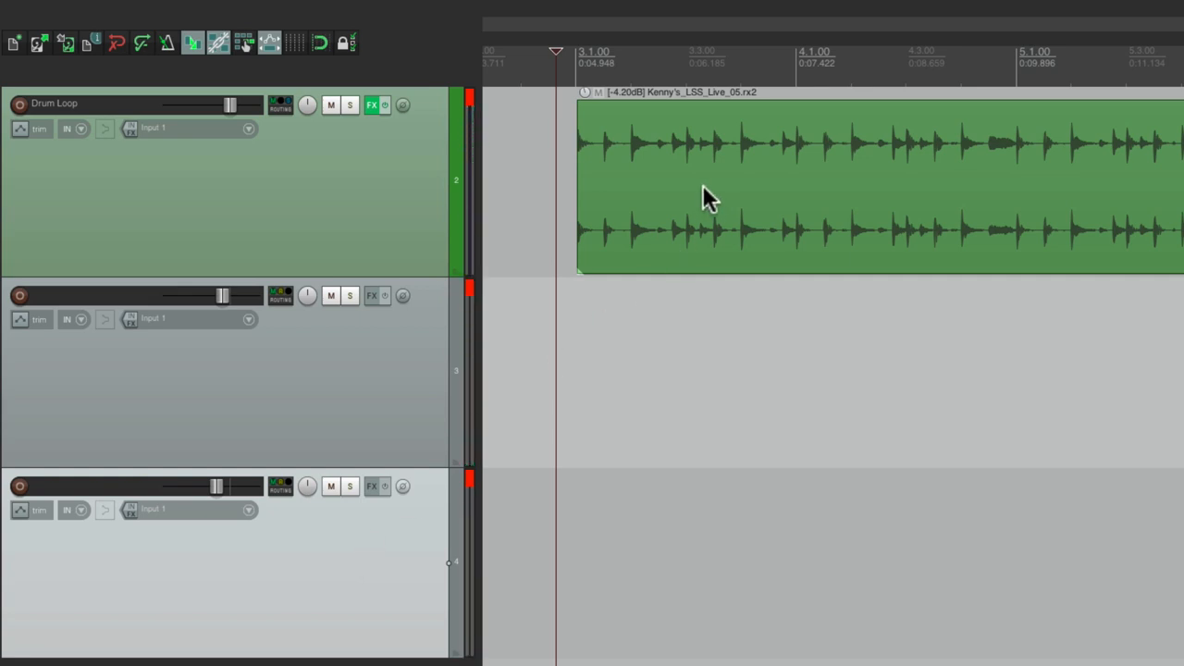
mouse_move(663, 347)
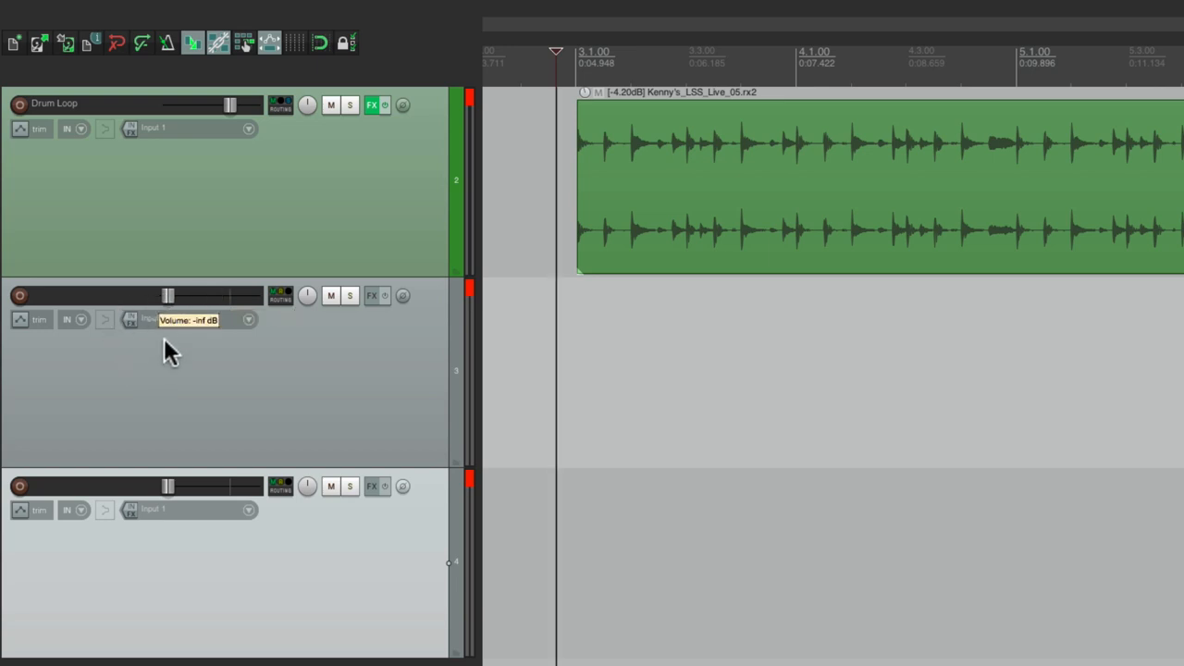
Bring track 3 back up and lower track 4 to about -14 dB
left_click_drag(170, 295, 222, 295)
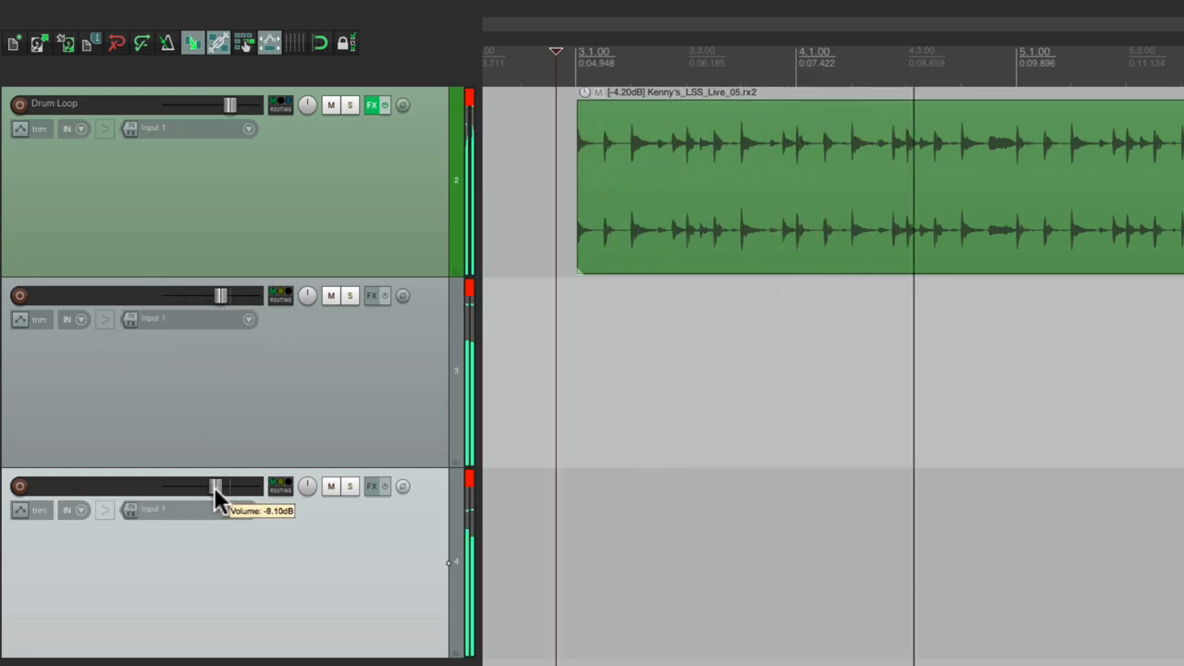
left_click_drag(217, 488, 211, 488)
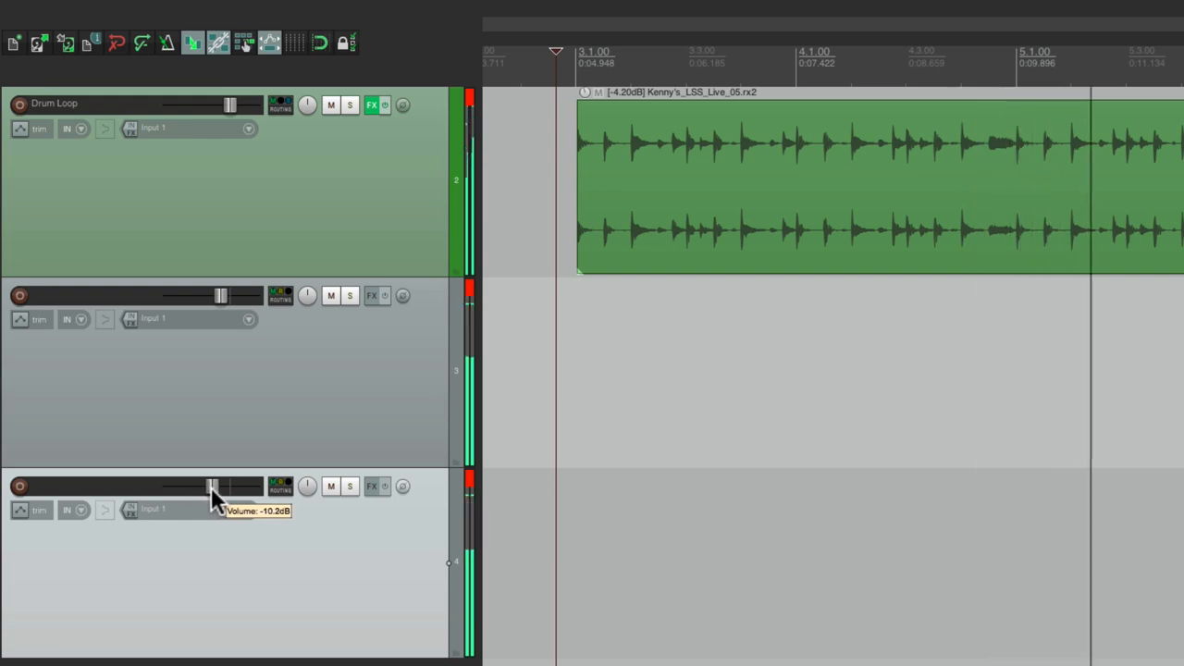
left_click_drag(214, 487, 206, 487)
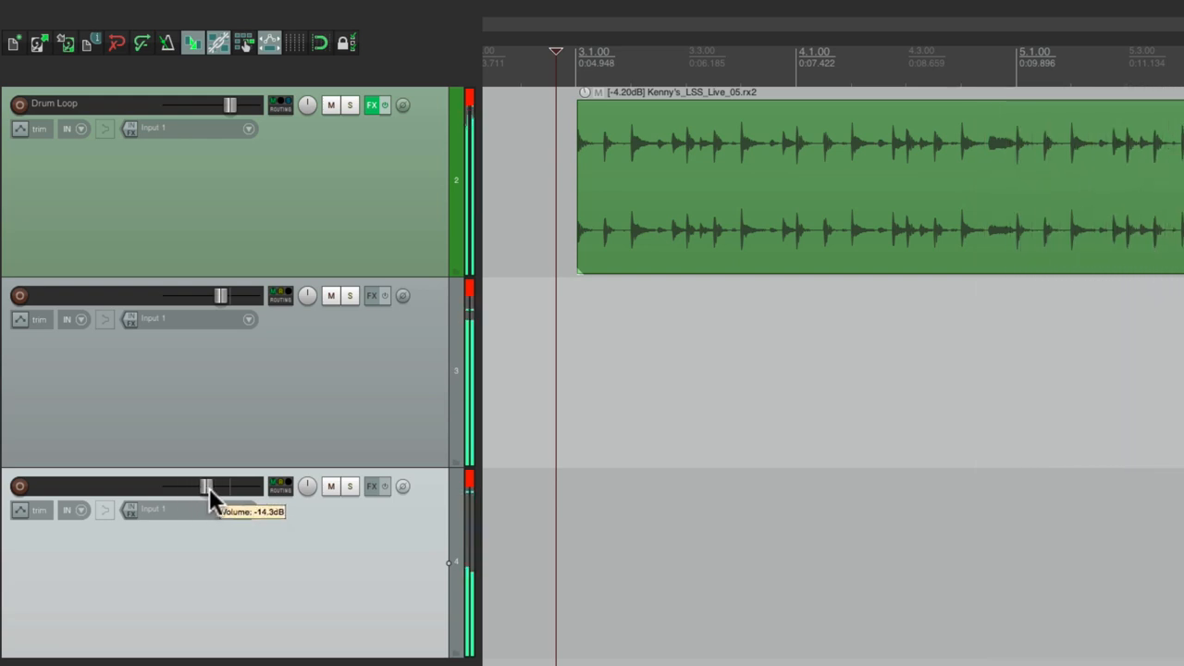
left_click_drag(205, 486, 213, 486)
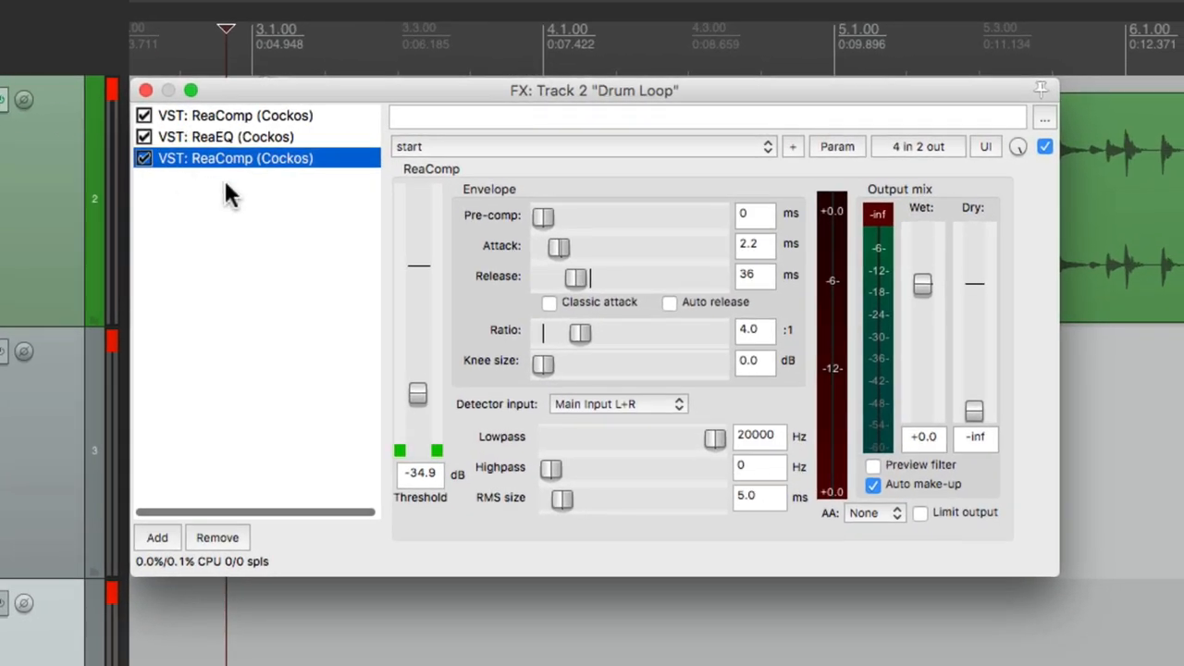
Open the first ReaComp's pin connector showing compressed outputs on channels 3/4
left_click(918, 147)
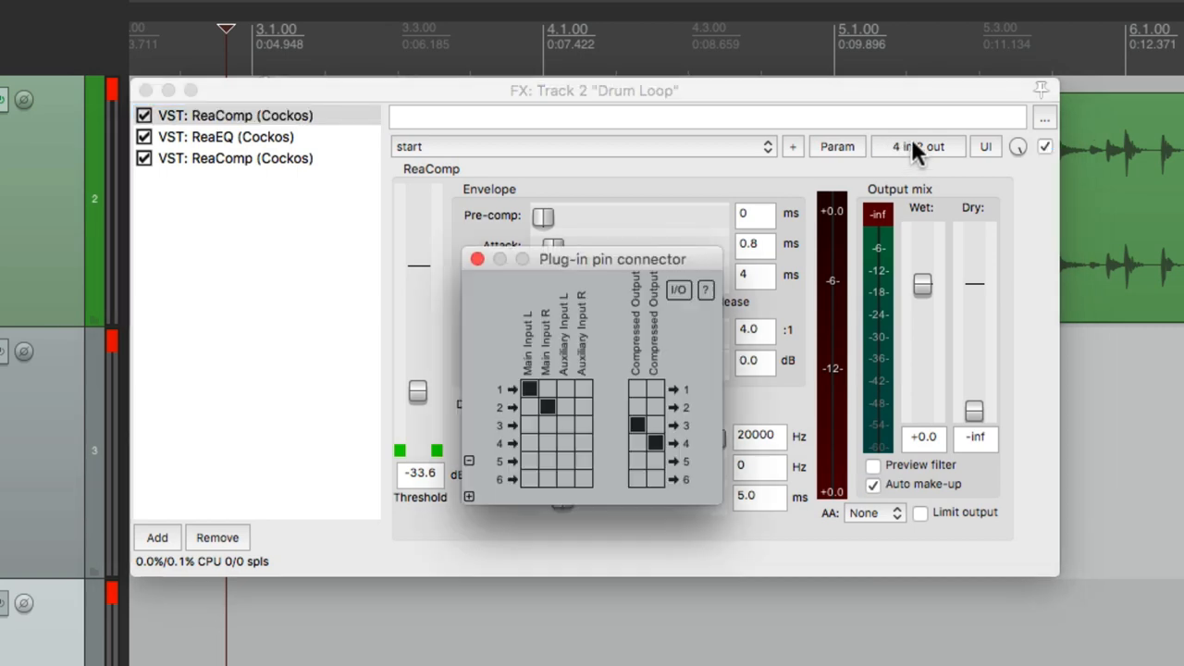
mouse_move(606, 357)
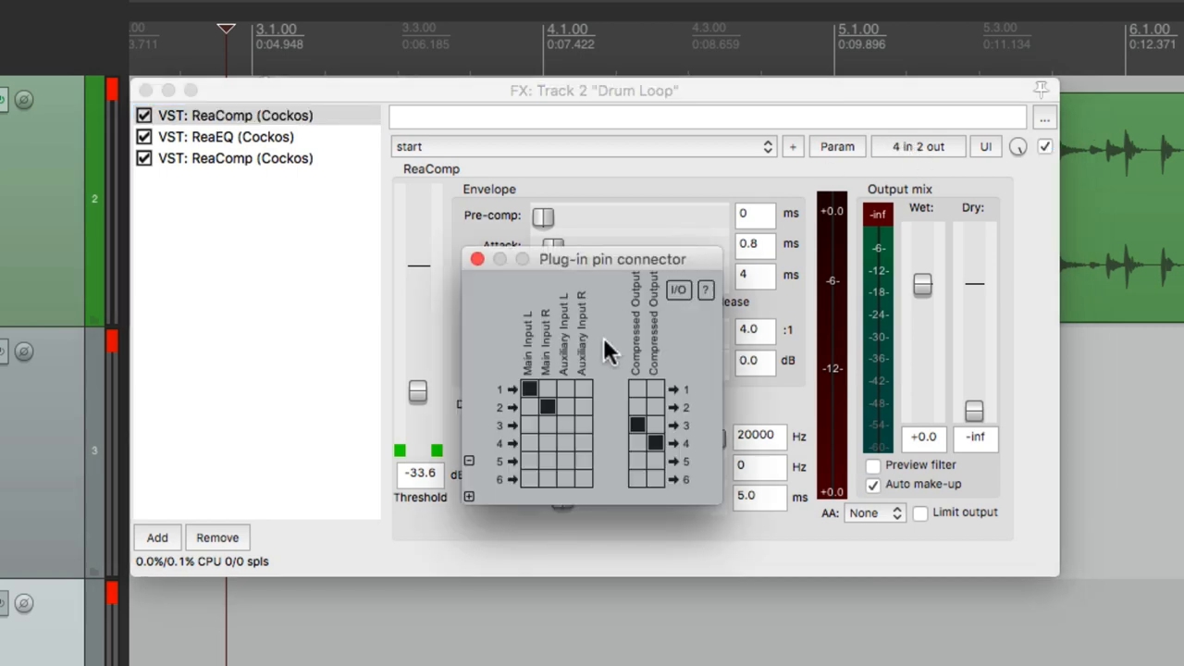